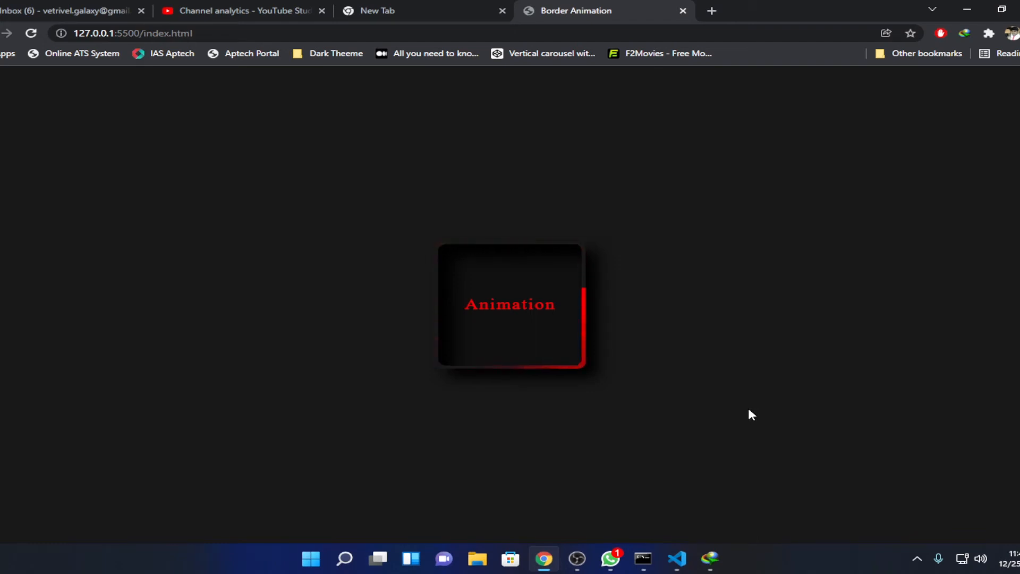
mouse_move(389, 224)
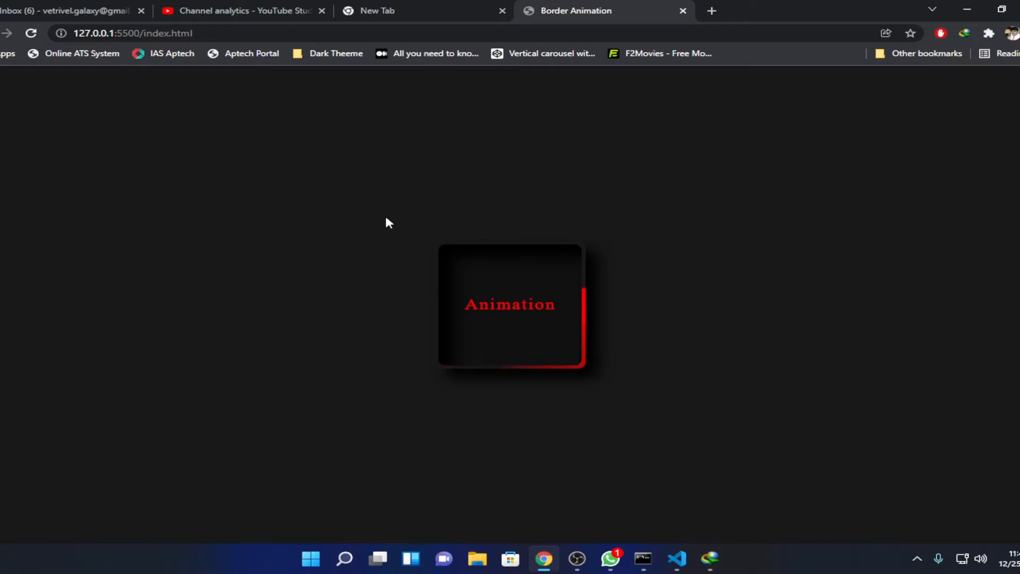
mouse_move(446, 378)
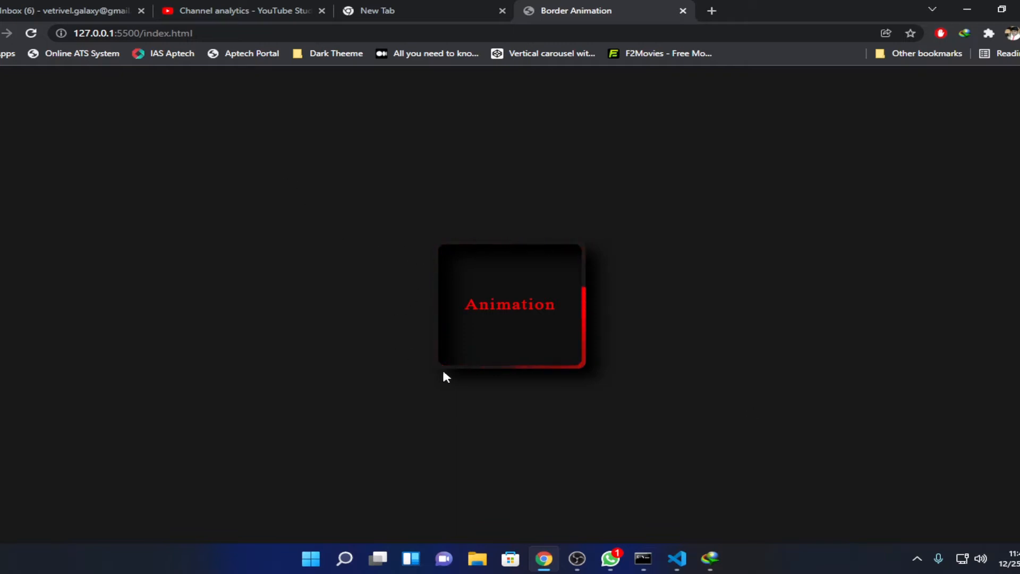
mouse_move(588, 389)
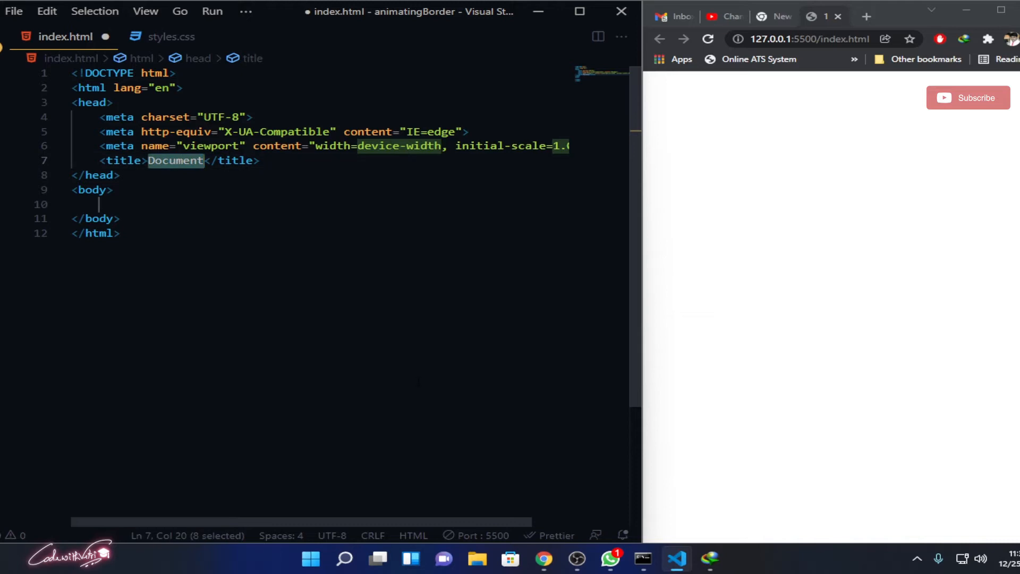
- Title the page 'Border Animation', link ./styles.css, and add a div to the body
text(Born)
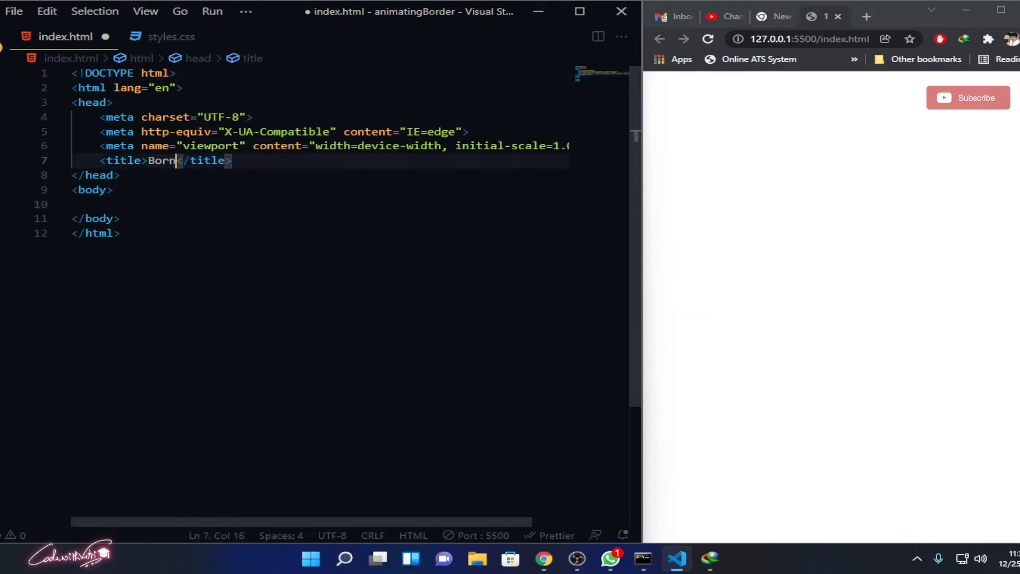
text(Border Animatio)
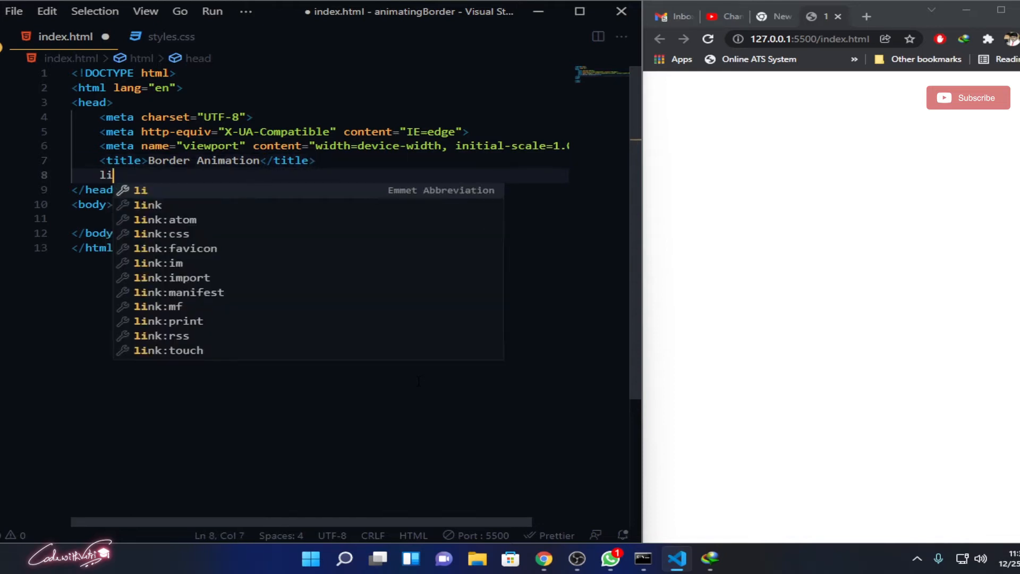
key(Tab)
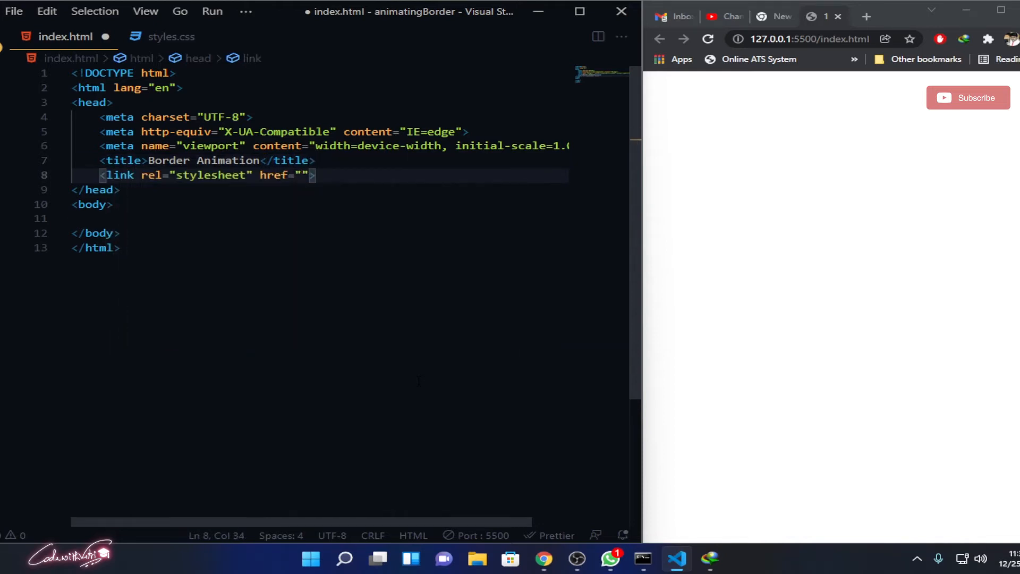
text(./styles.css)
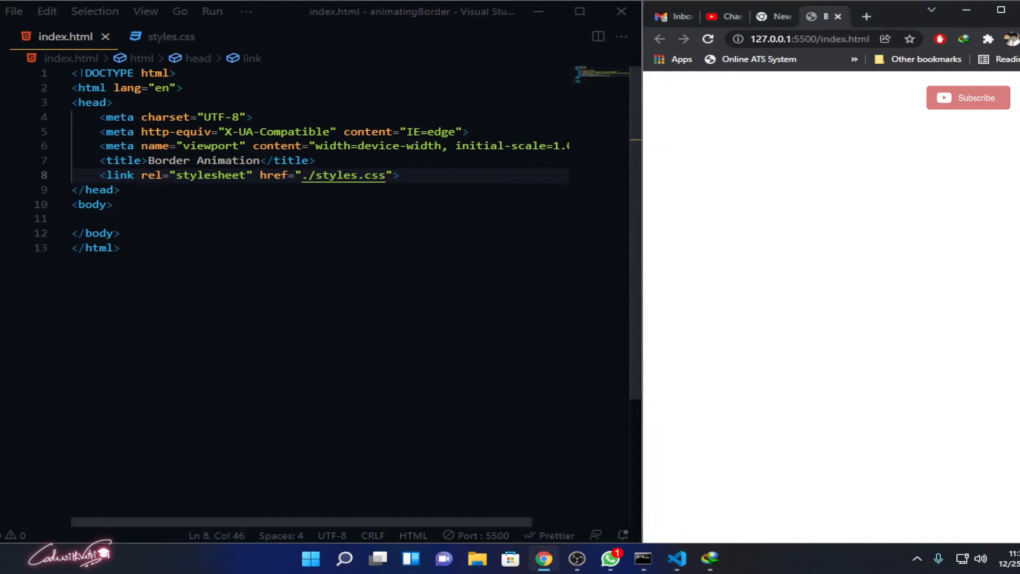
text(d)
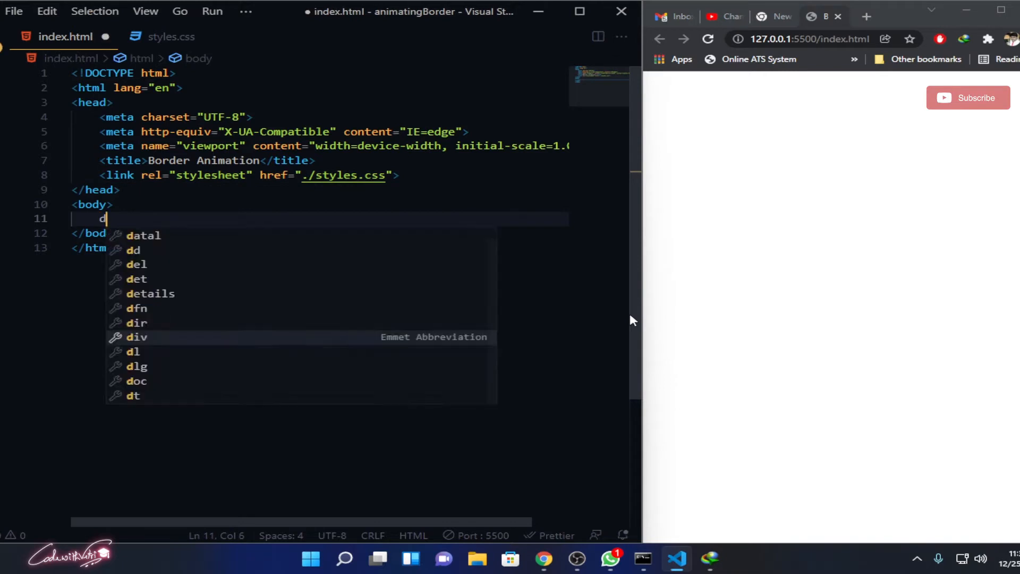
key(Tab)
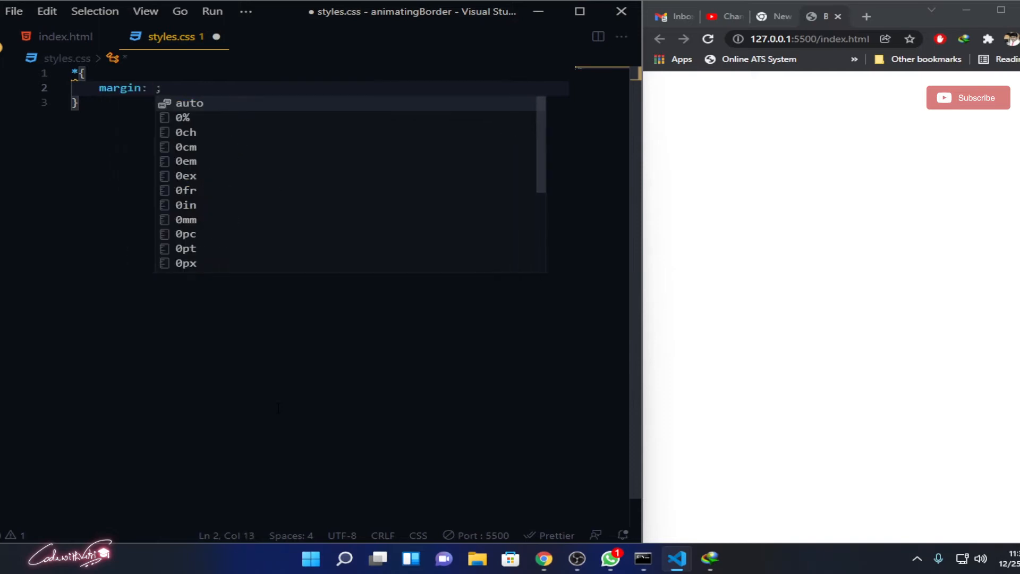
- Reset margin and padding to 0 with border-box sizing; give body 100vh height and #181818 background
text(0;)
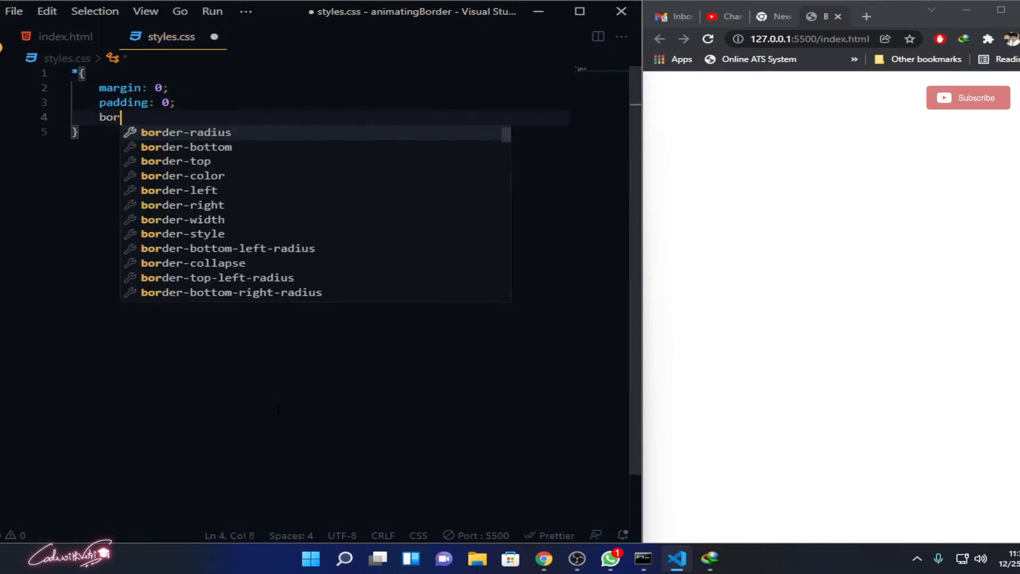
text(der)
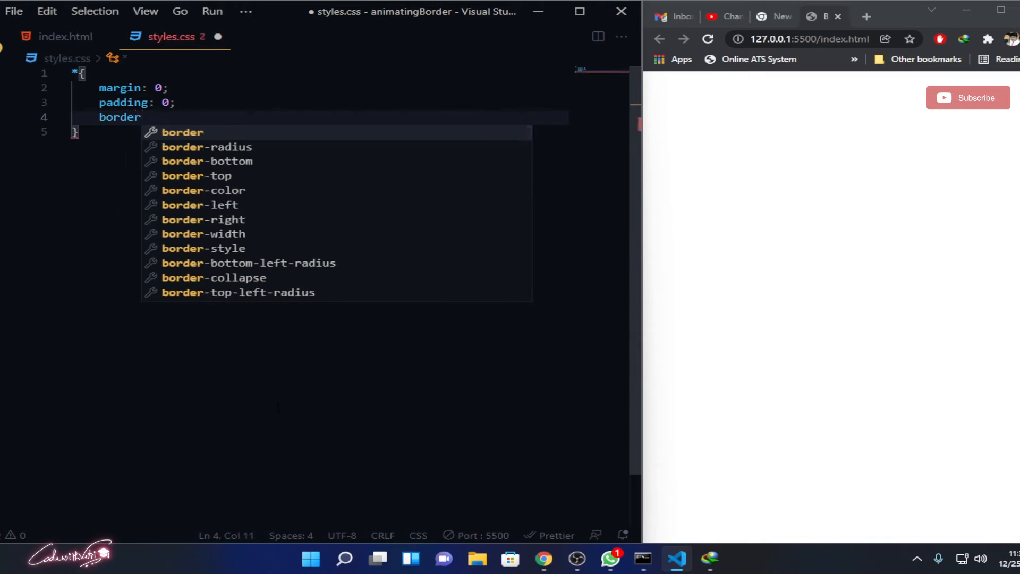
text(box-sizing:)
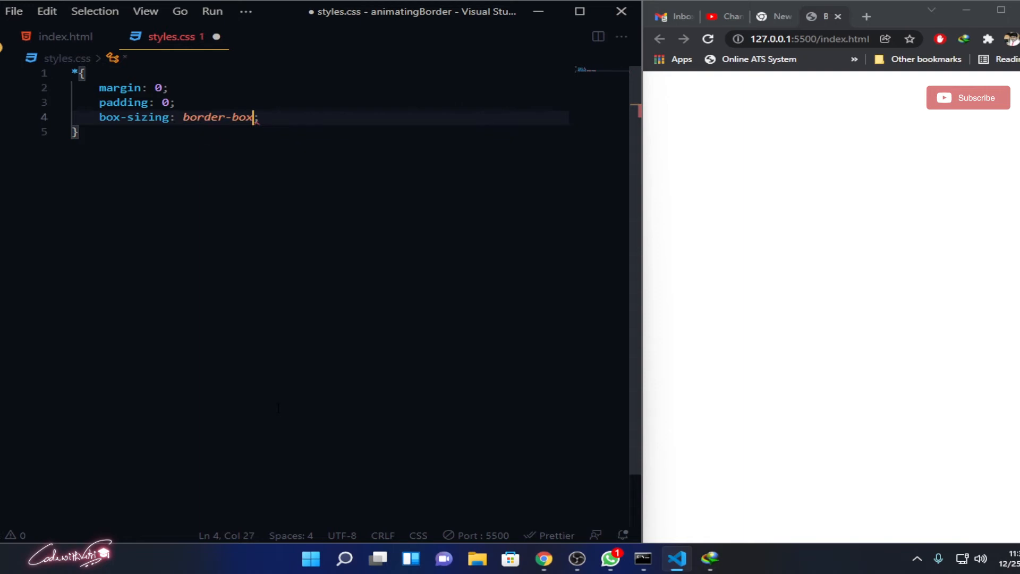
text(body{)
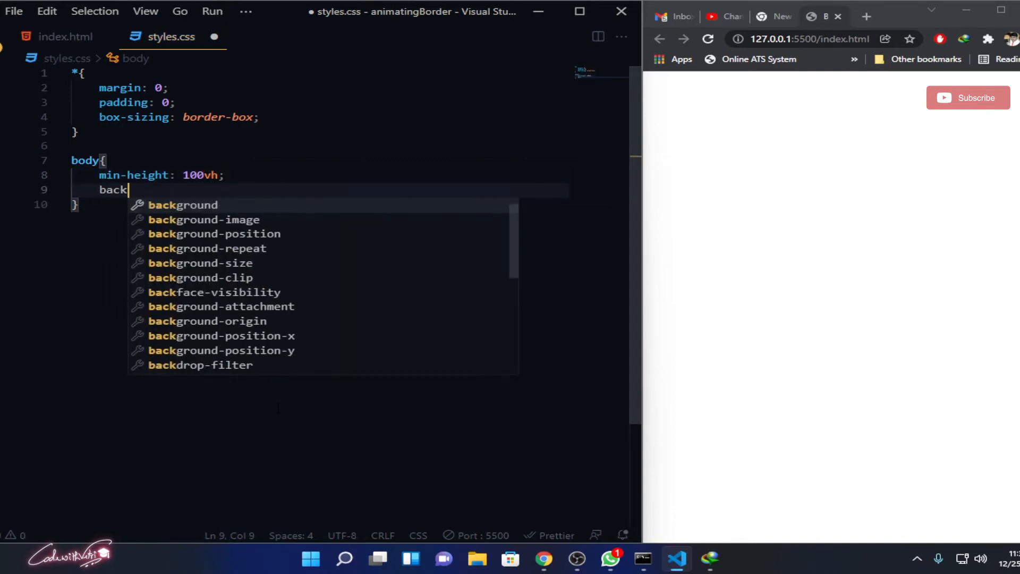
text(ground: #181818;)
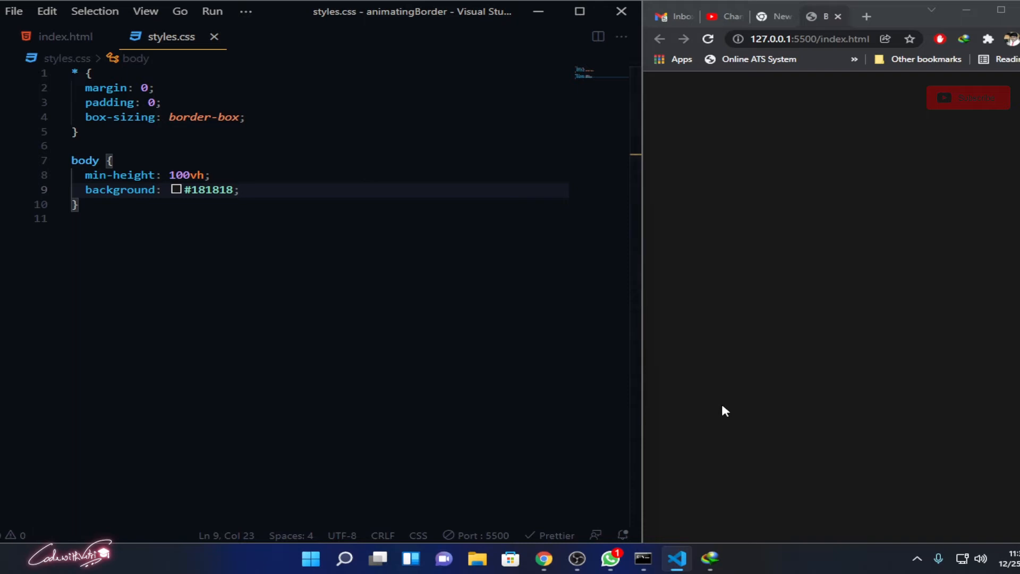
- Add a div rule with 200px width and height and a brown background, and save
key(Enter)
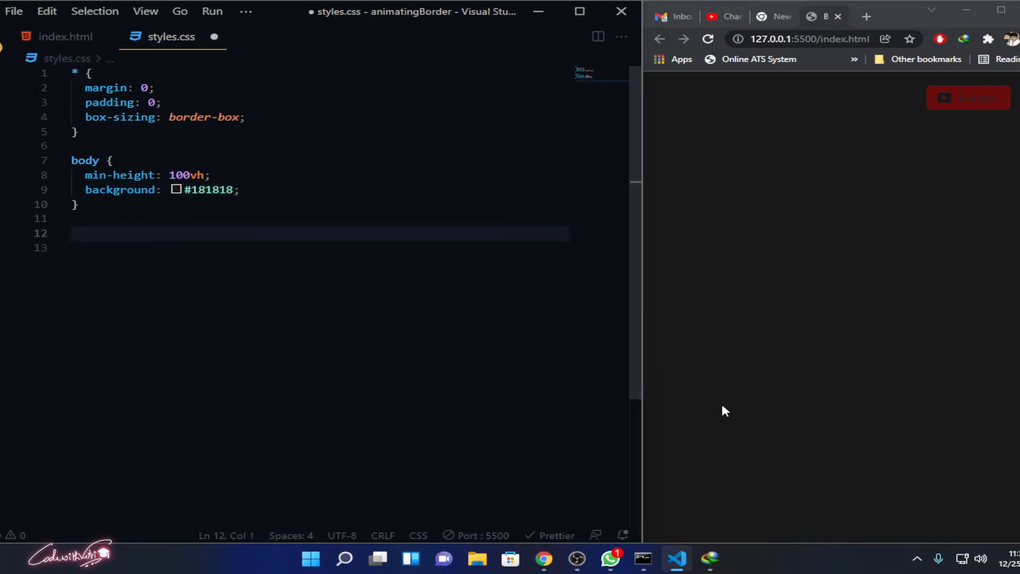
text(div{)
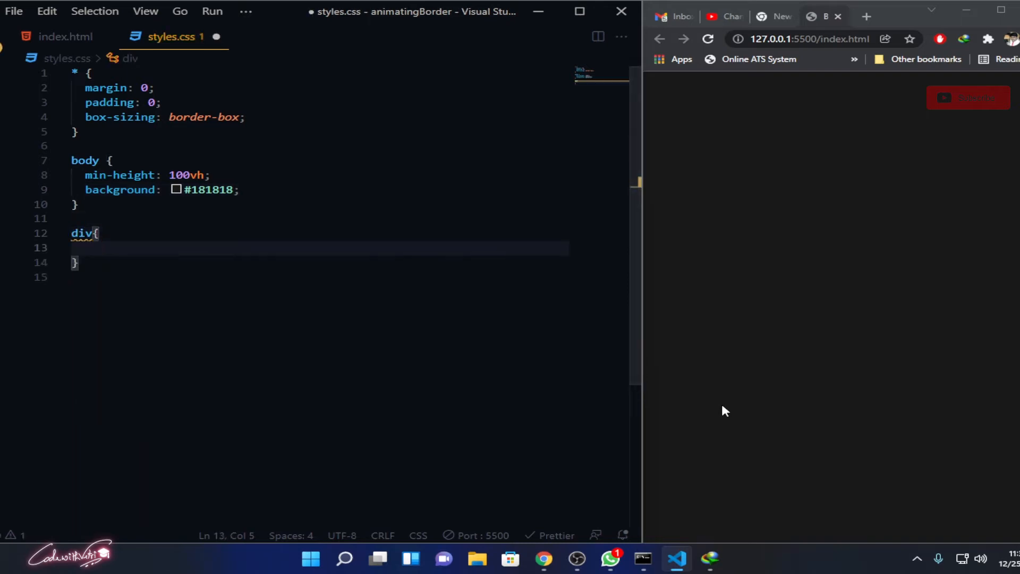
text(width: 200px;)
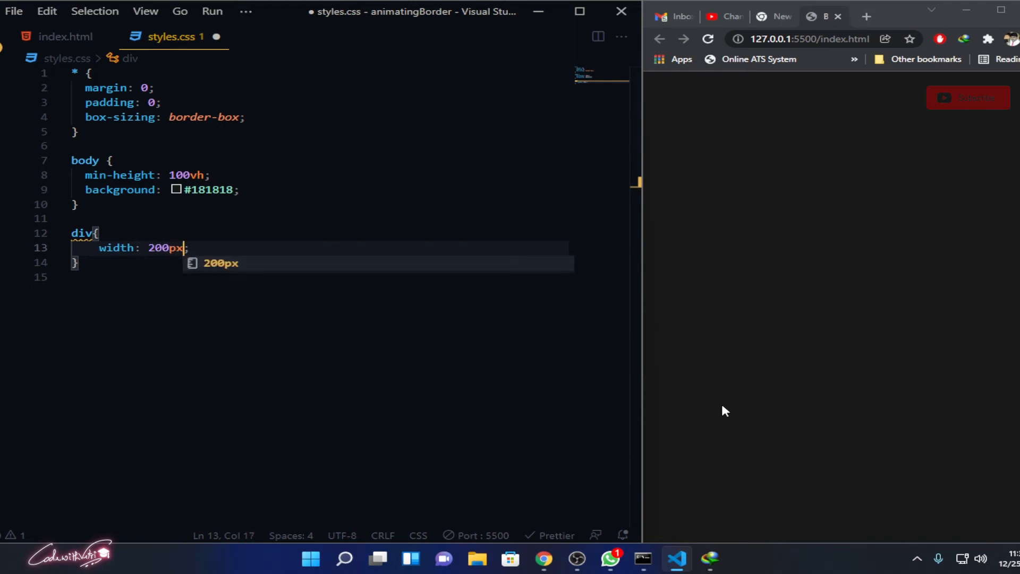
text(height: 2;)
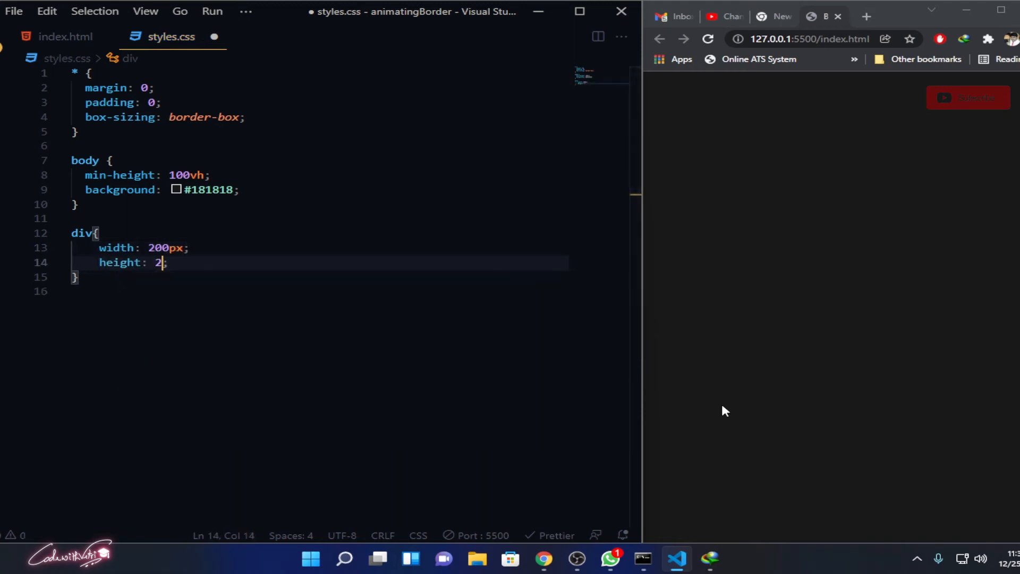
text(00px;)
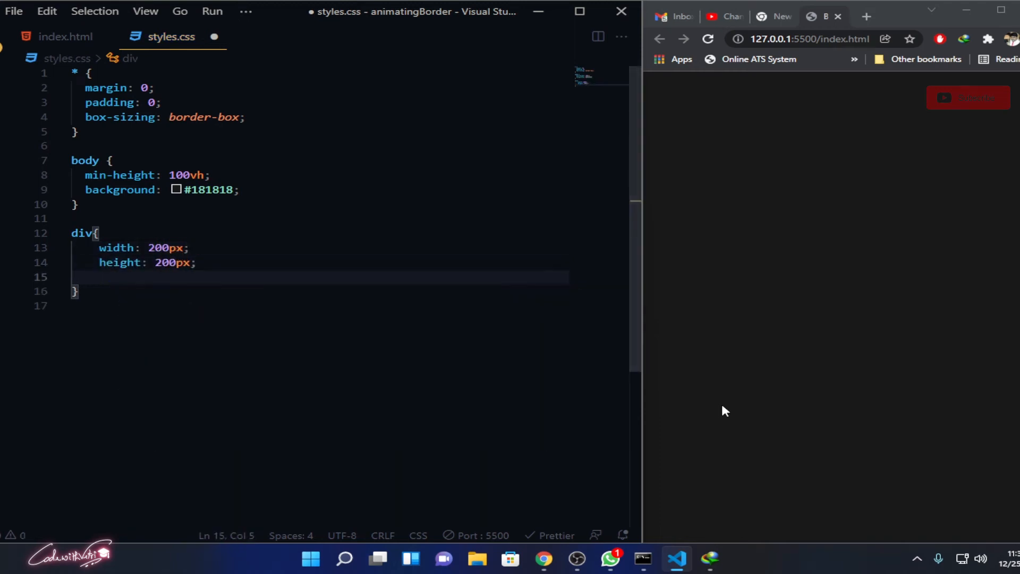
text(background: ;)
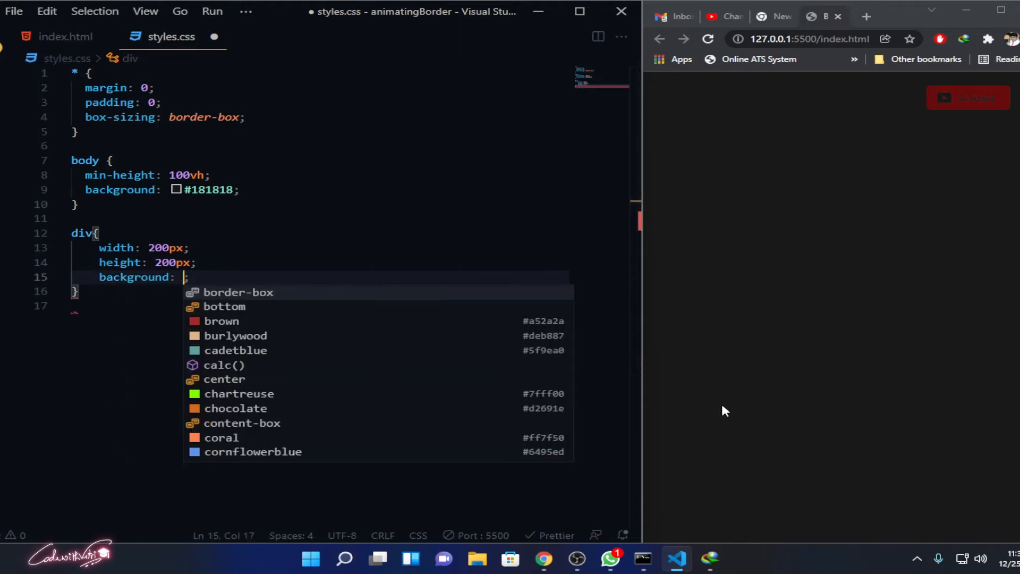
text(brown)
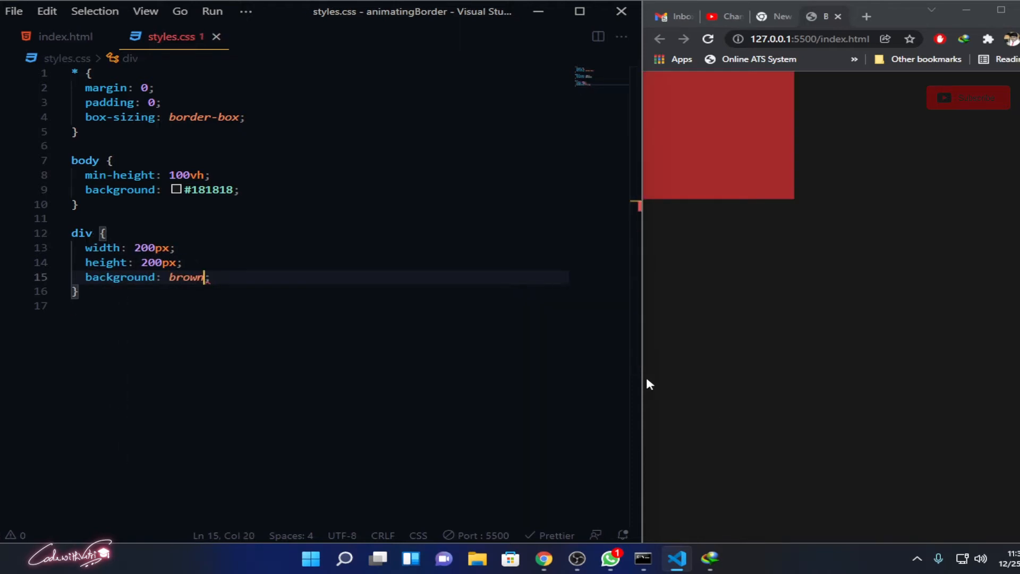
key(ctrl+s)
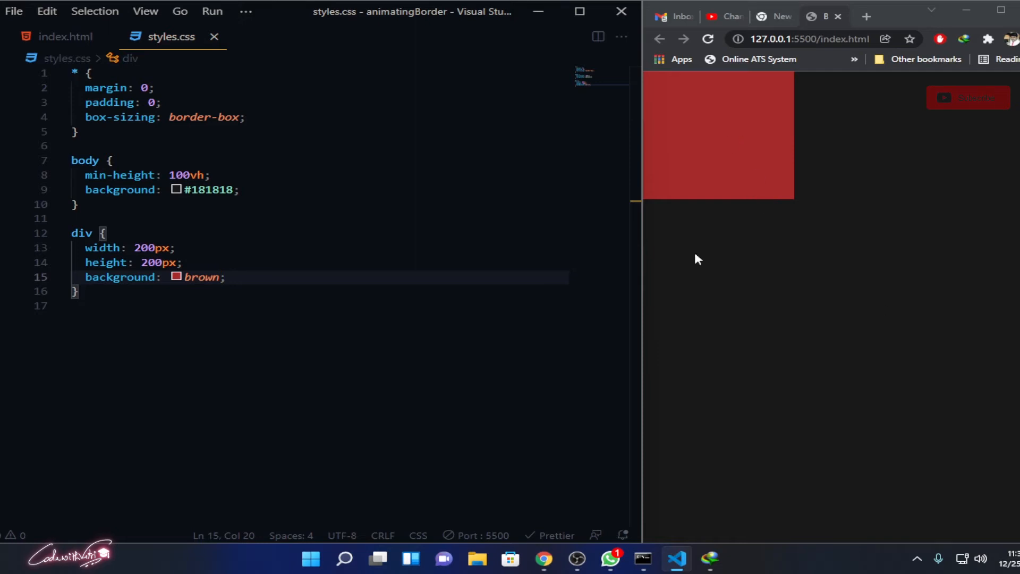
click(241, 190)
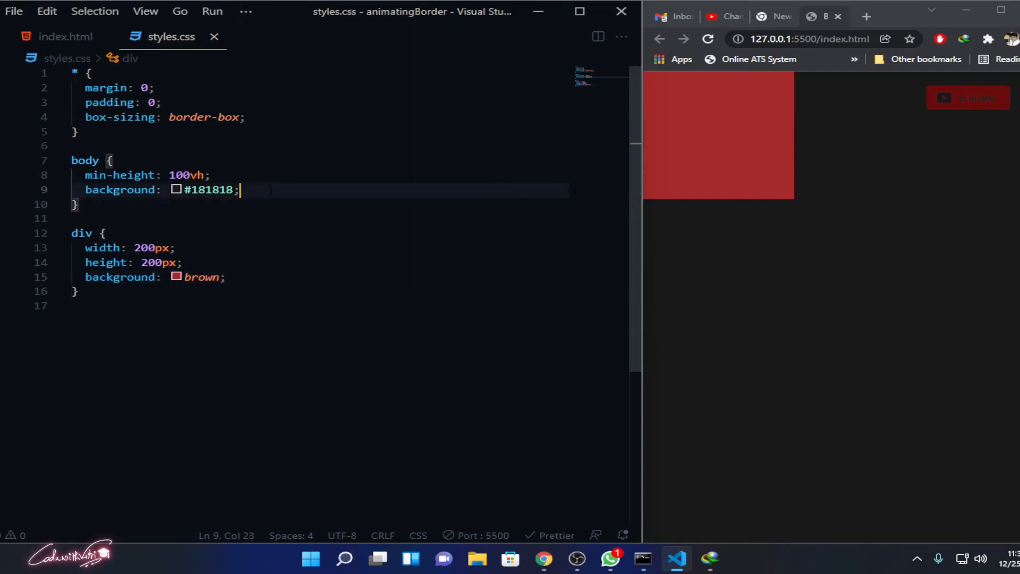
- Give the body display: flex with justify-content and align-items set to center
text(display: flex;)
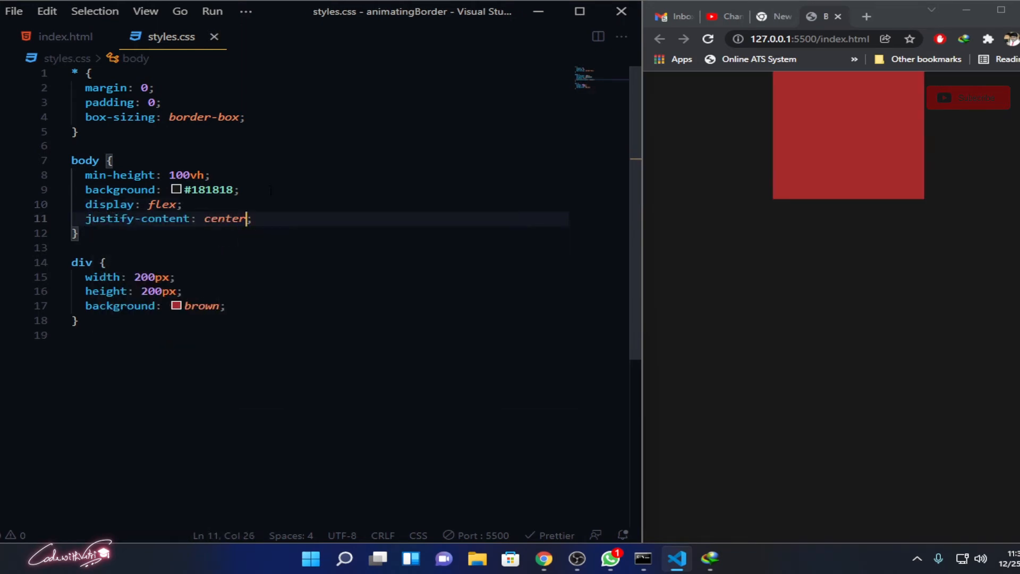
text(a)
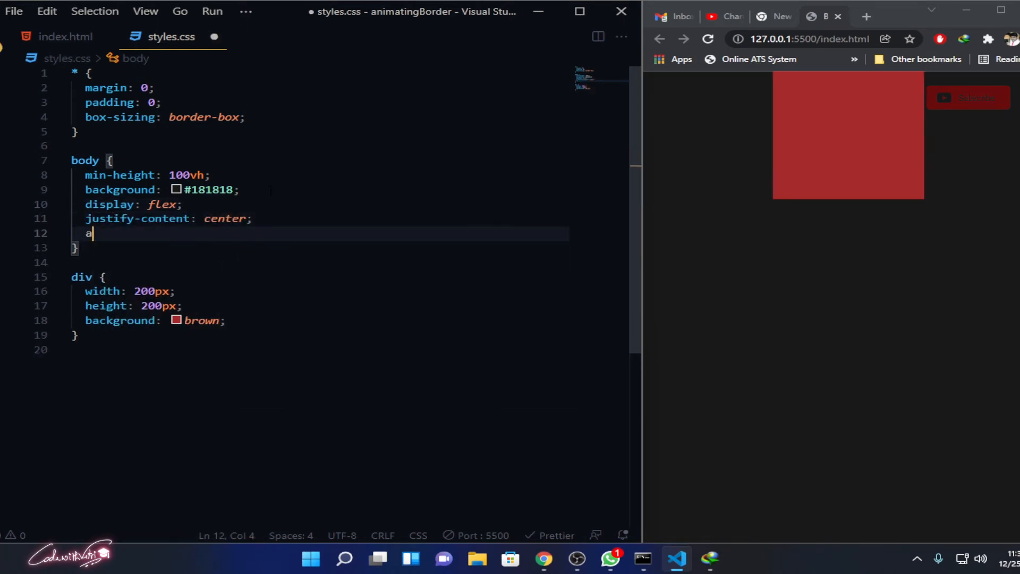
text(lign-items: center;)
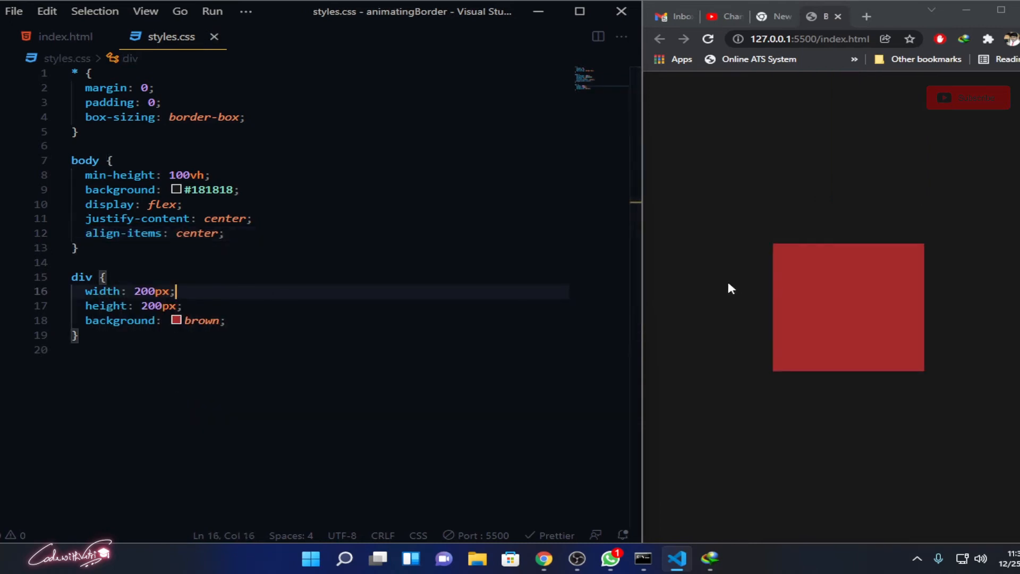
mouse_move(883, 374)
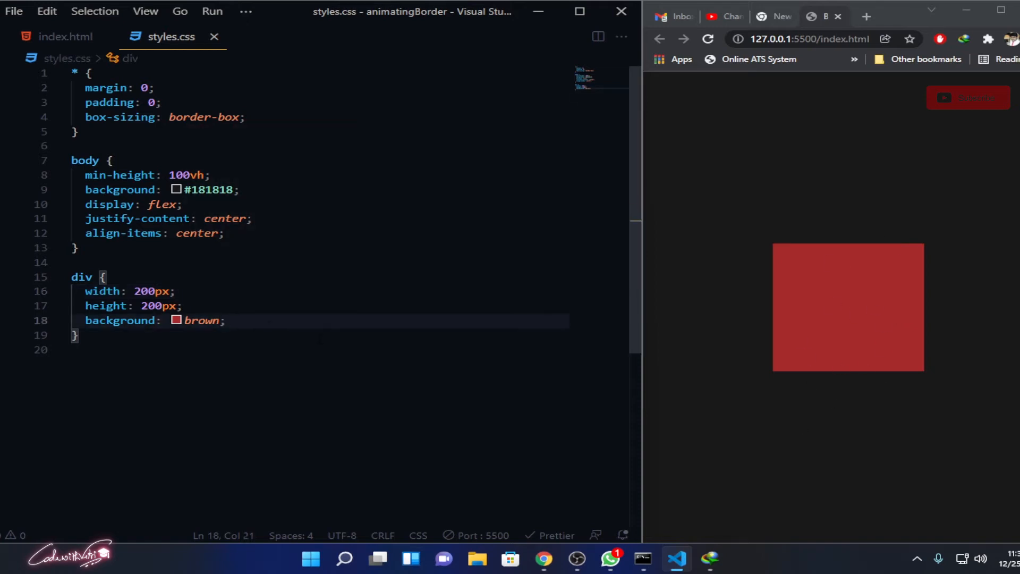
- Give the div a 16px 14px 20px rgba(0, 0, 0, 1) box-shadow, dropping the brown background
text(b)
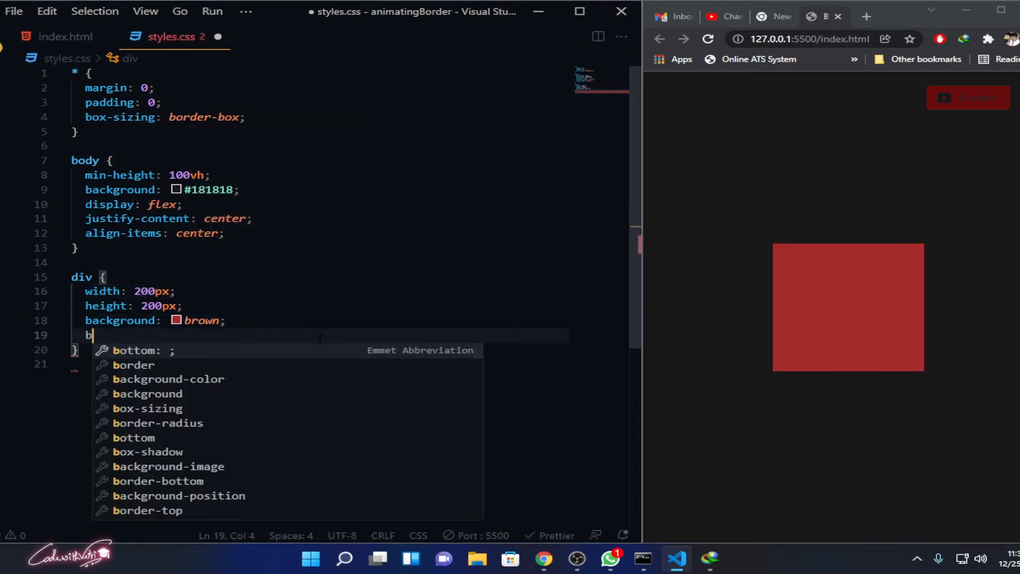
text(oxsh)
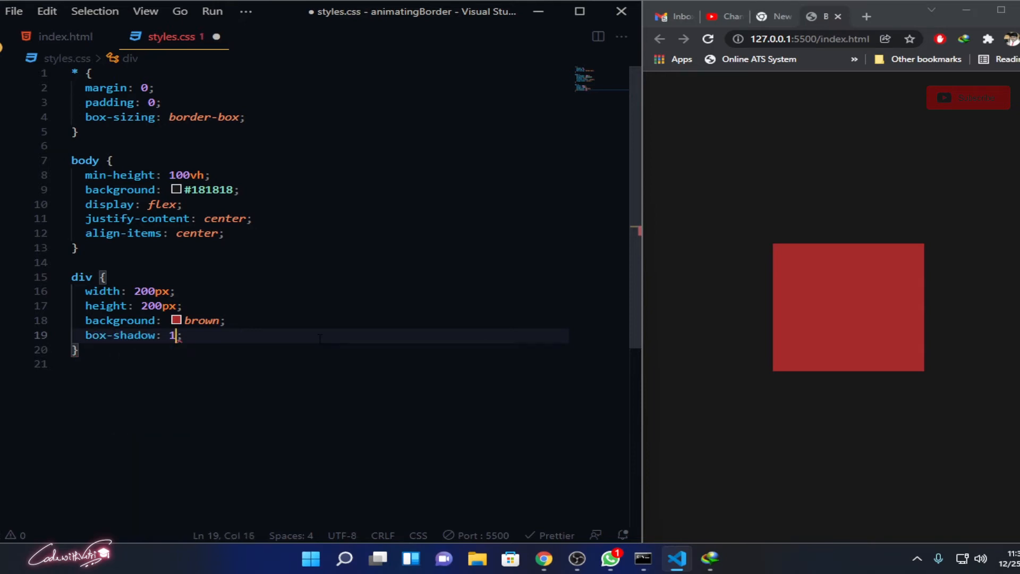
text(6px)
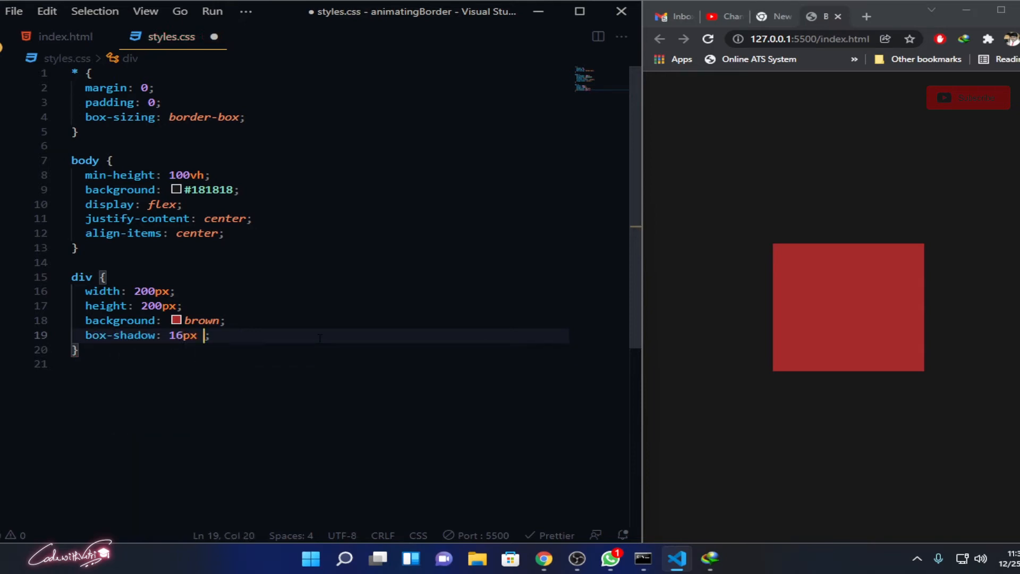
text(14px)
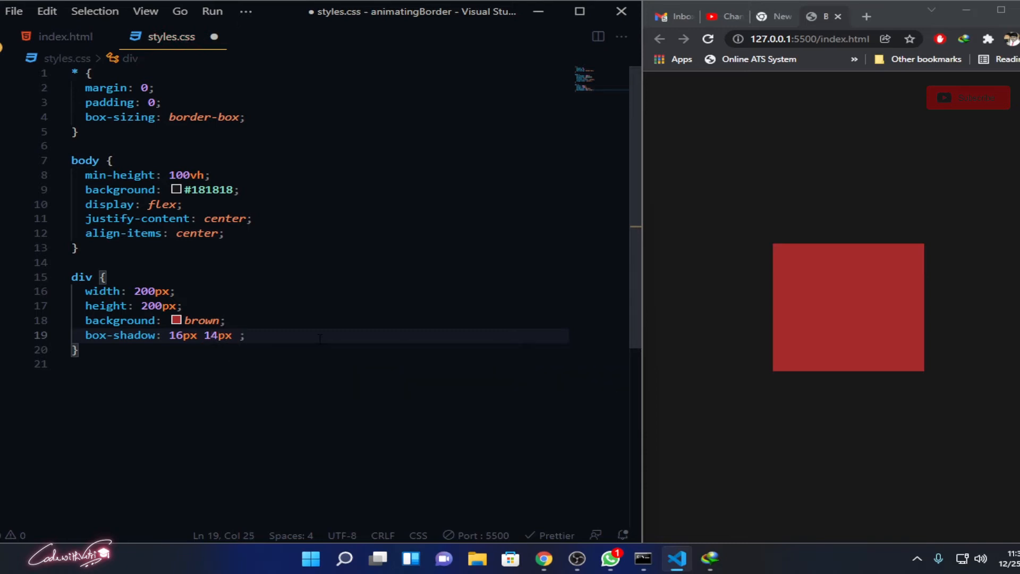
text(20px)
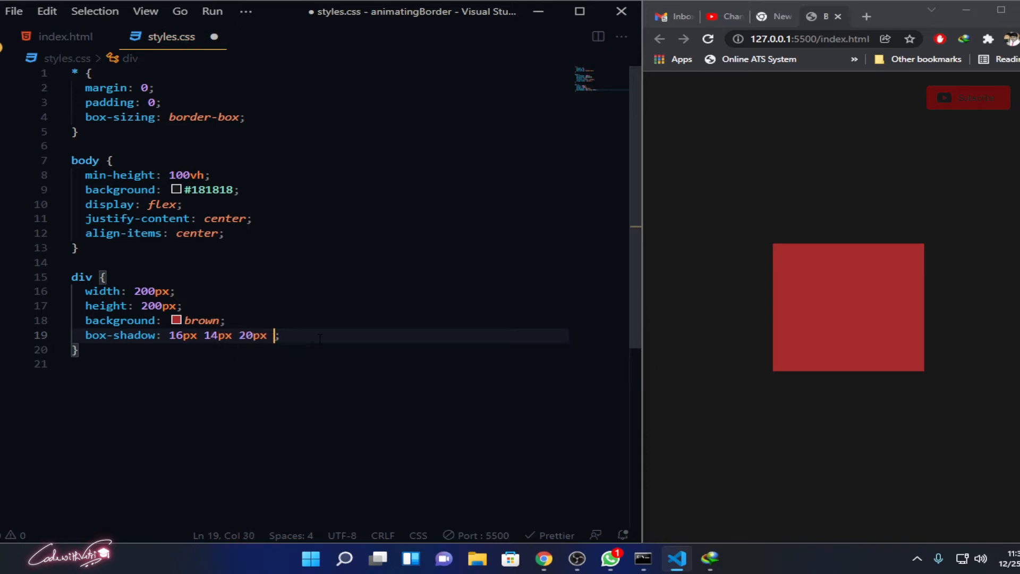
text(rgba(0, 0, 0, alpha))
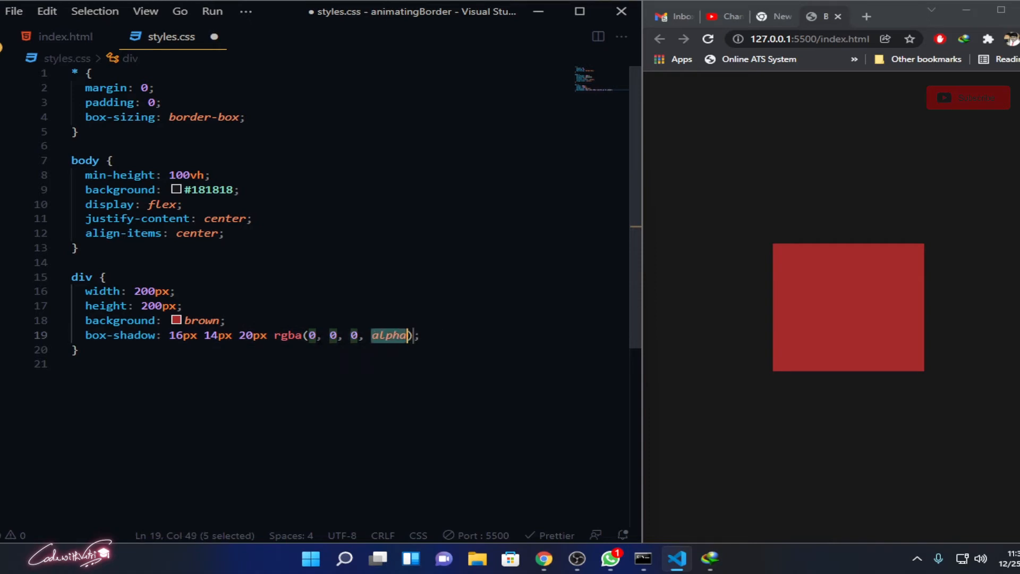
text(1)
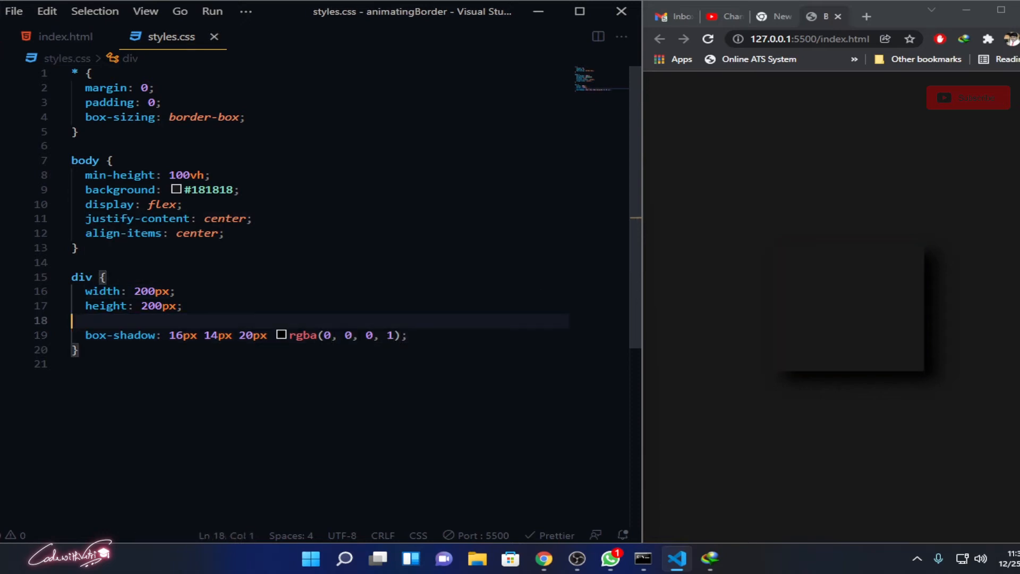
key(Backspace)
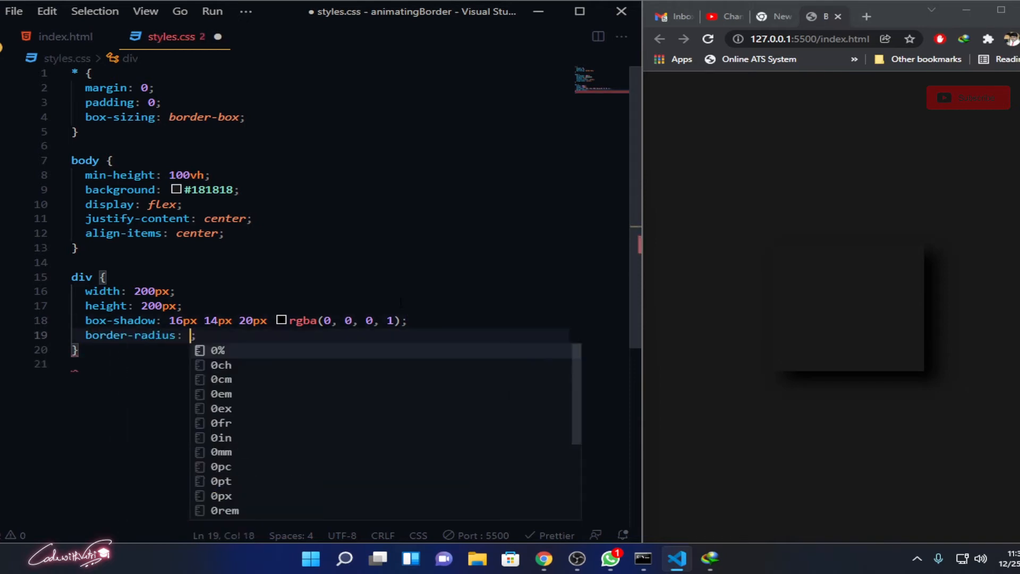
- Round the div's corners with border-radius: 10px and save
text(10px)
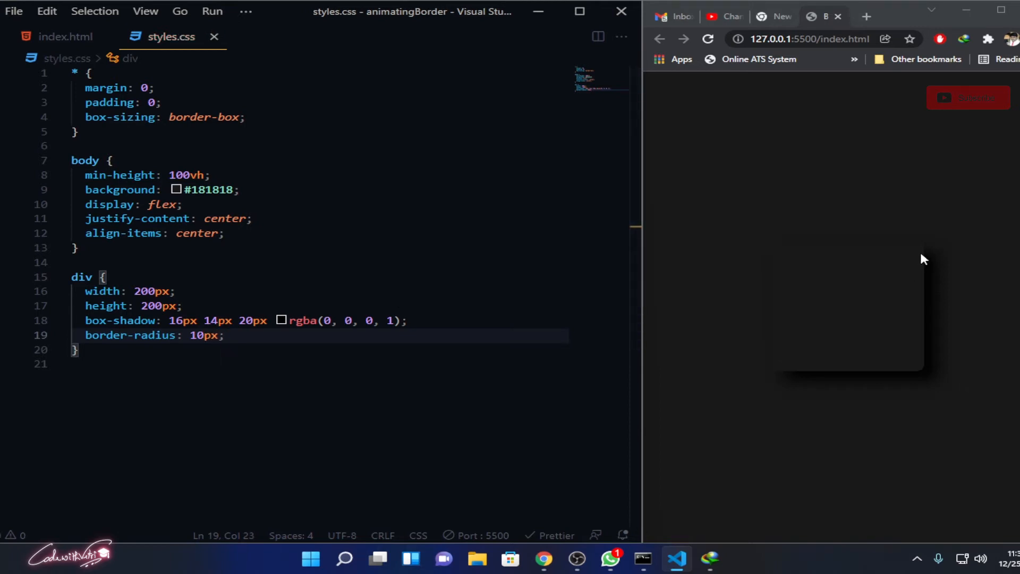
mouse_move(750, 324)
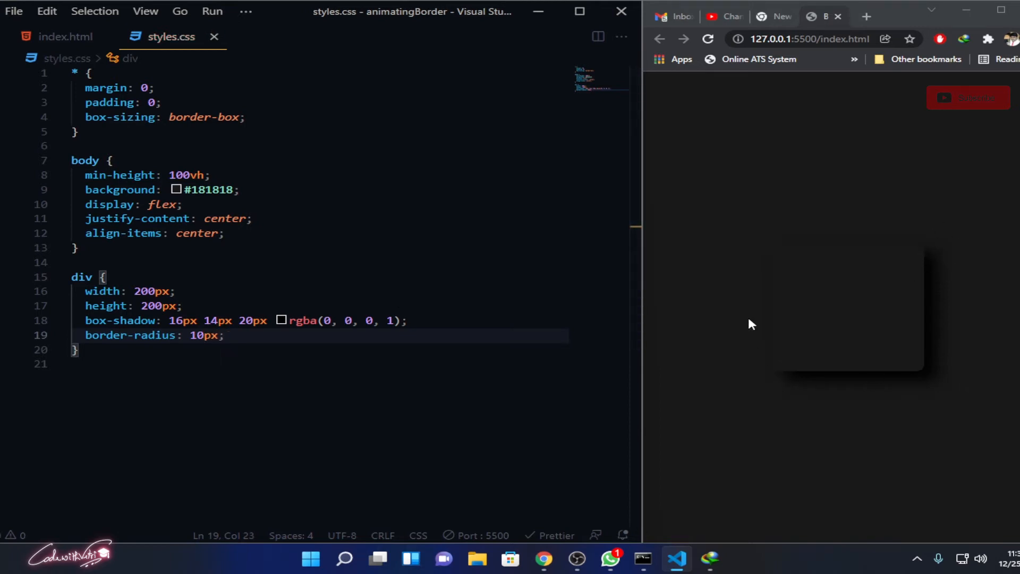
text(position: r)
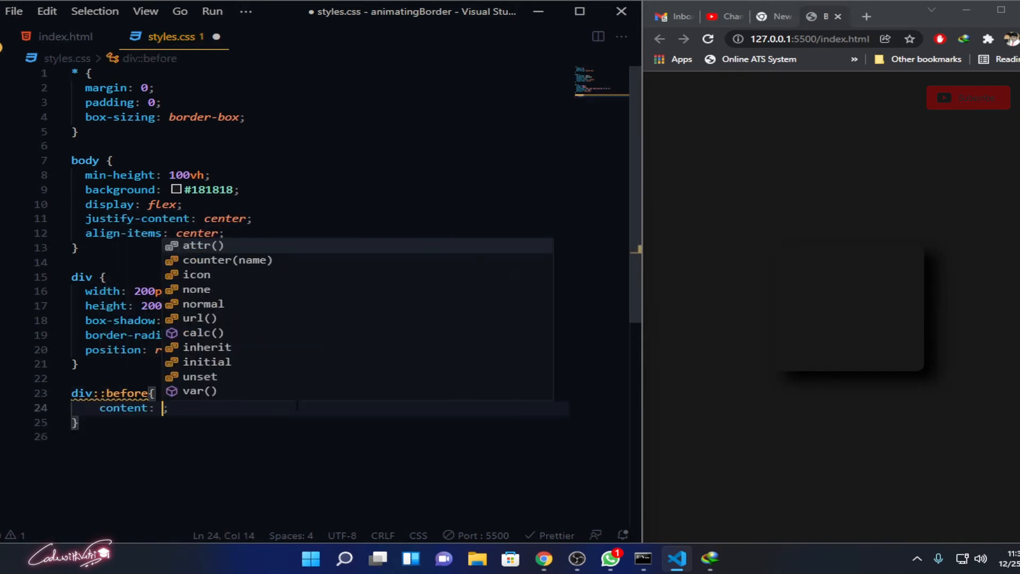
- Make the div relative and give div::before empty content, absolute position, 100% width and height
text("")
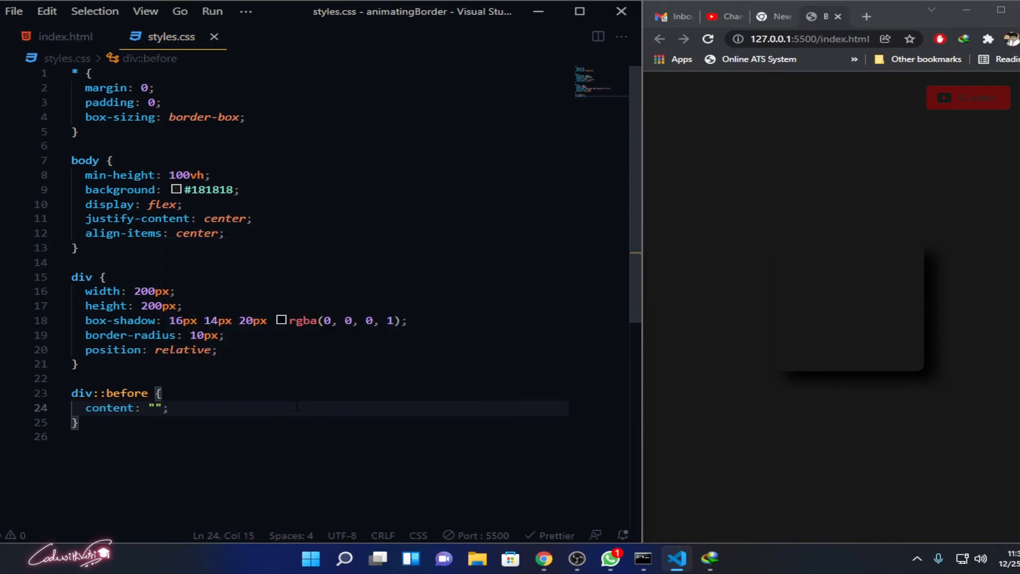
text(position: ;)
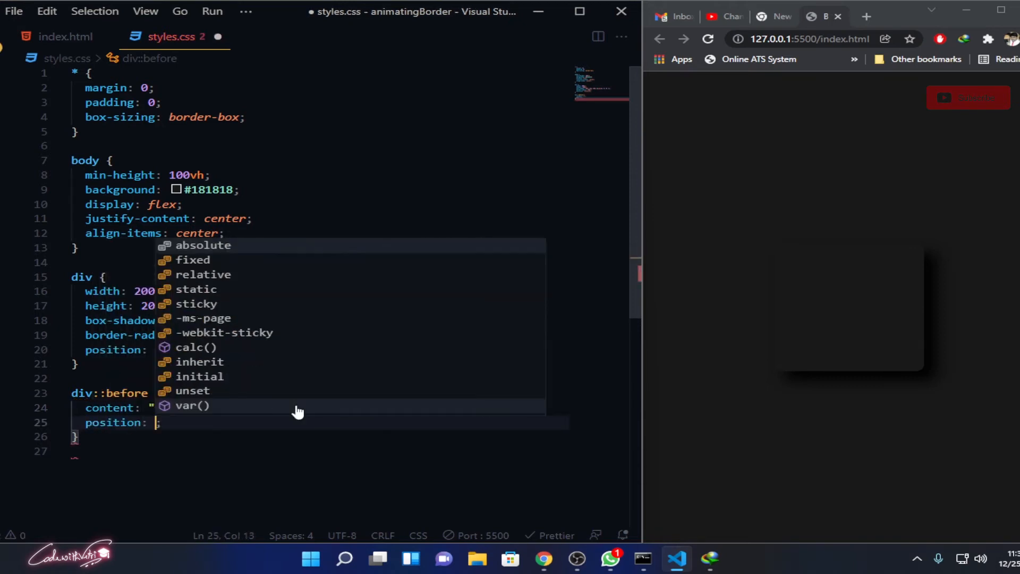
click(203, 245)
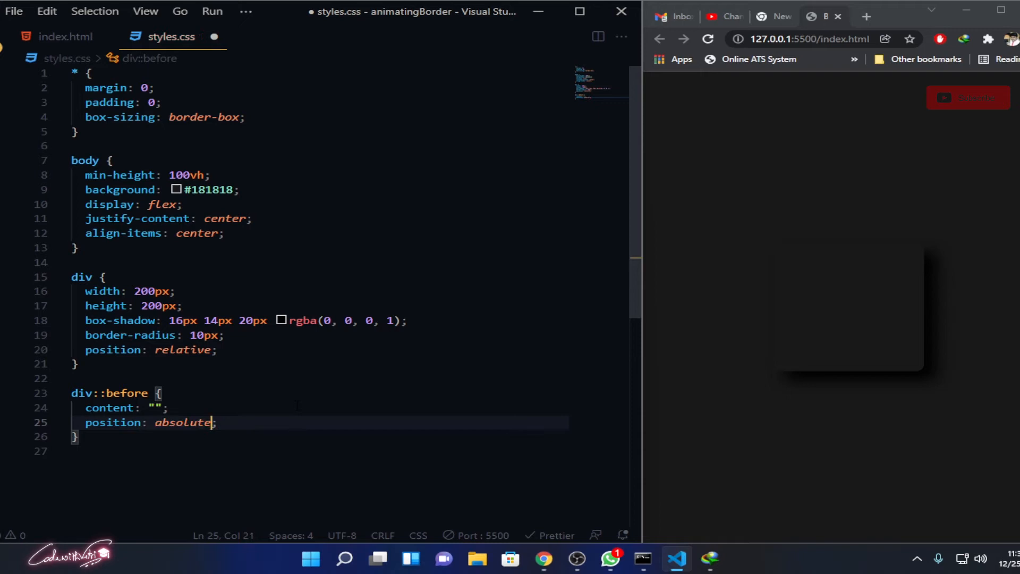
text(;)
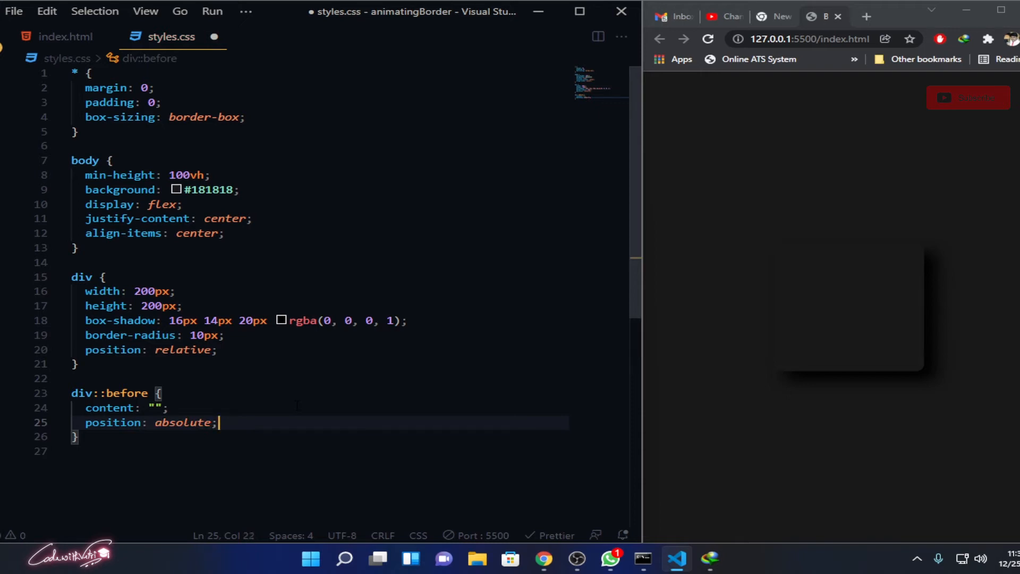
text(width: 10;)
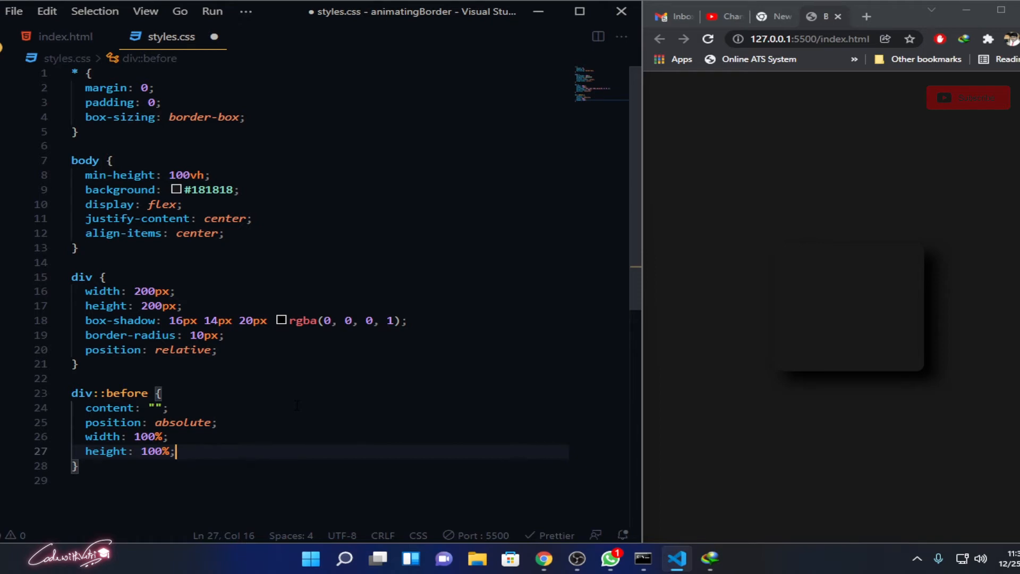
text(back)
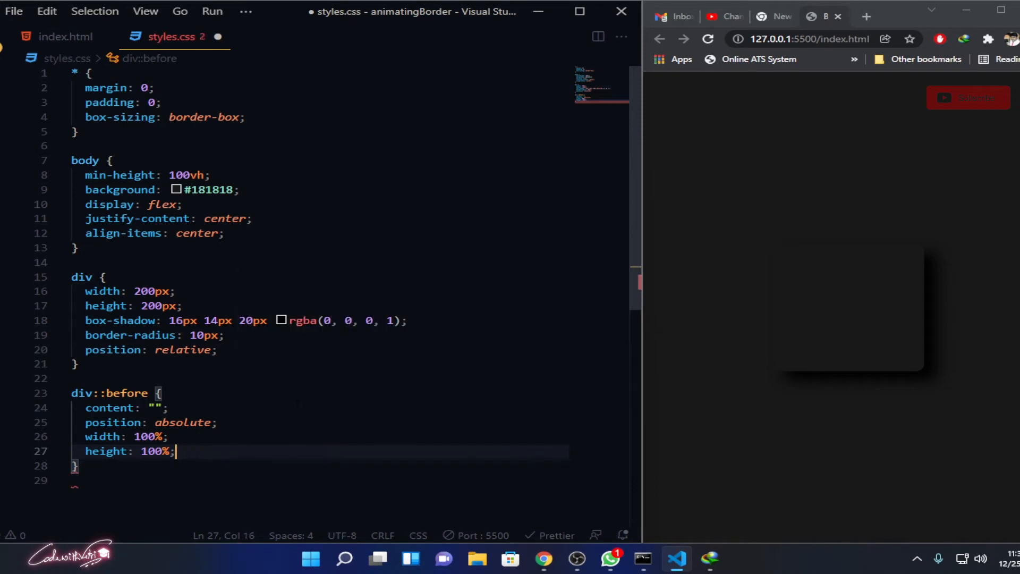
text(background-image: ;)
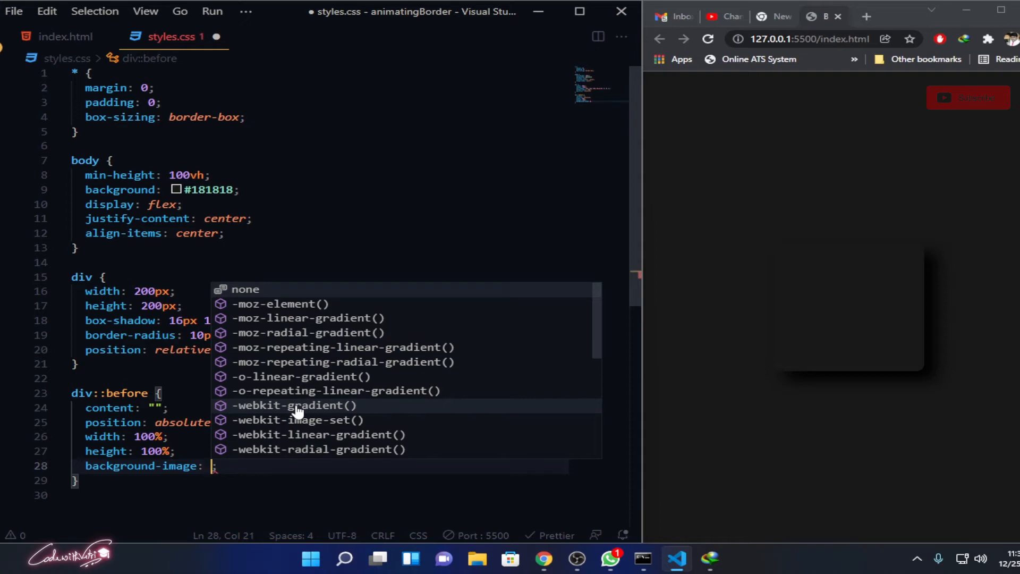
- Give div::before a conic-gradient background from #ff0000 at 20deg to transparent at 120deg
text(con)
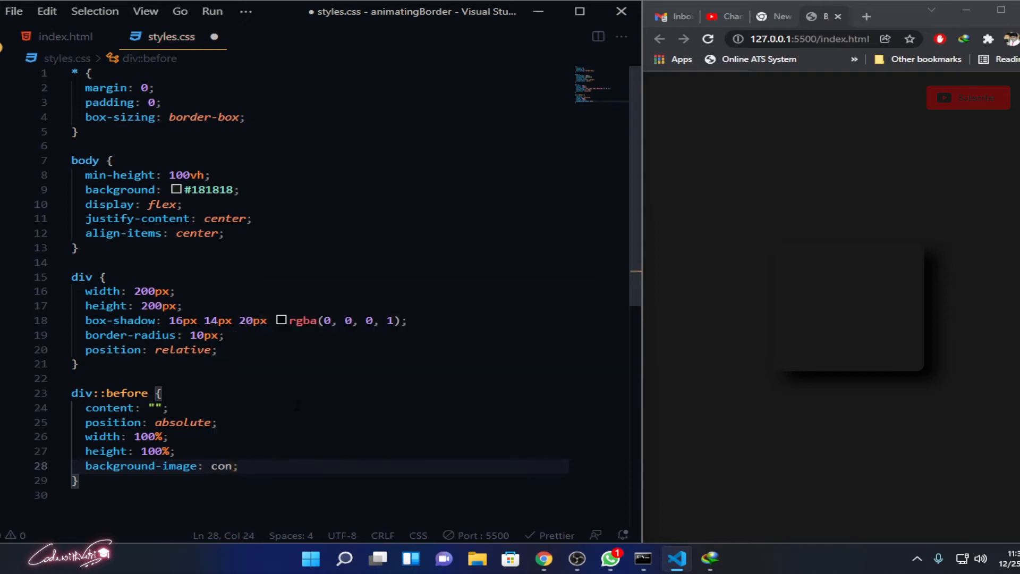
text(i)
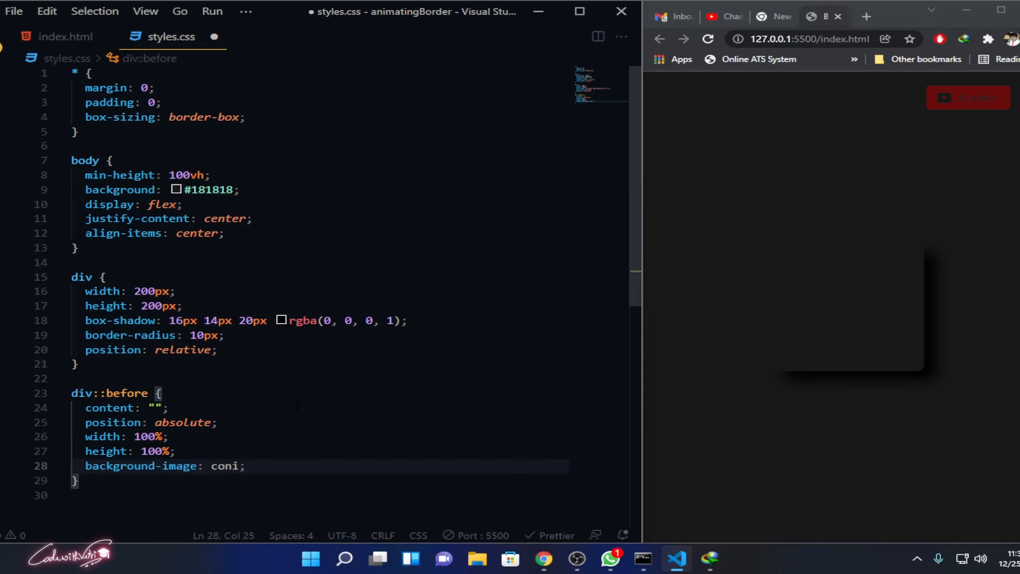
text(c-gra)
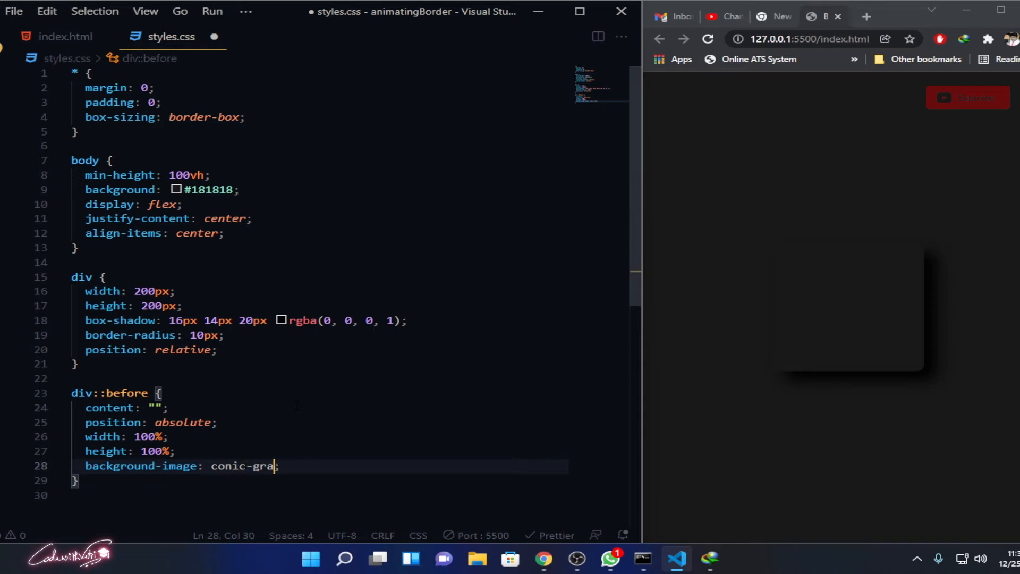
text(dient))
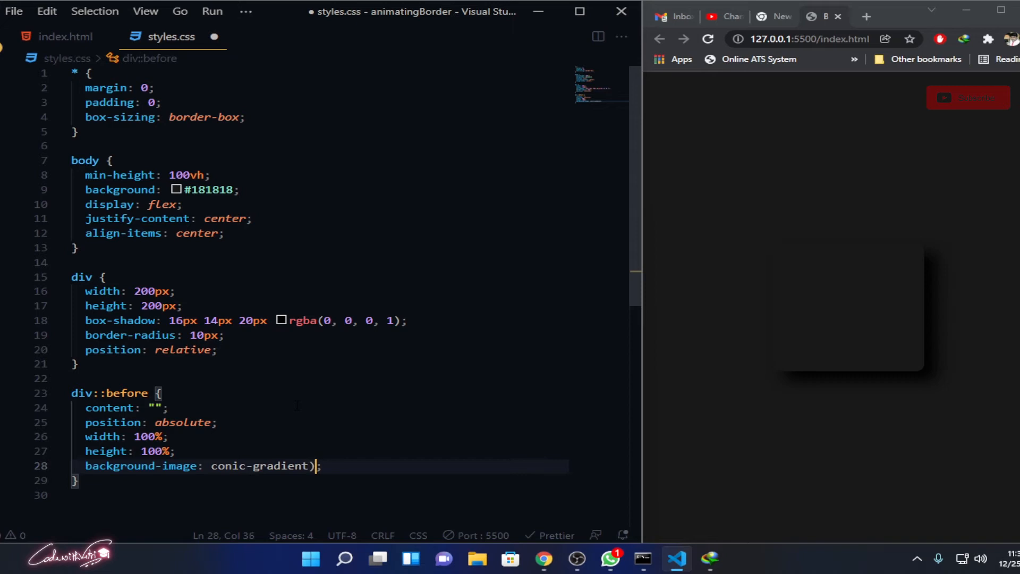
text(()
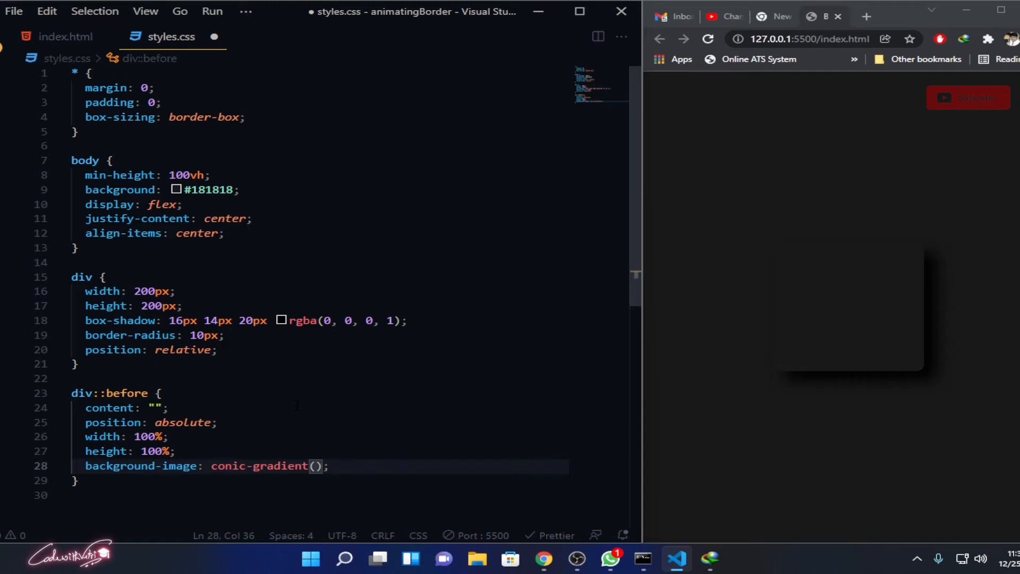
key(Enter)
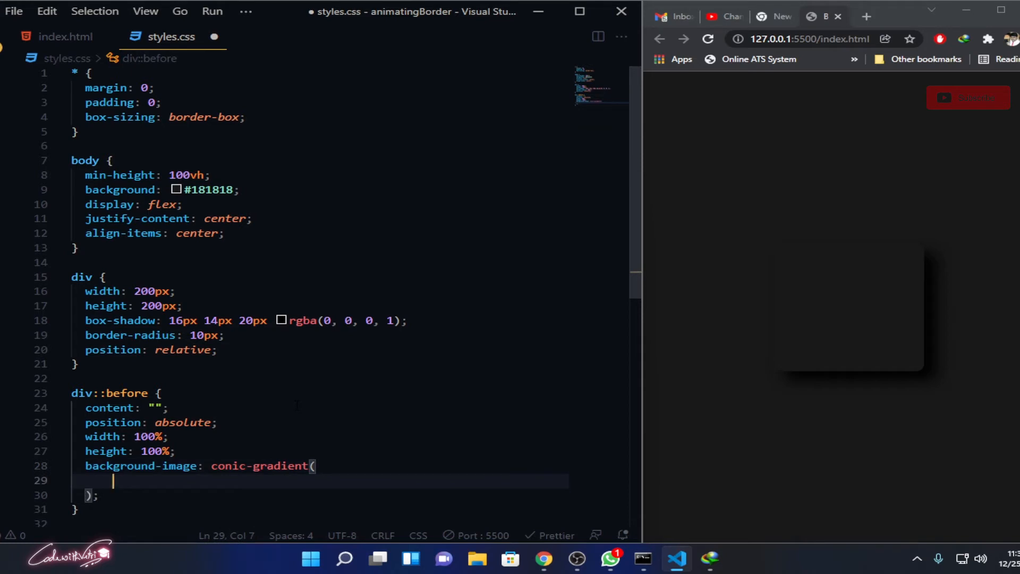
text(#f)
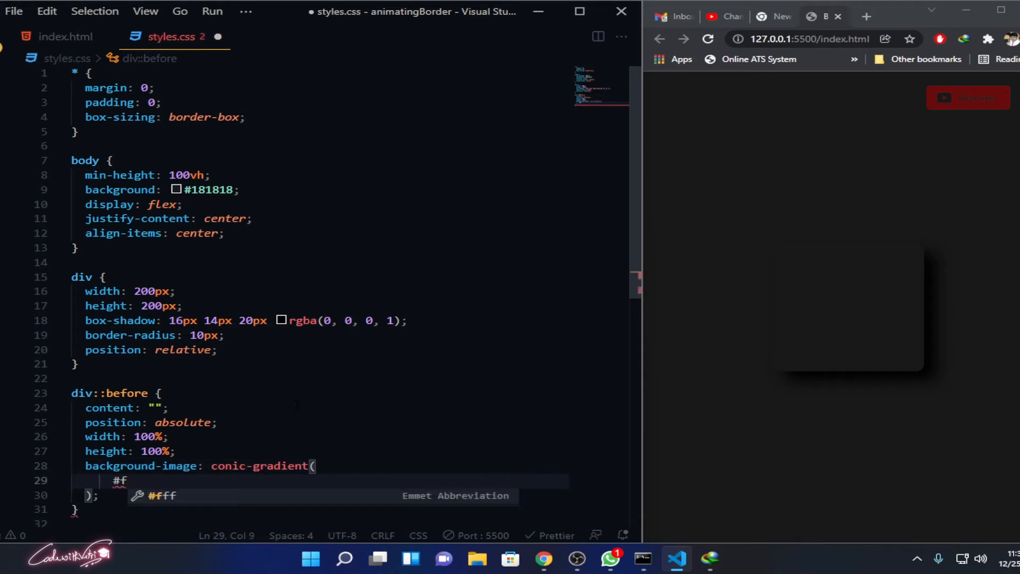
text(f000)
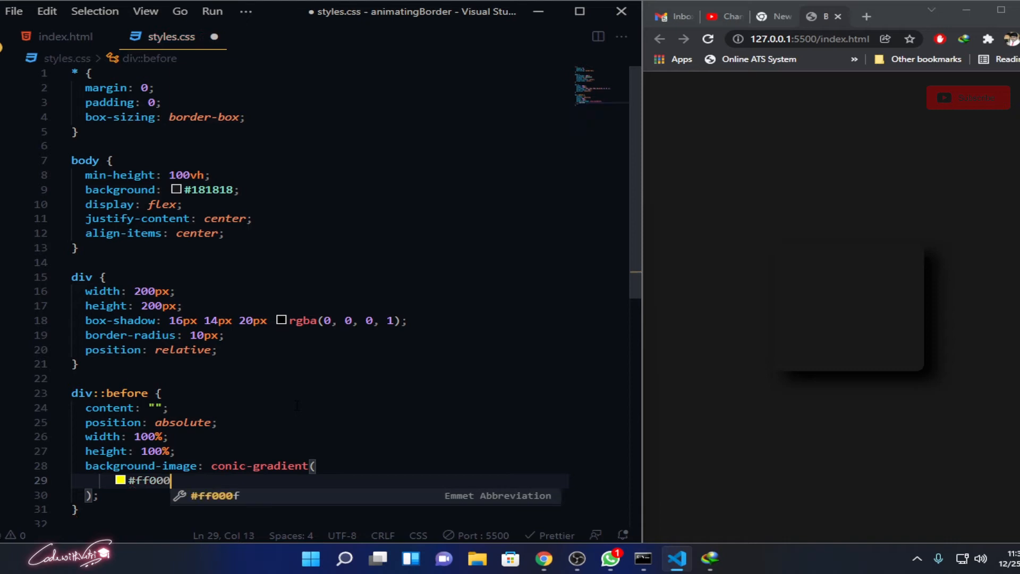
text(0)
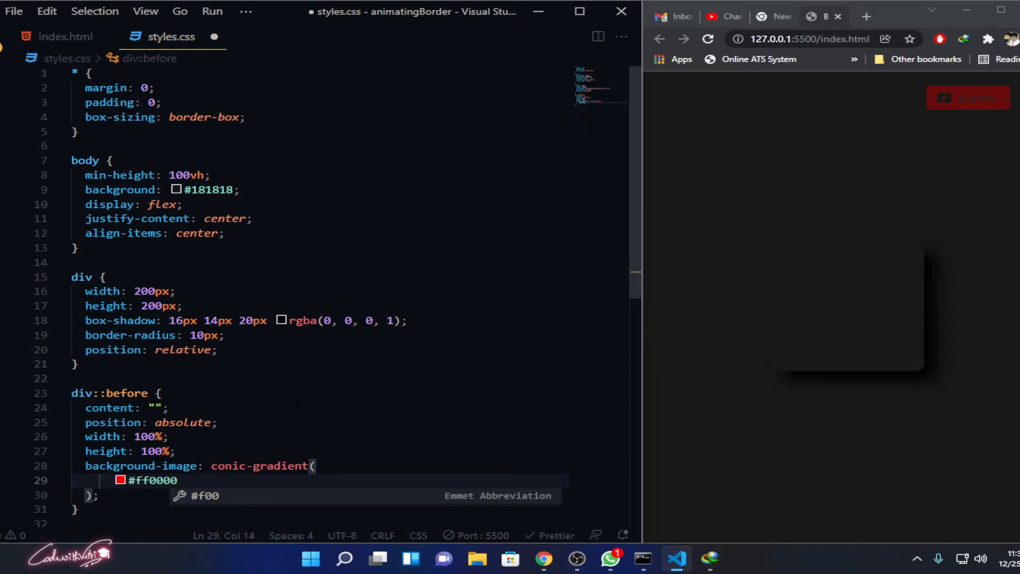
text(20deg,)
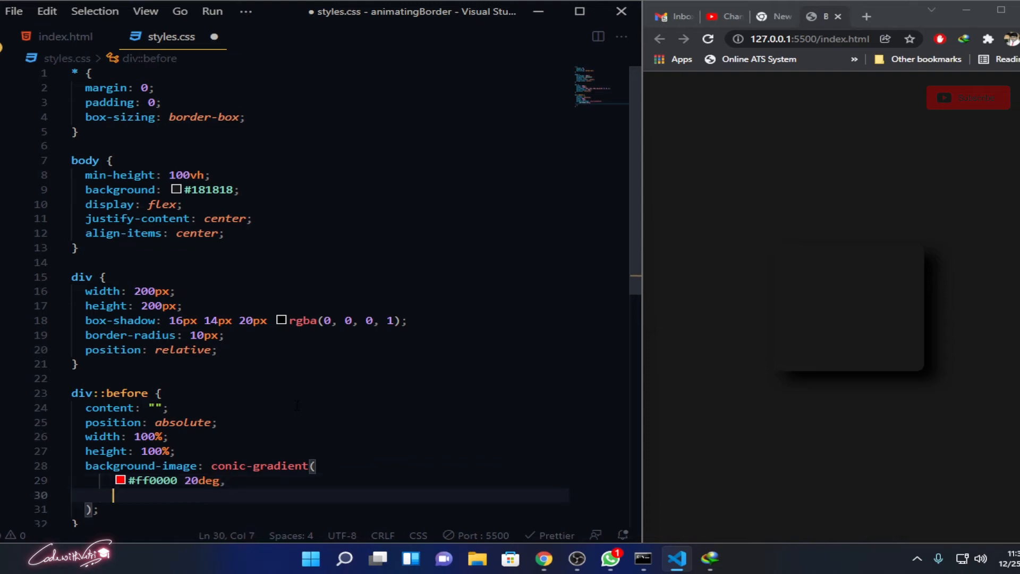
text(transparent)
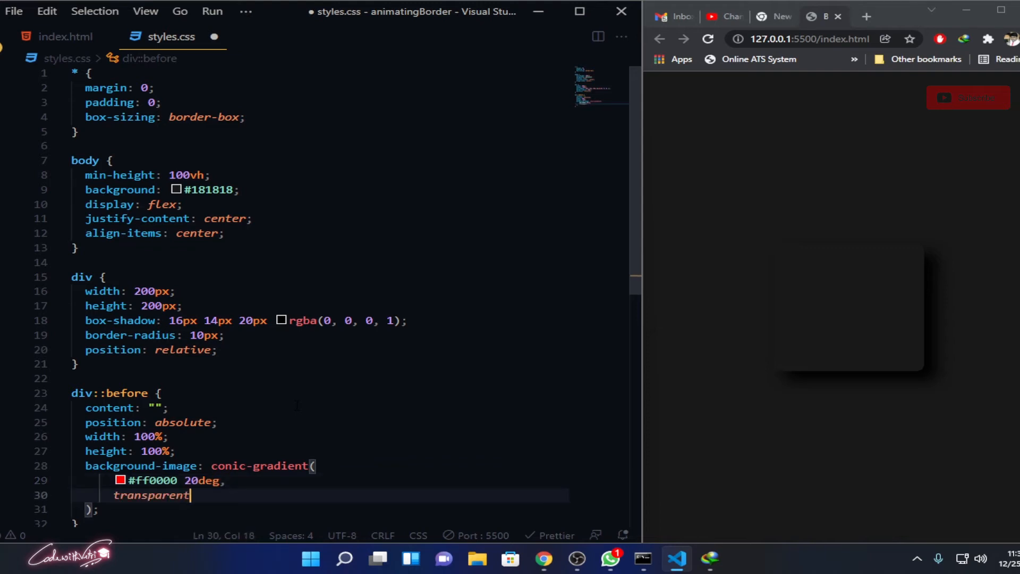
text(120deg))
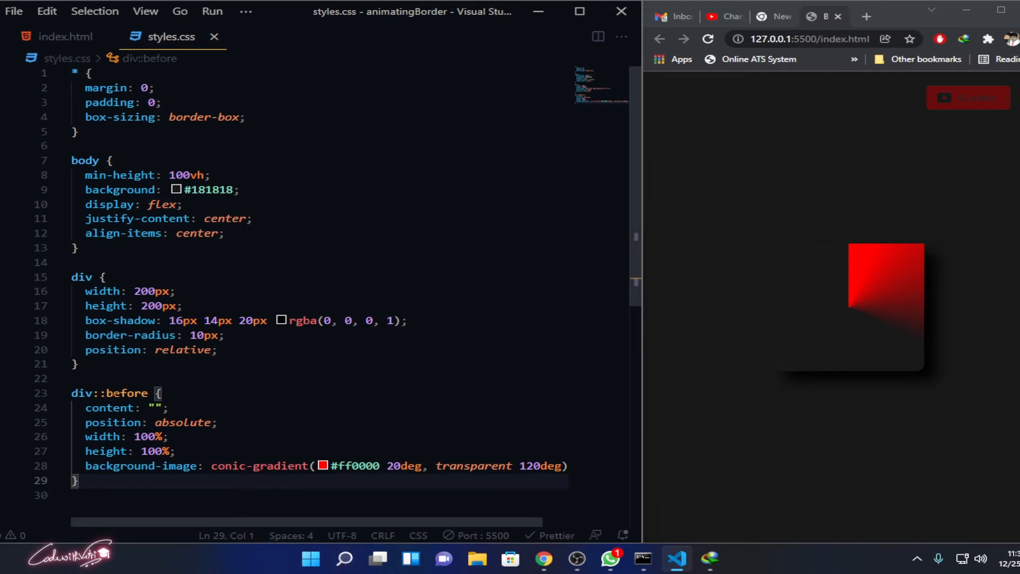
text(div::after)
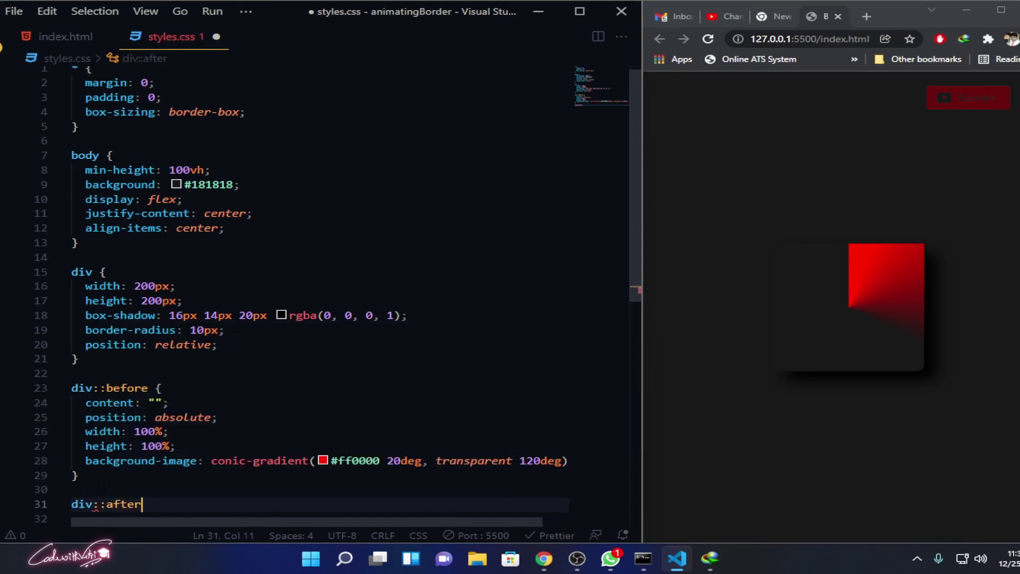
- Give div::after content 'Animation', 190px width and height, #101010 background, and absolute position
text({)
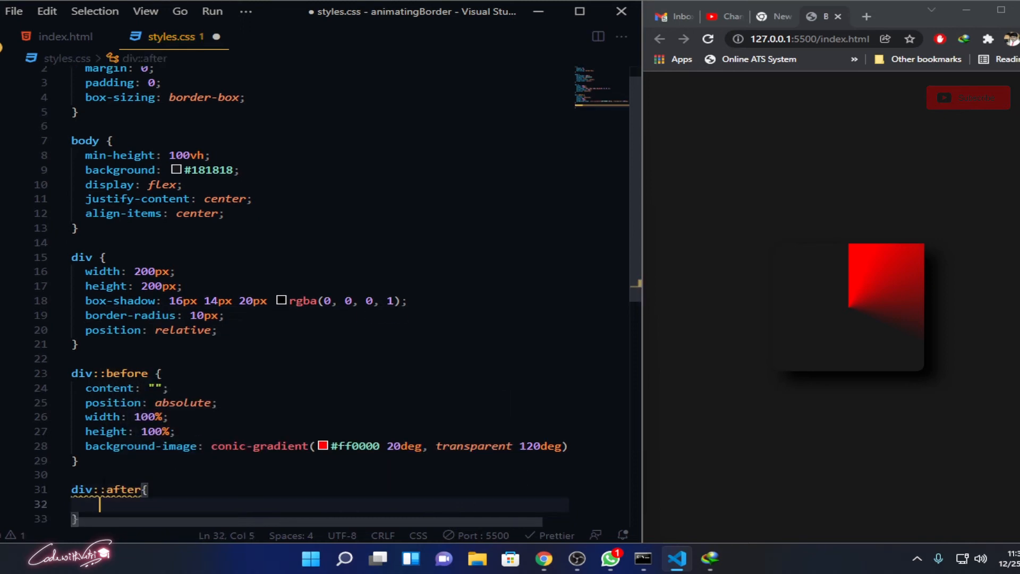
mouse_move(918, 260)
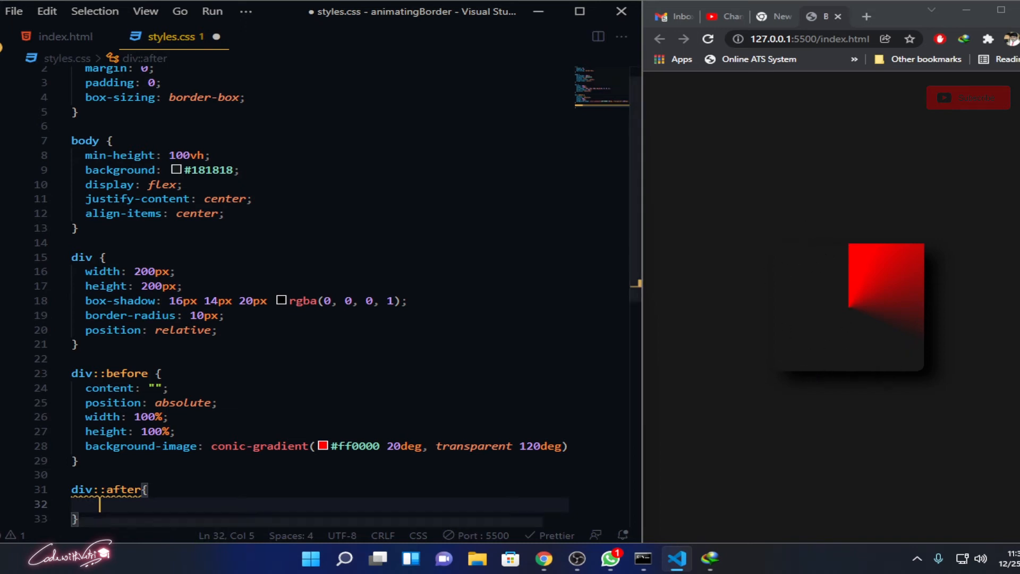
scroll(down, 3)
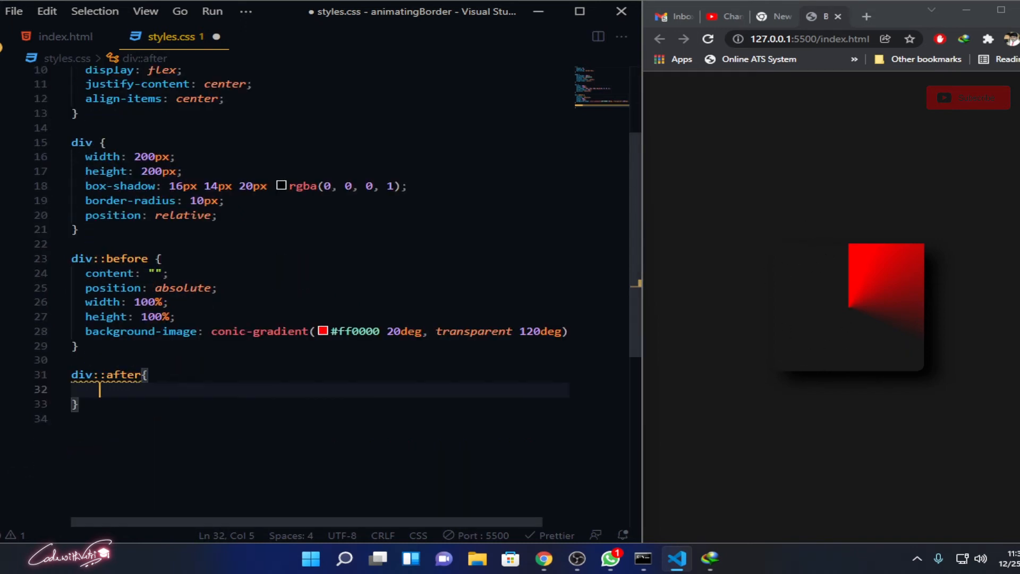
text(content: '';)
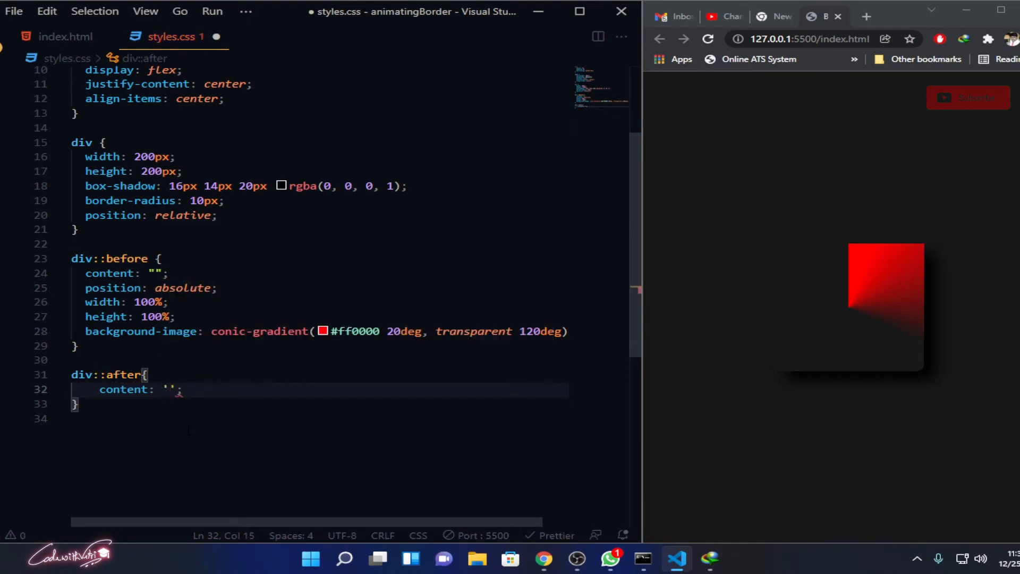
text(Animation)
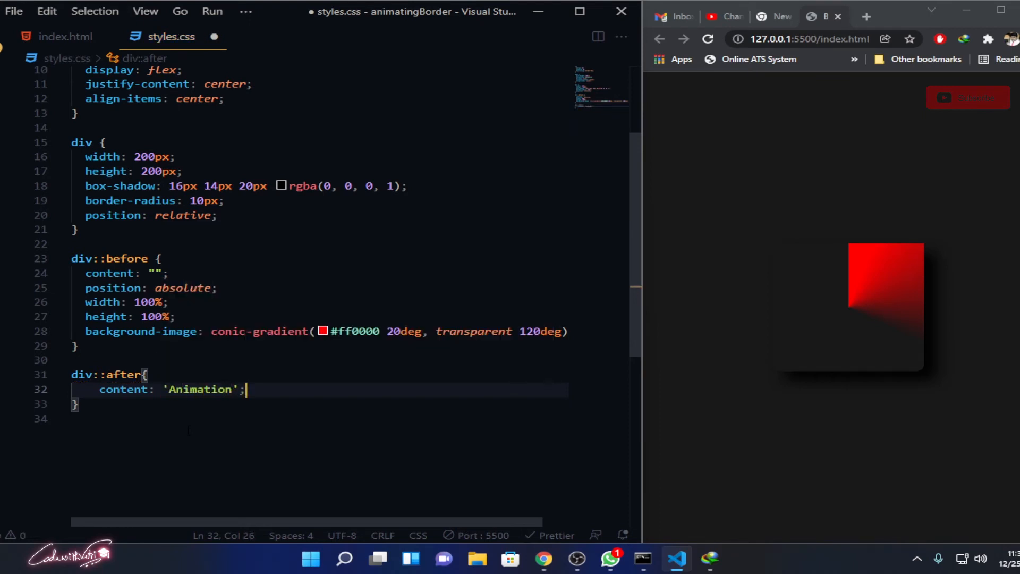
text(width: 190px;)
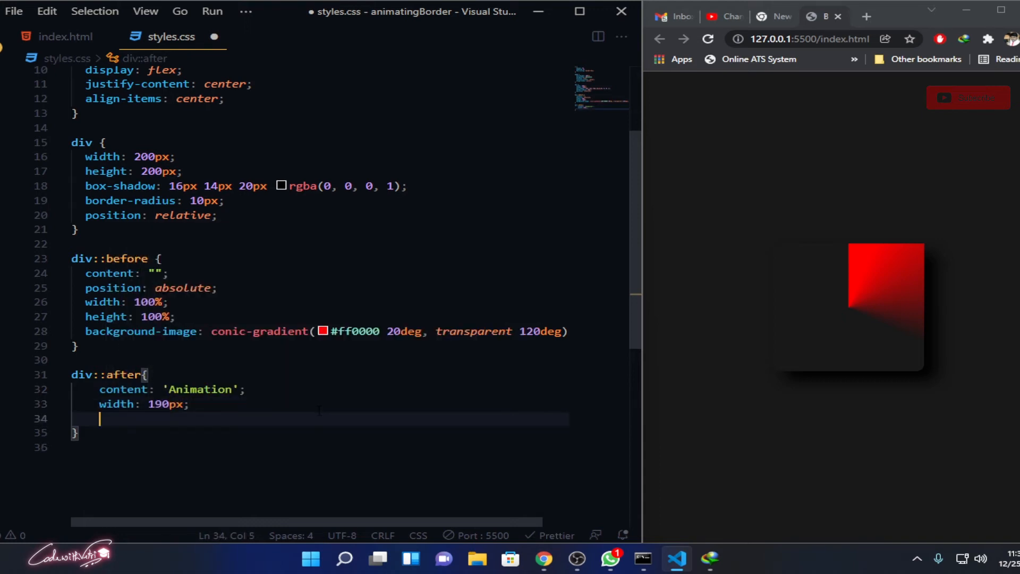
text(height: 190;)
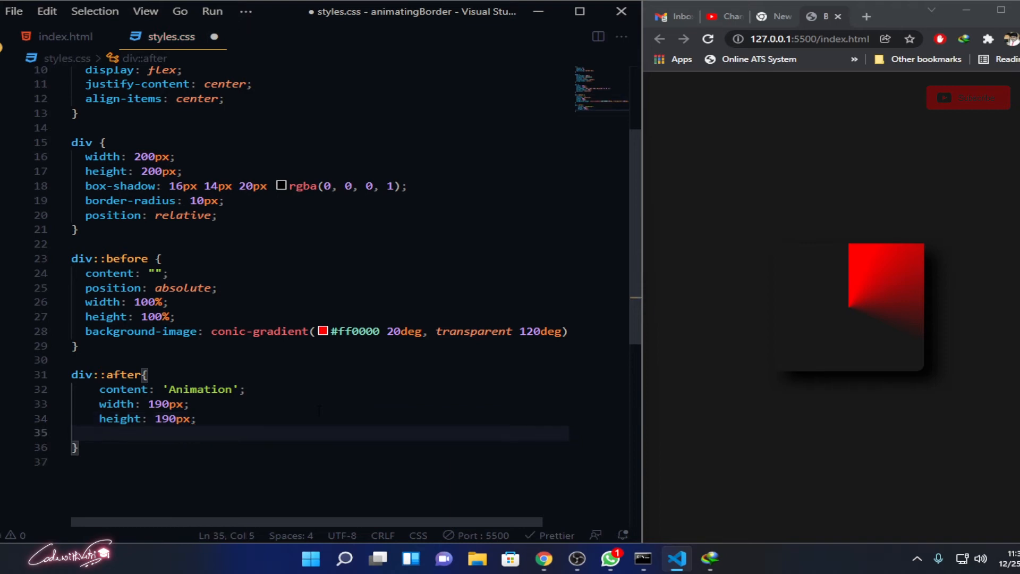
text(background: #101010;)
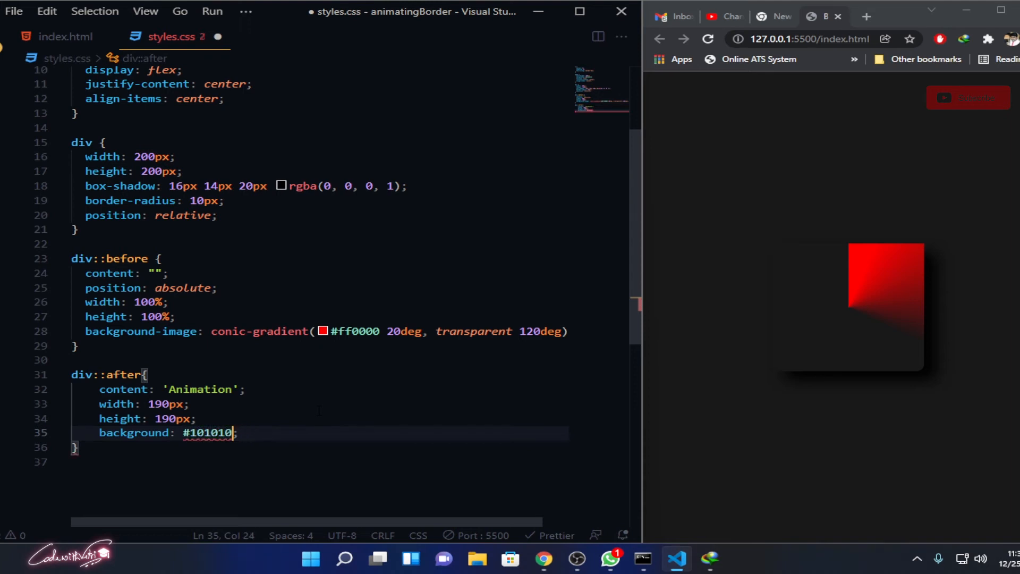
key(Ctrl+s)
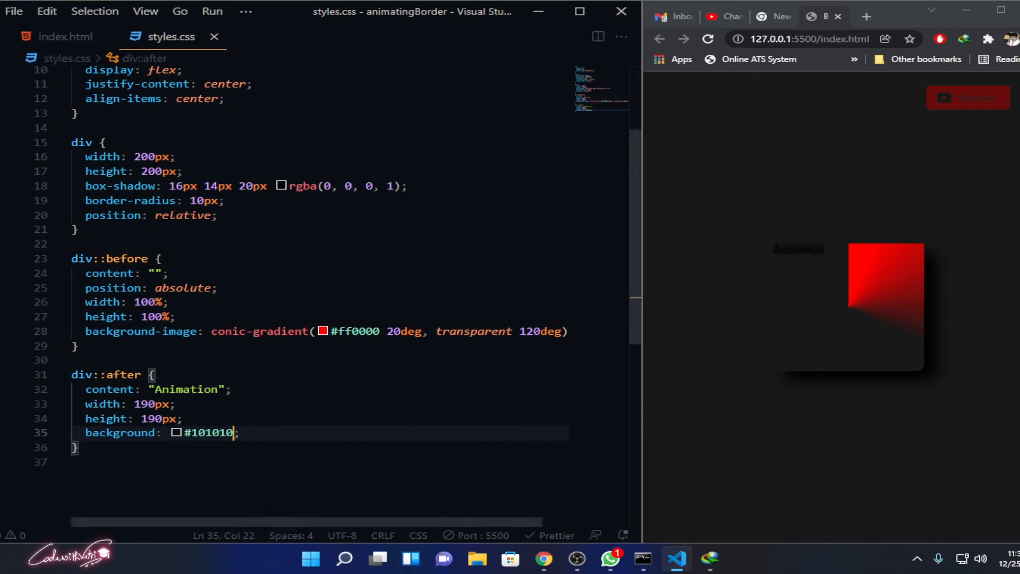
text(position: absolute;)
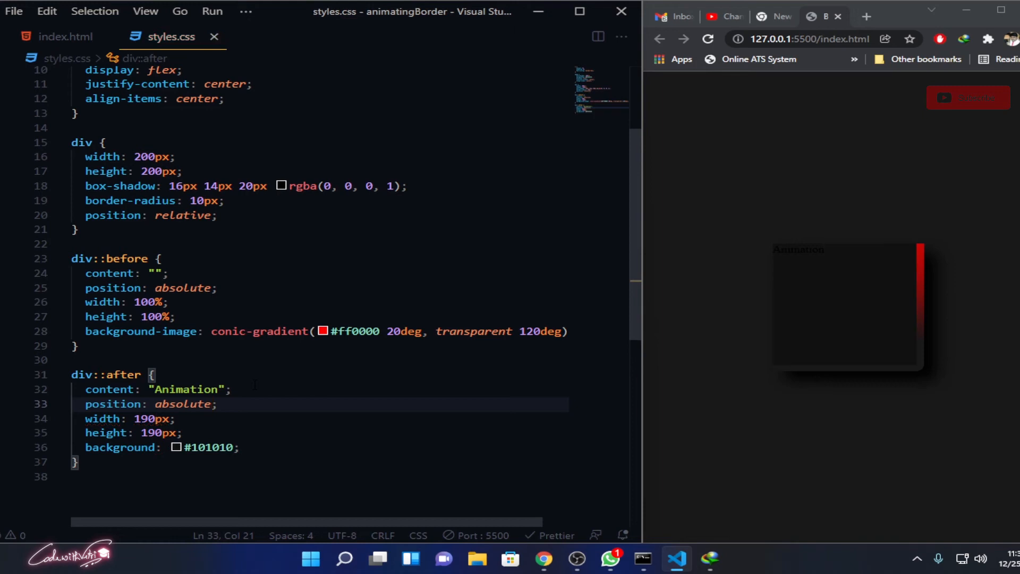
mouse_move(917, 280)
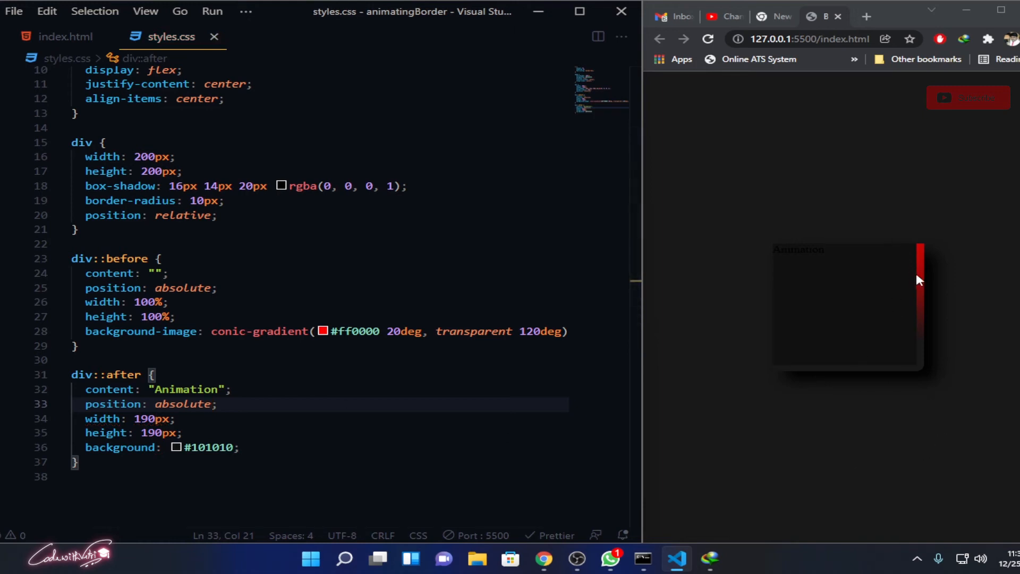
mouse_move(896, 345)
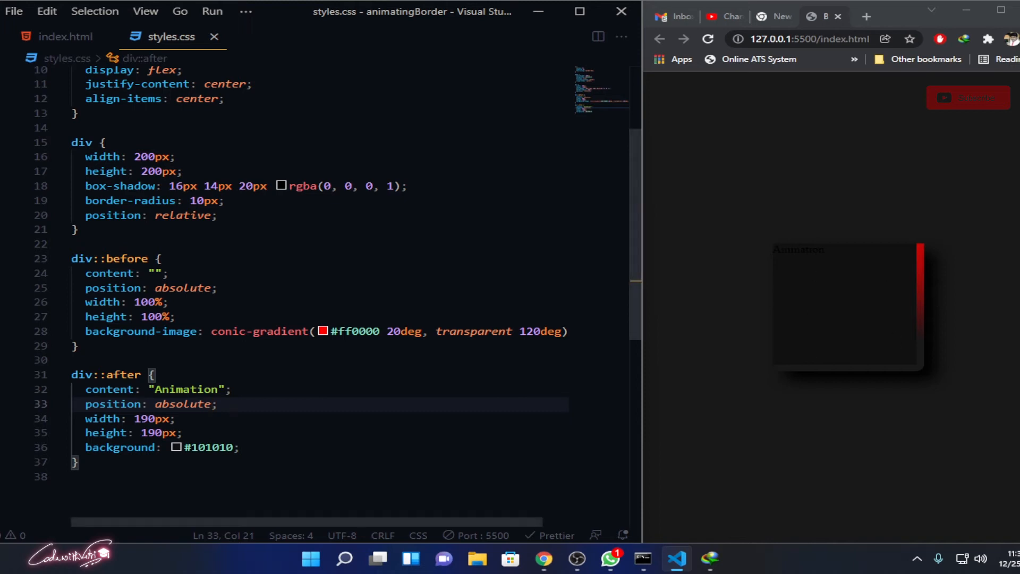
- Give div::after a 10px border-radius and center the div's contents with flex layout
text(bor)
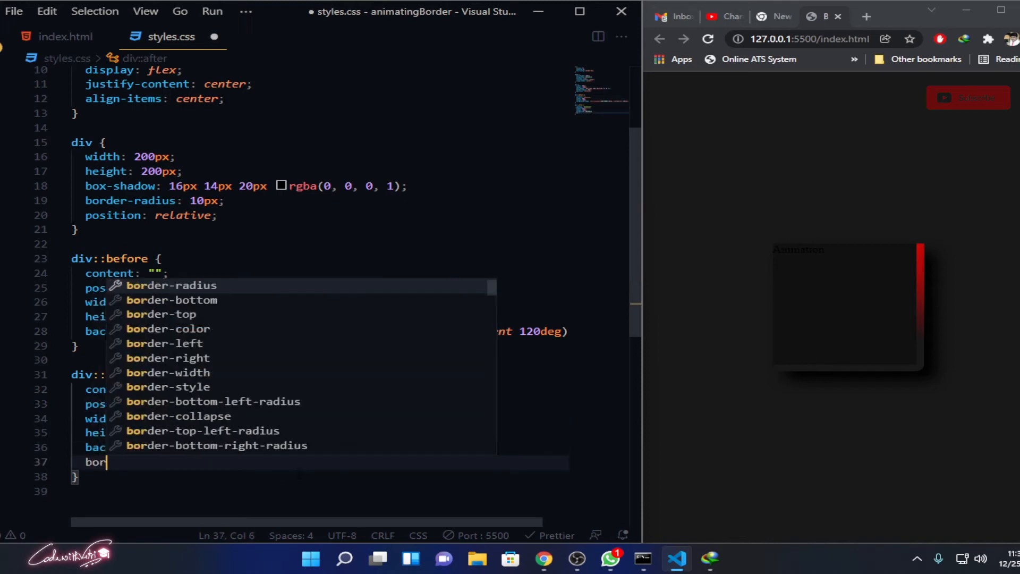
text(border-radius: 10px;)
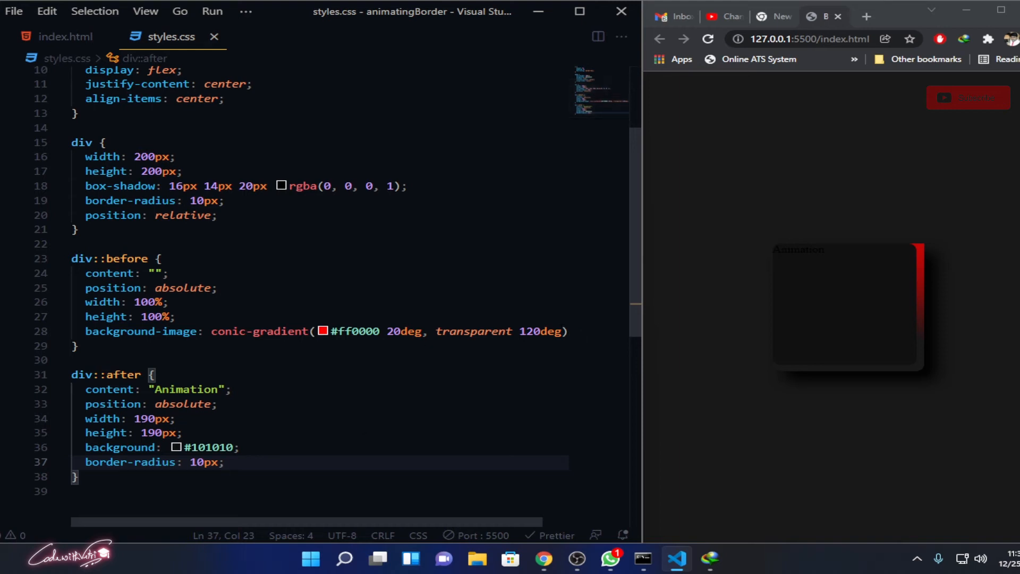
text(display: flex;)
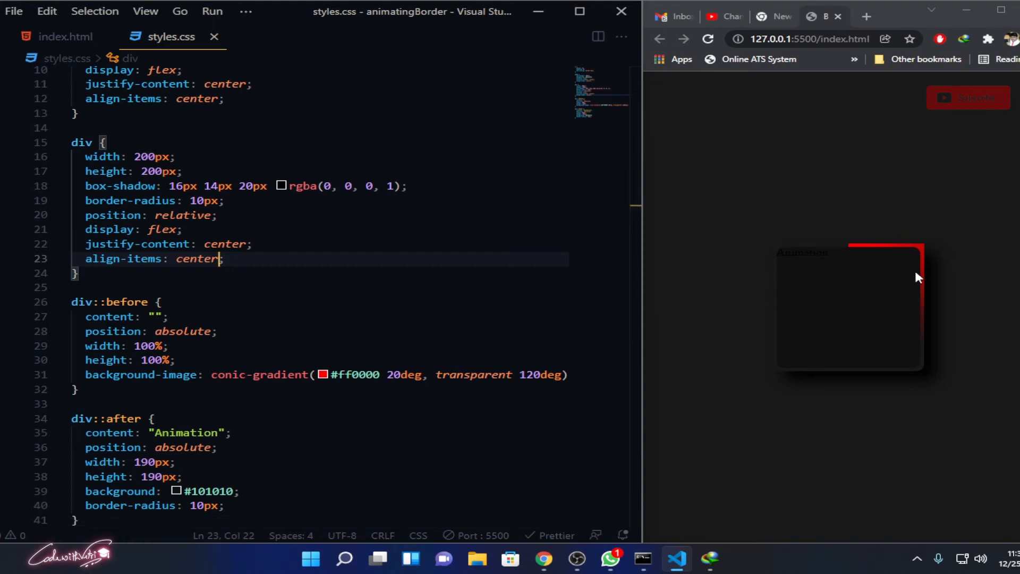
mouse_move(924, 249)
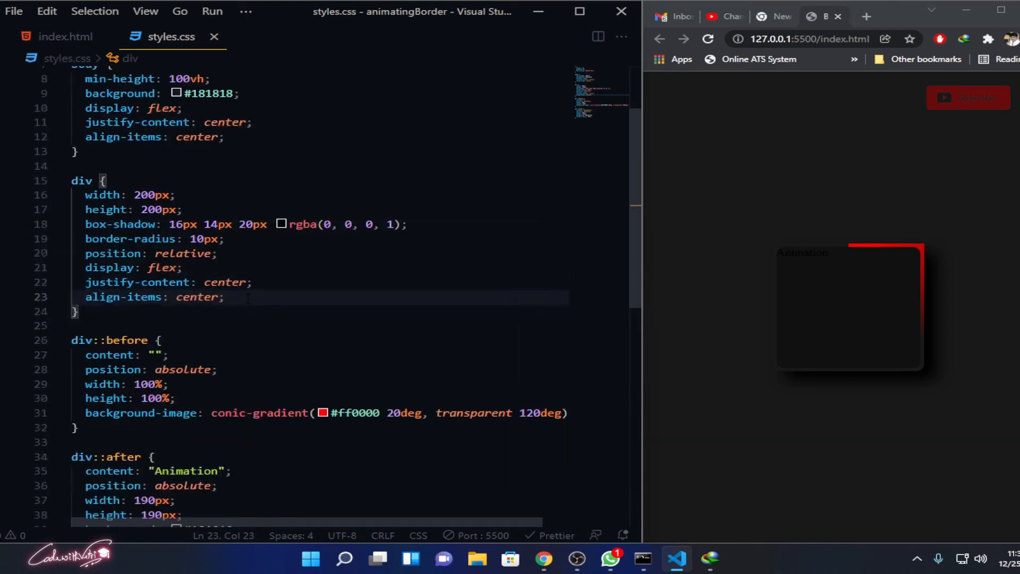
- Add overflow: hidden to div, and flex-centre div::after content with hidden overflow
text(o)
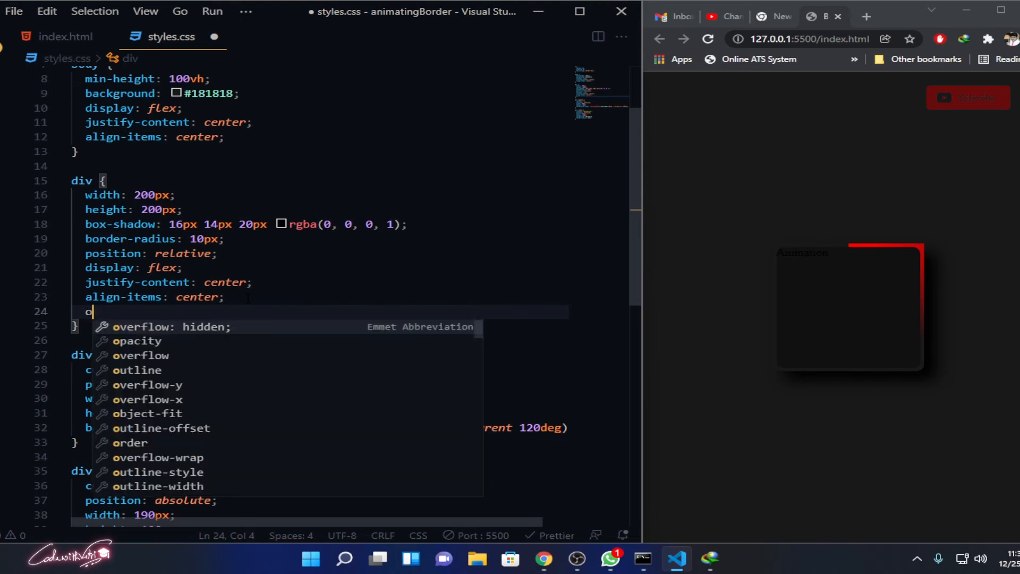
text(verflow: hidden;)
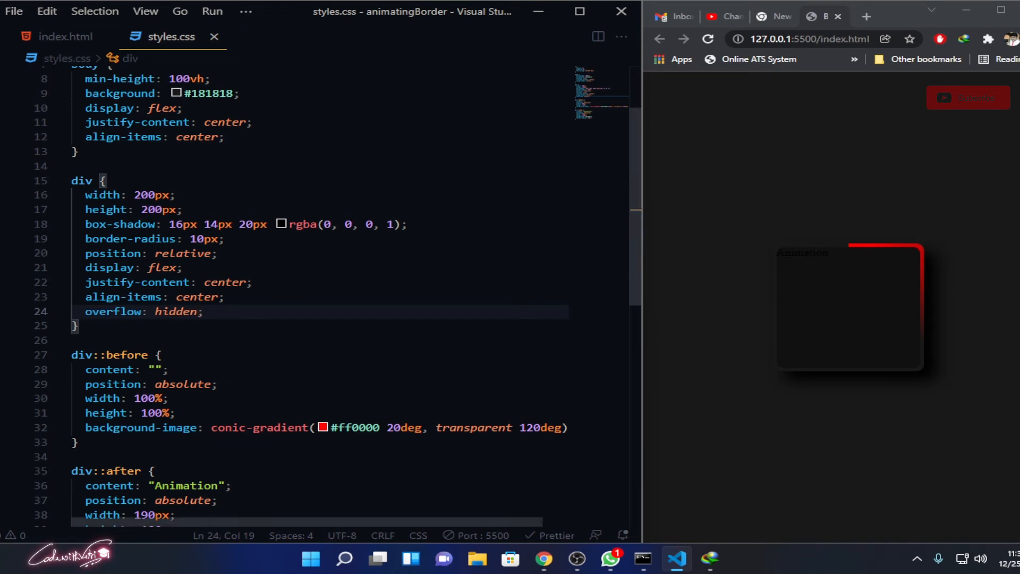
scroll(down, 3)
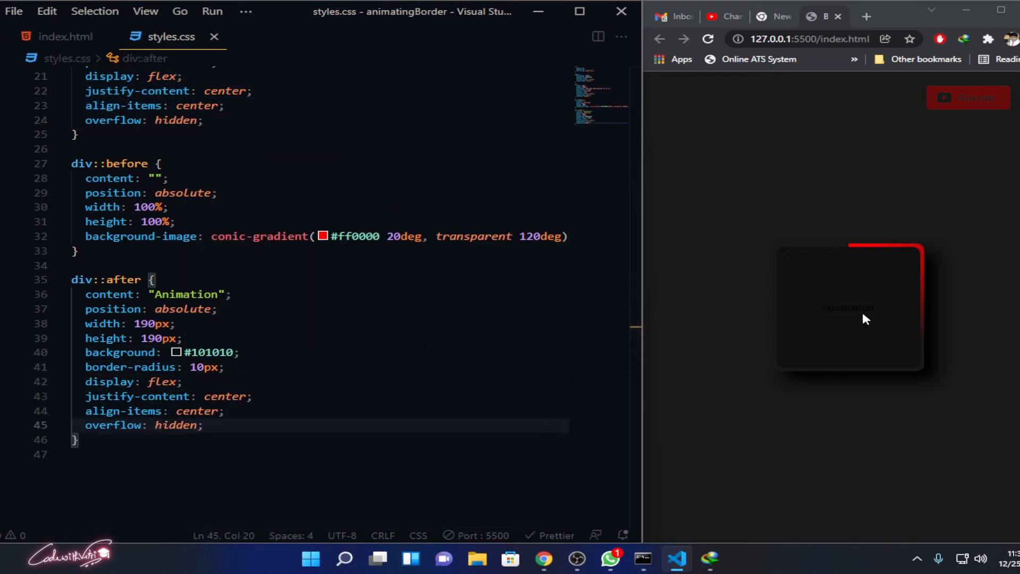
- Give the div::after text color #ff0000, font-size x-large and letter-spacing 2px
text(colo)
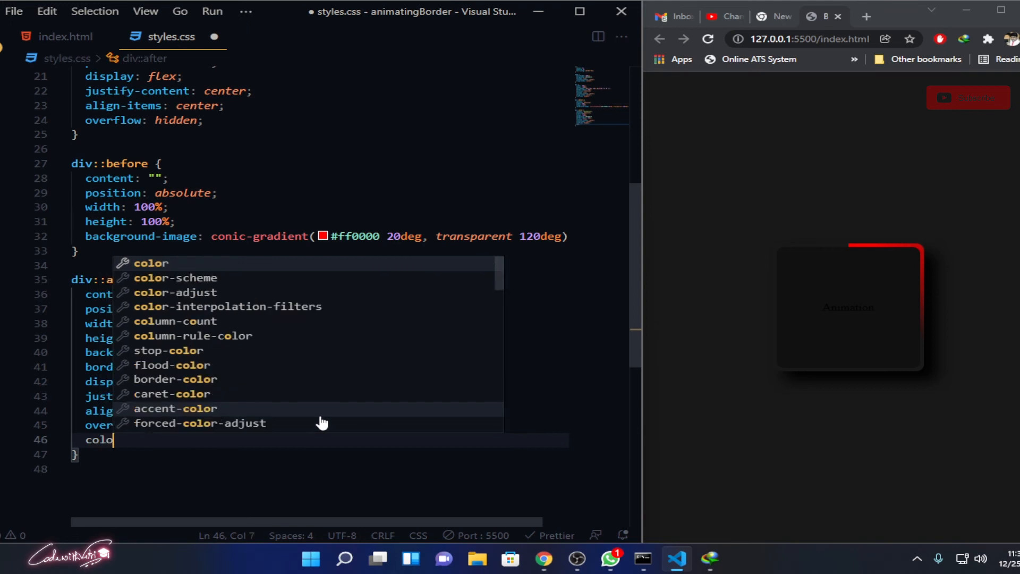
text(r: #ff0000;)
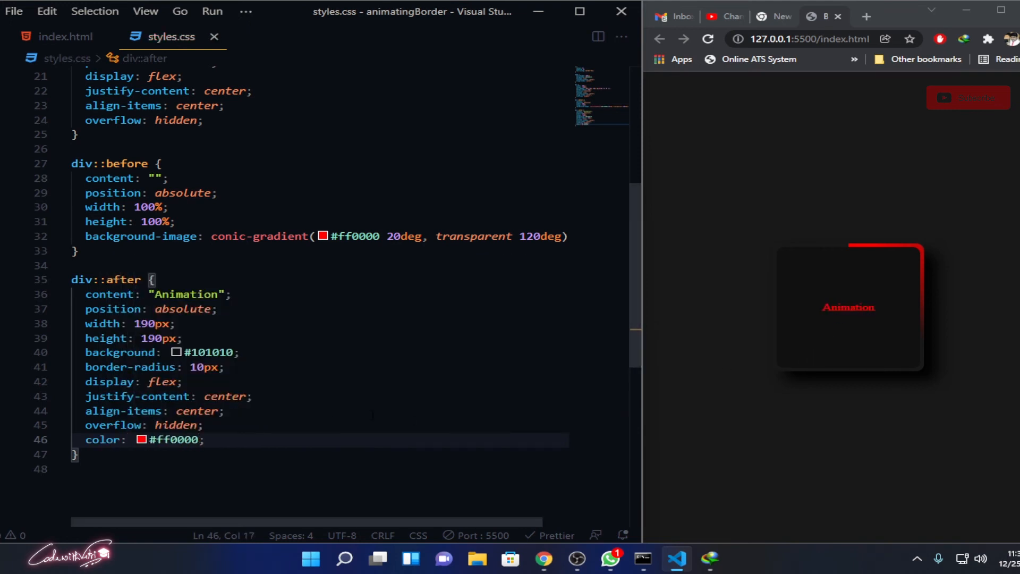
text(font-size: larger;)
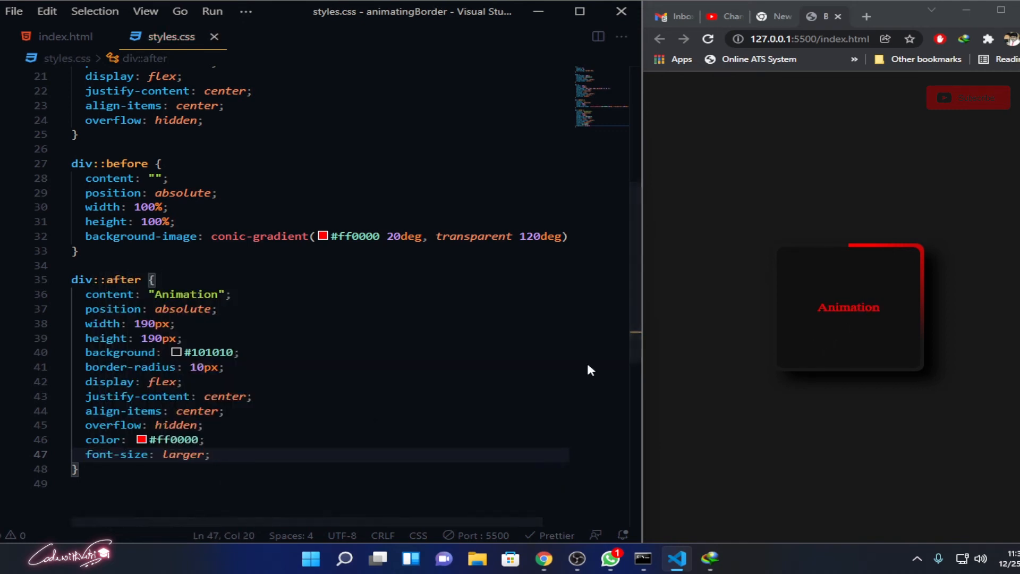
mouse_move(109, 454)
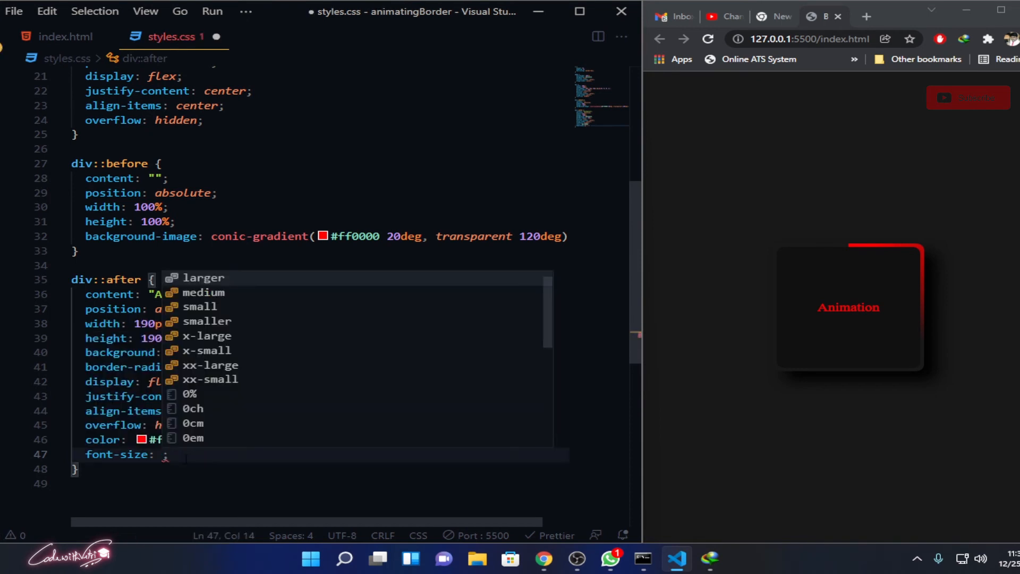
click(206, 336)
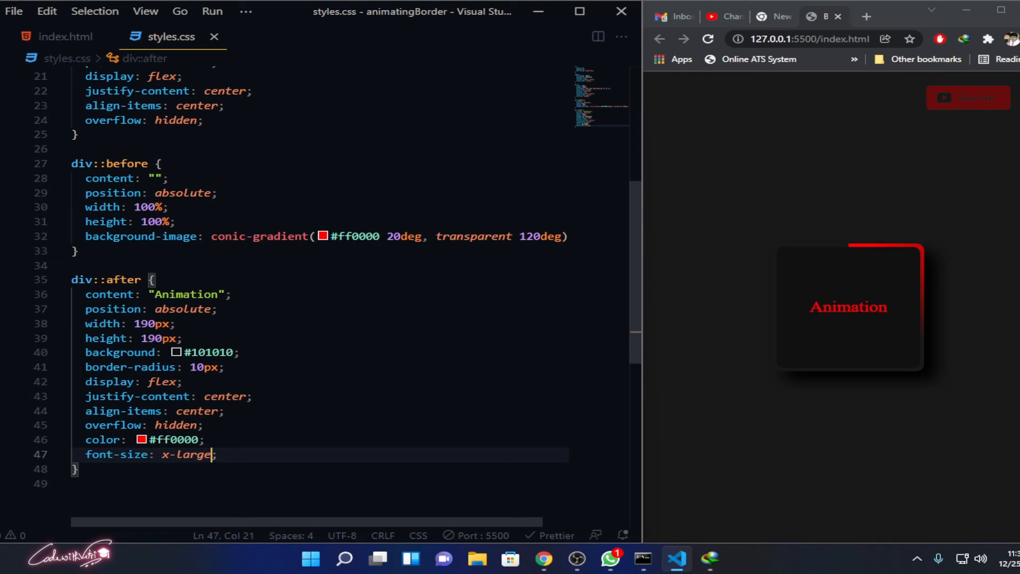
text(letter-spacing: ;)
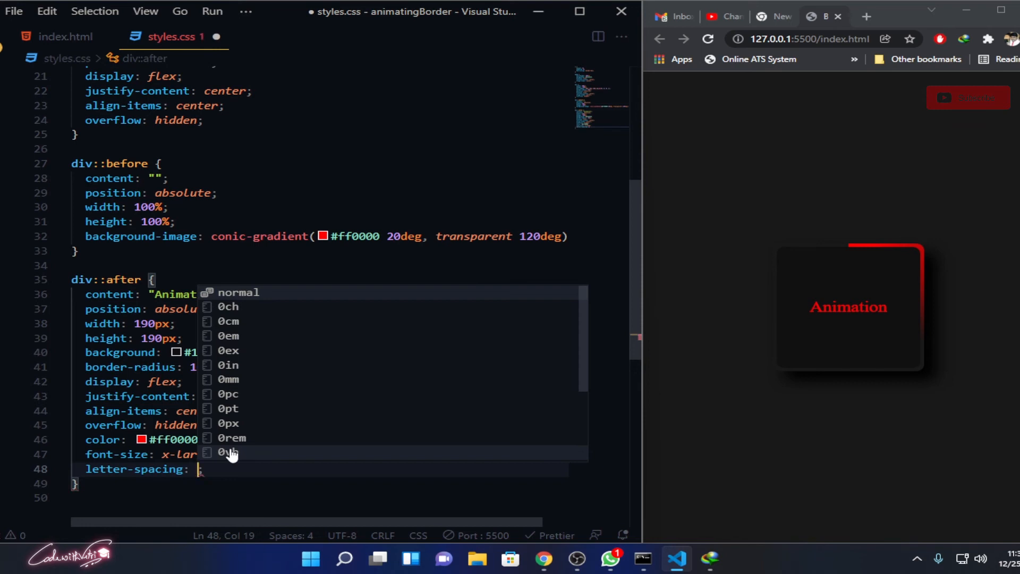
text(2px)
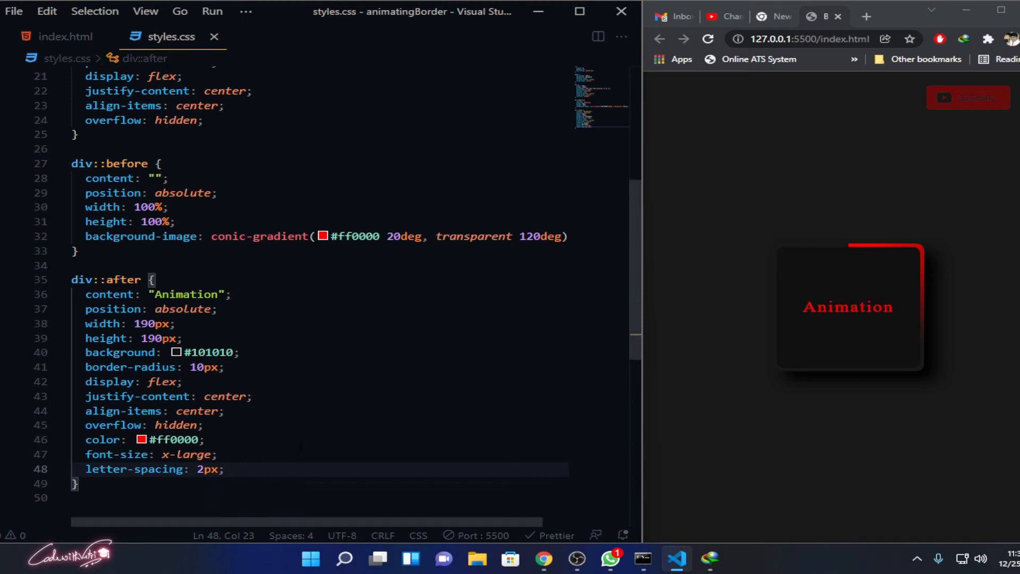
mouse_move(800, 353)
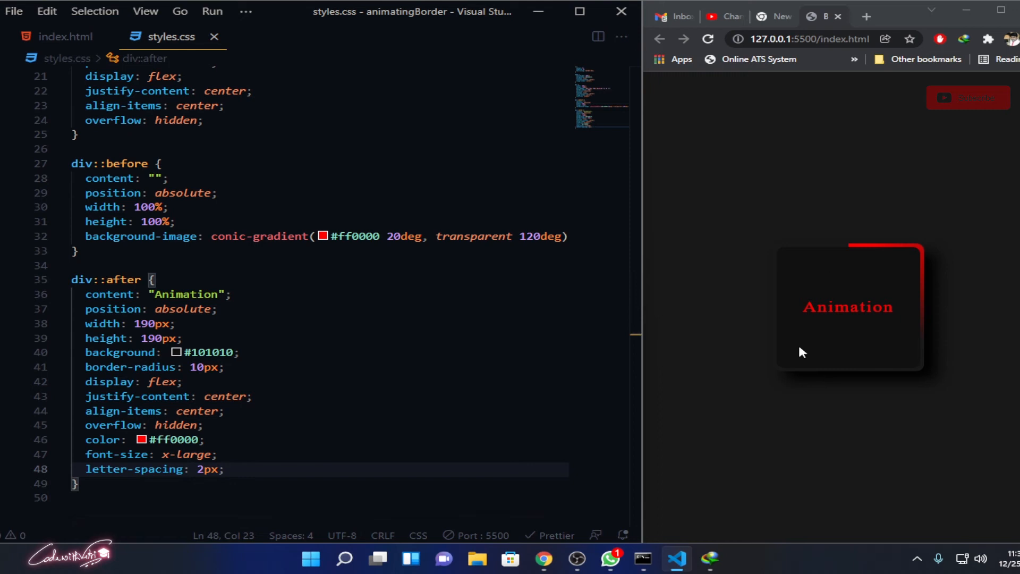
mouse_move(741, 226)
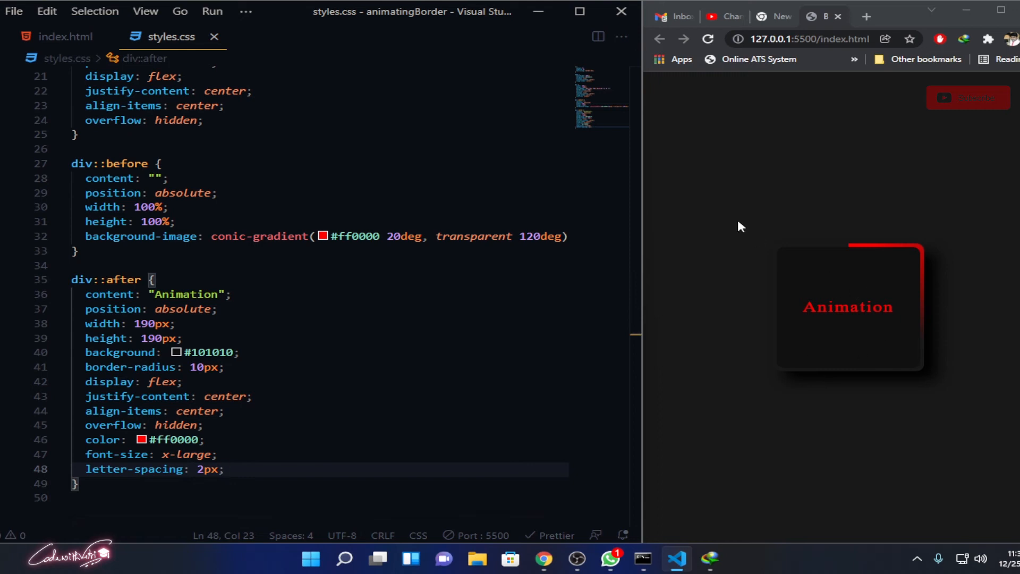
key(Enter)
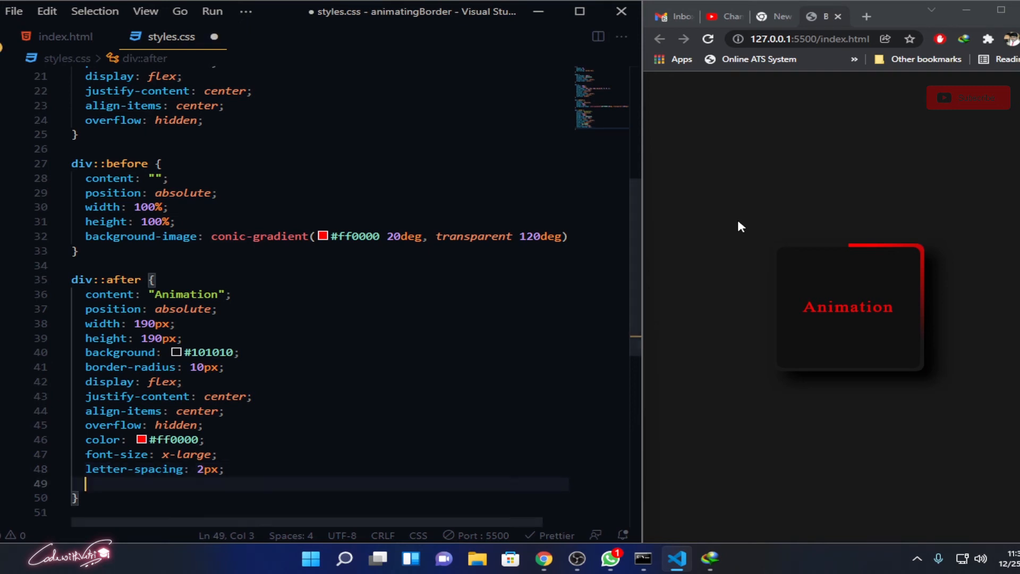
- Add box-shadow: inset 20px 20px 20px rgba(0, 0, 0, 1) to div::after
text(box-shadow: ;)
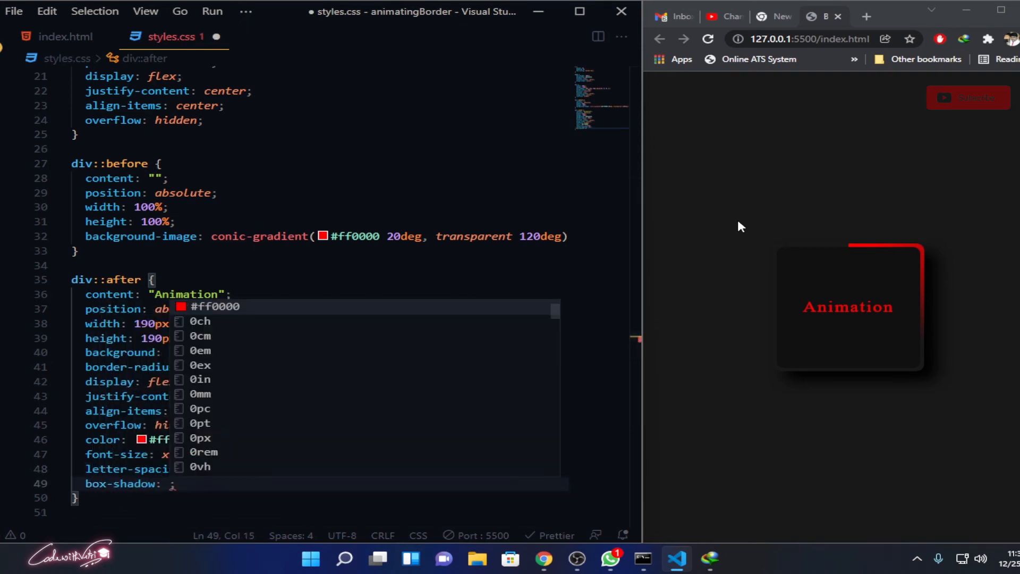
text(inset)
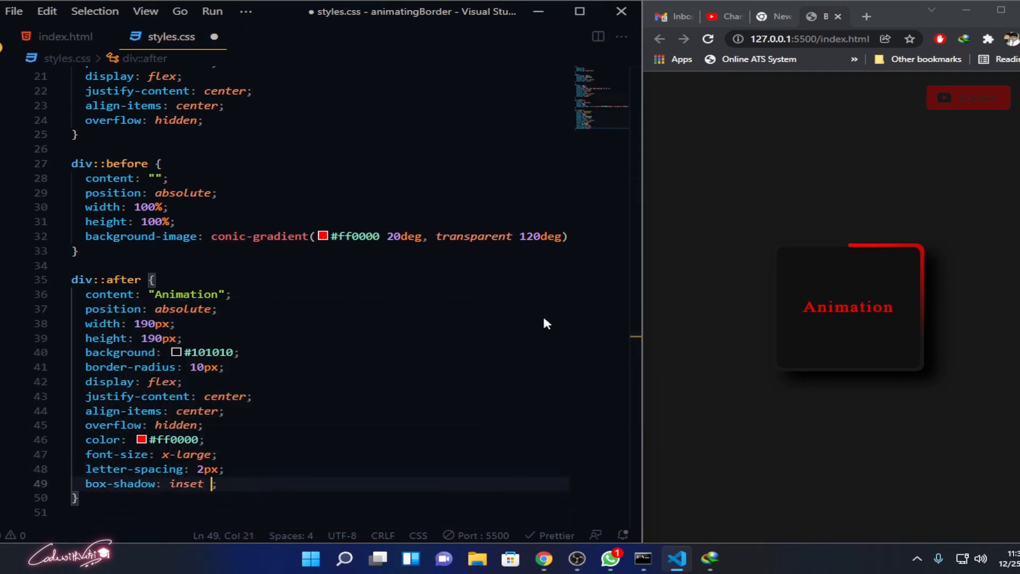
mouse_move(855, 299)
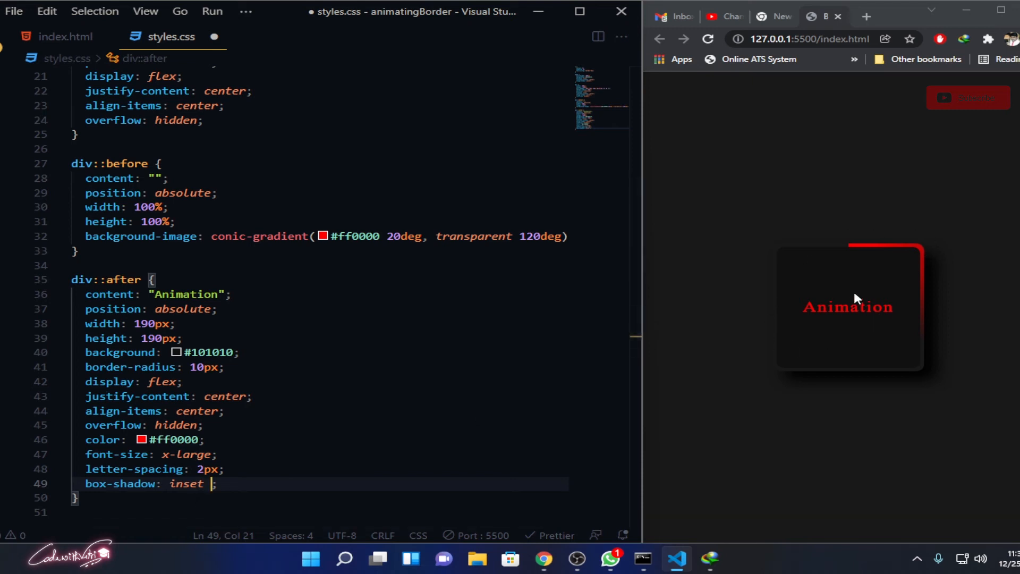
mouse_move(884, 333)
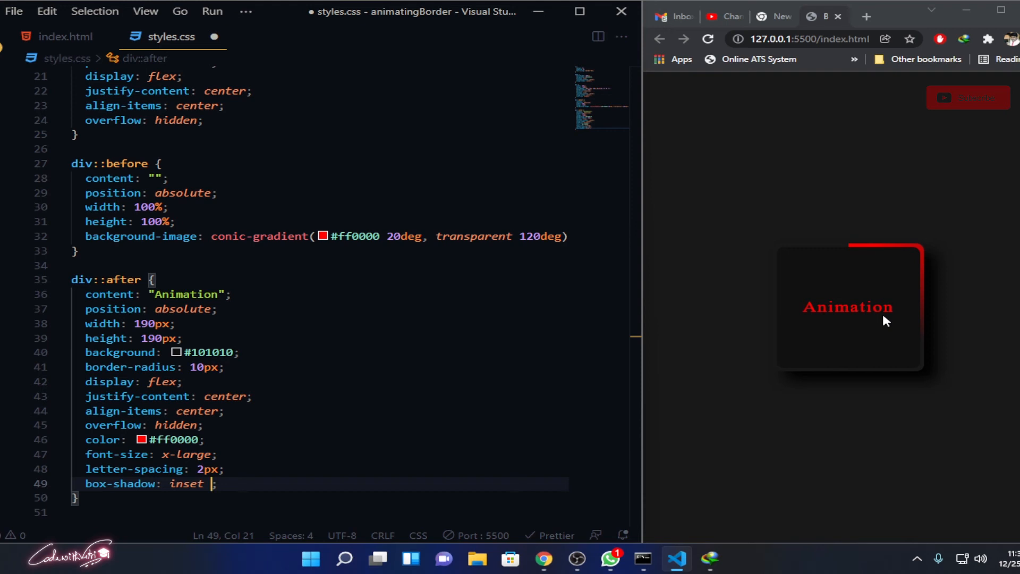
text(20px 20px 20px)
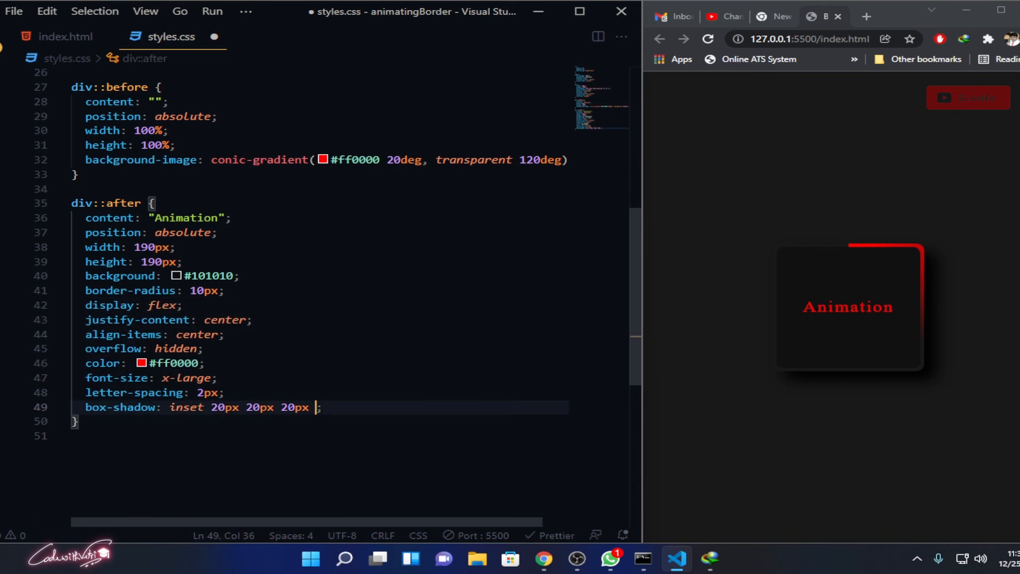
text(rgba(0, 0, 0, 1))
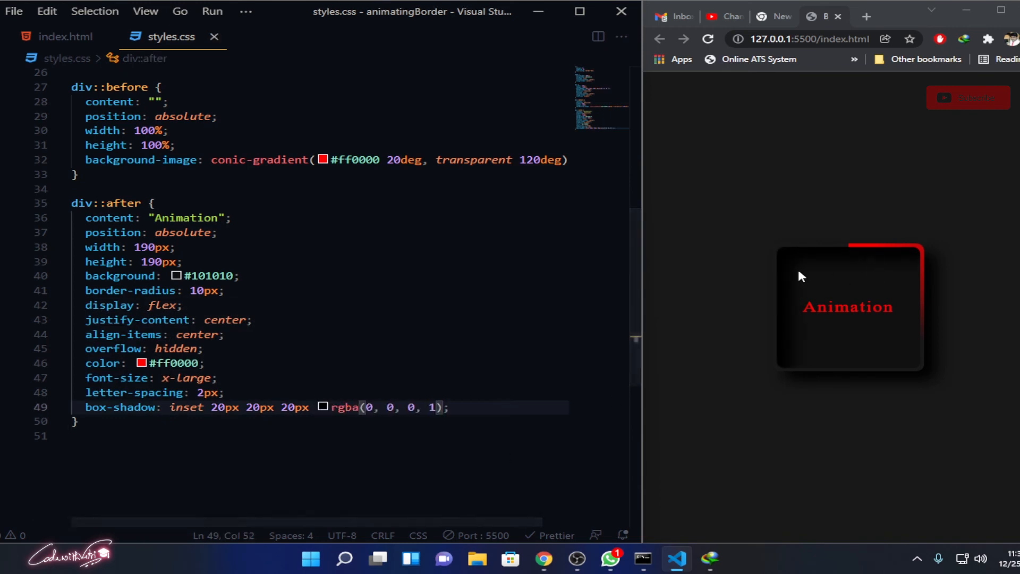
mouse_move(933, 270)
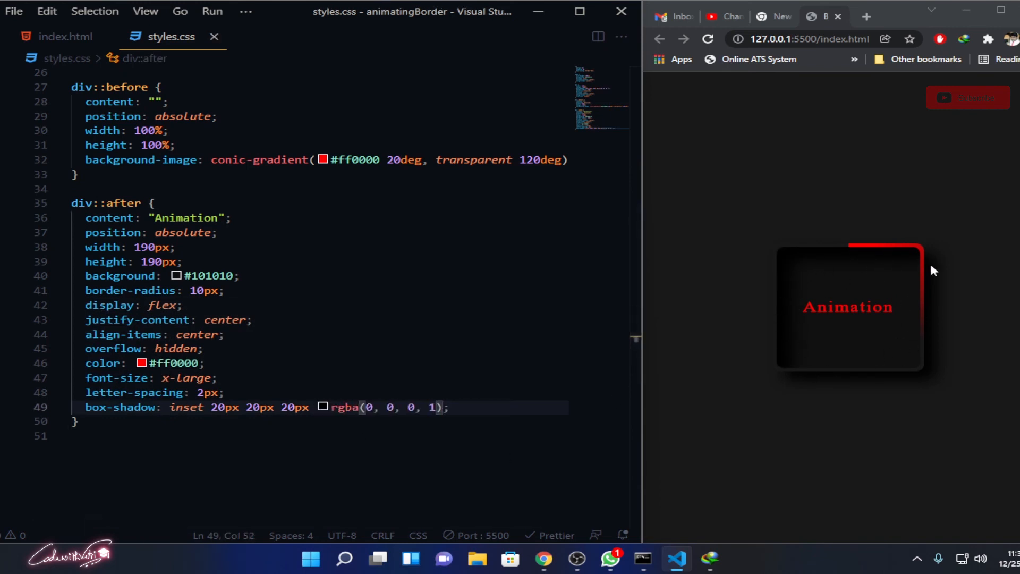
mouse_move(832, 278)
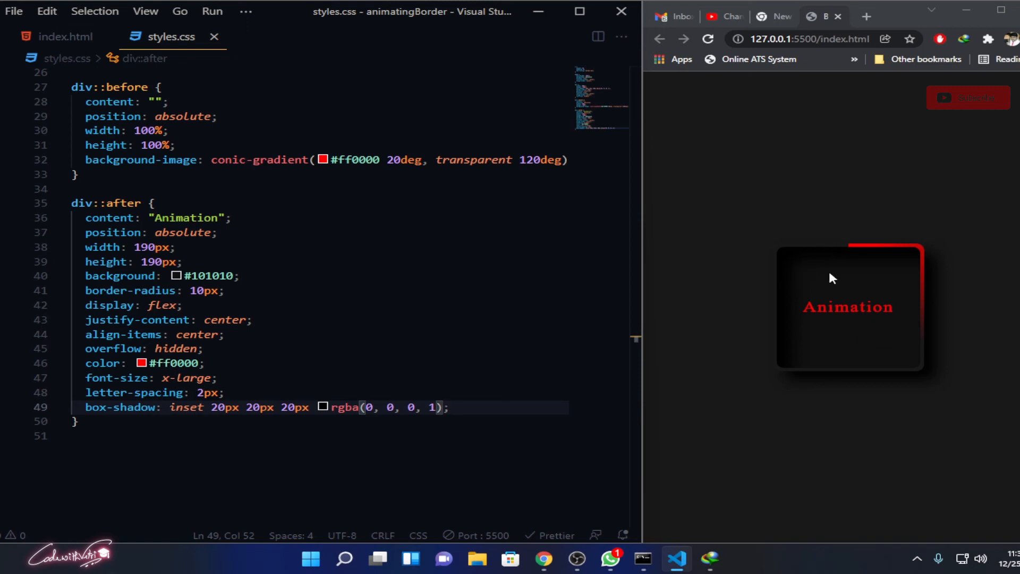
mouse_move(938, 304)
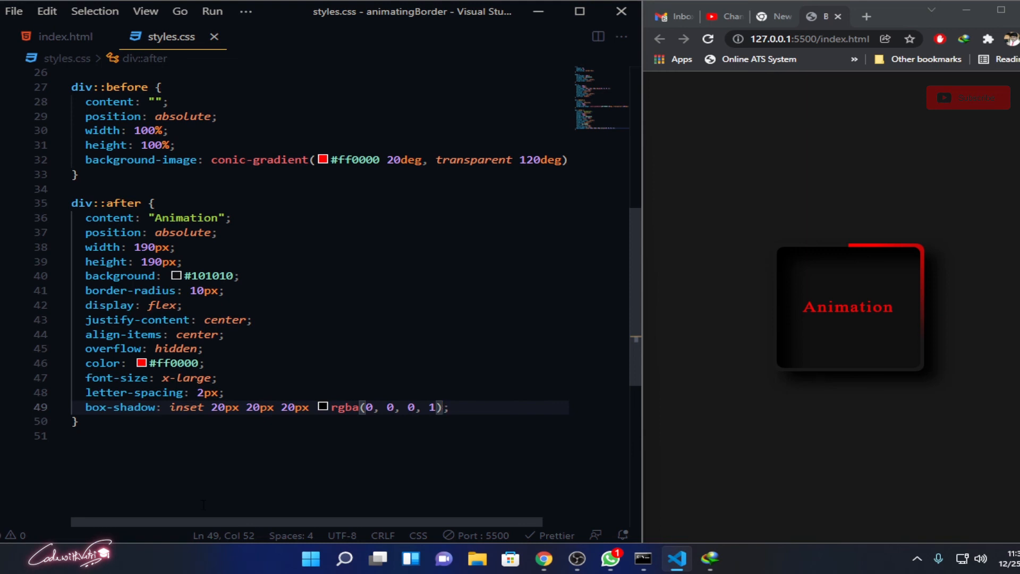
mouse_move(127, 163)
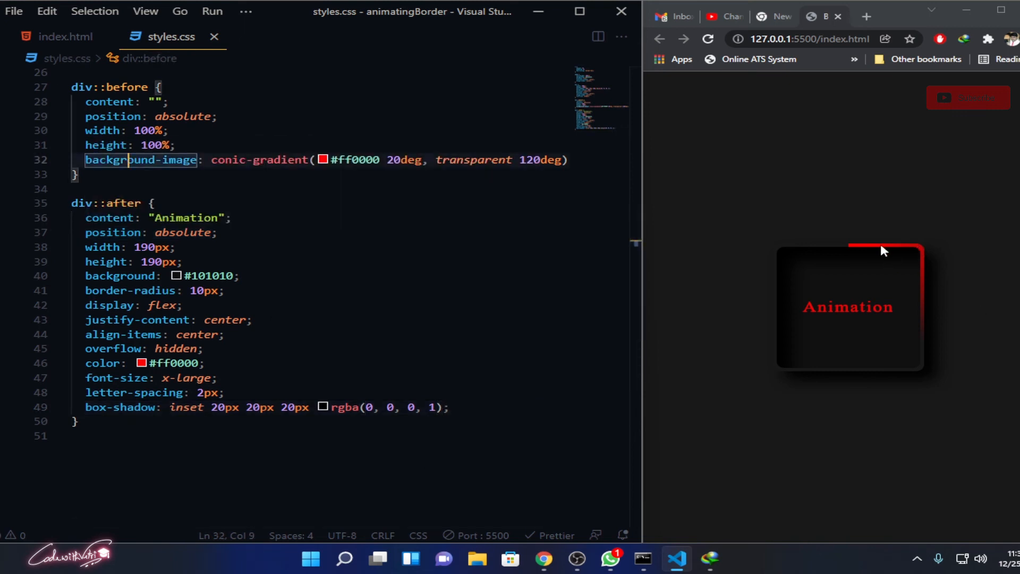
mouse_move(579, 246)
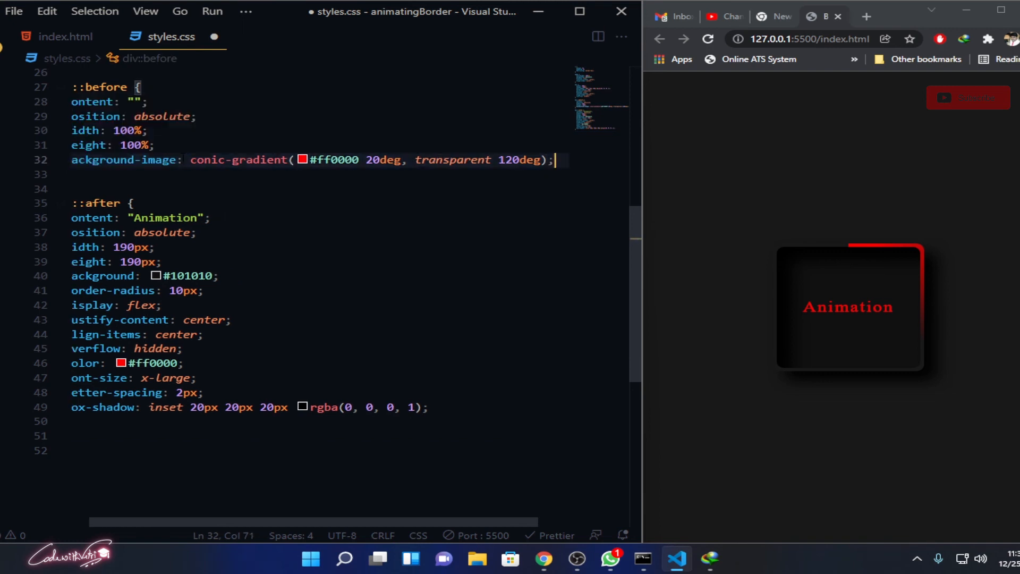
- Add animation: rotate 2s linear infinite to the div::before rule
text(animation: ;)
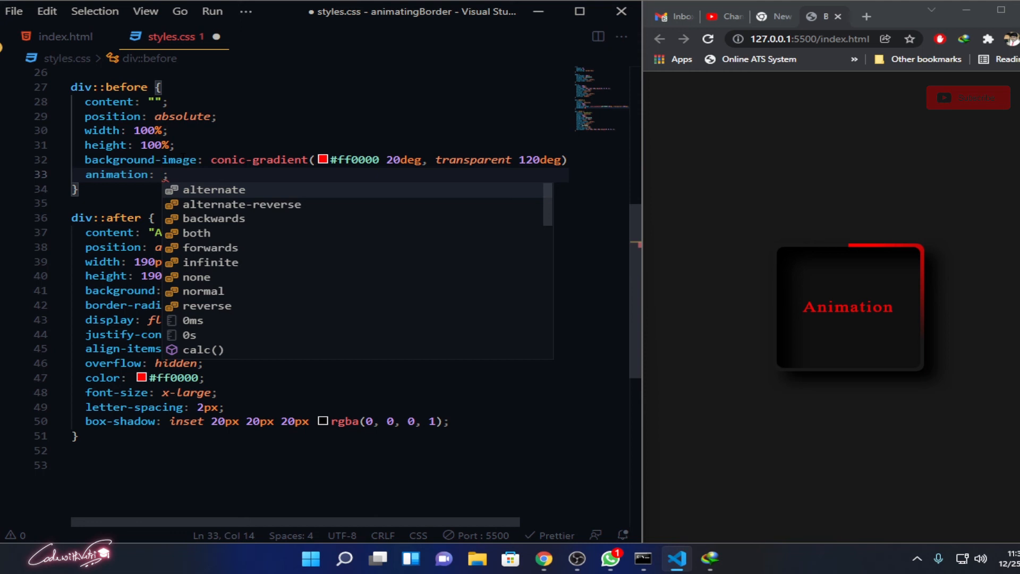
text(rota)
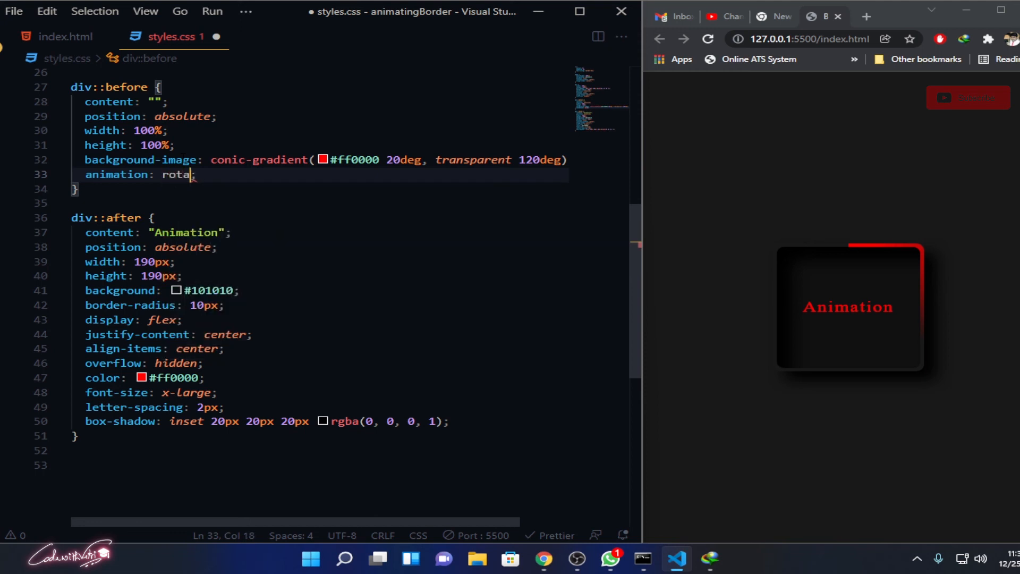
text(te)
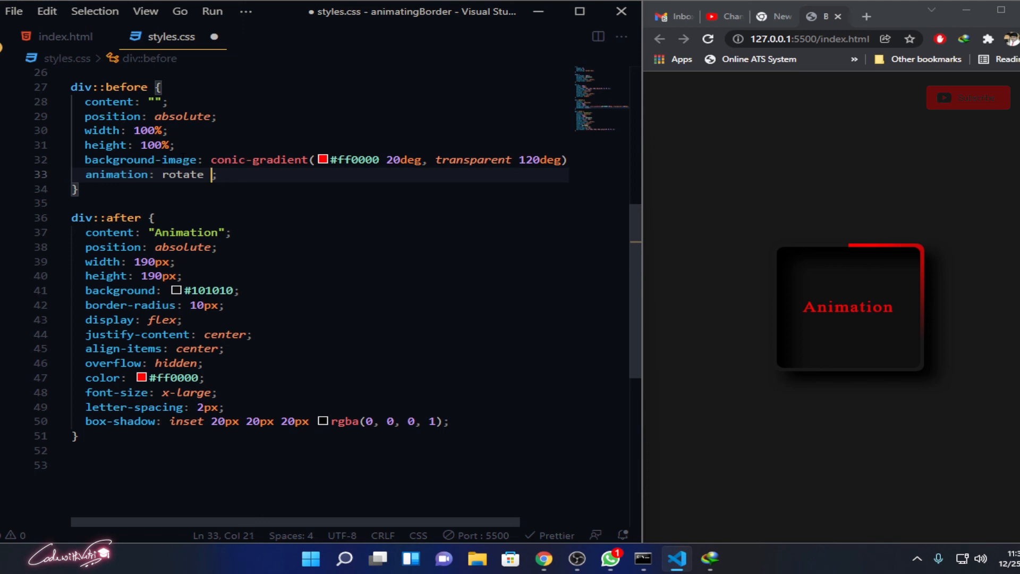
text(2s linear infi)
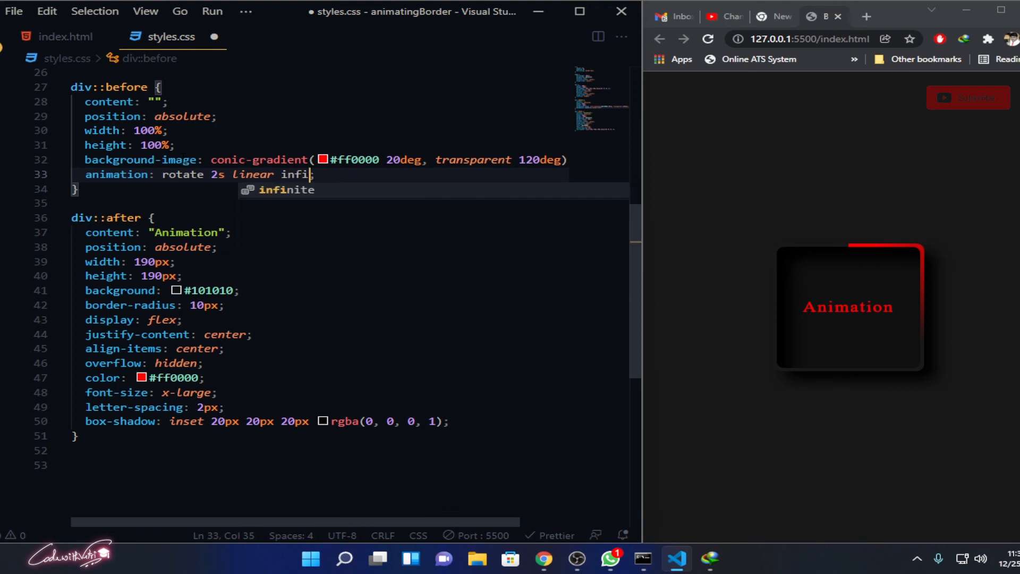
key(Tab)
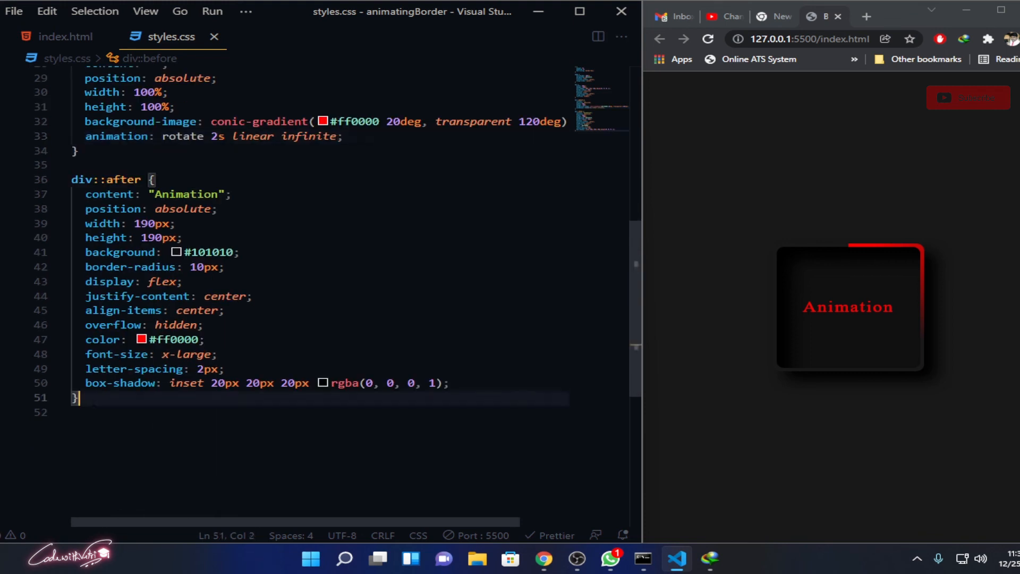
key(Enter)
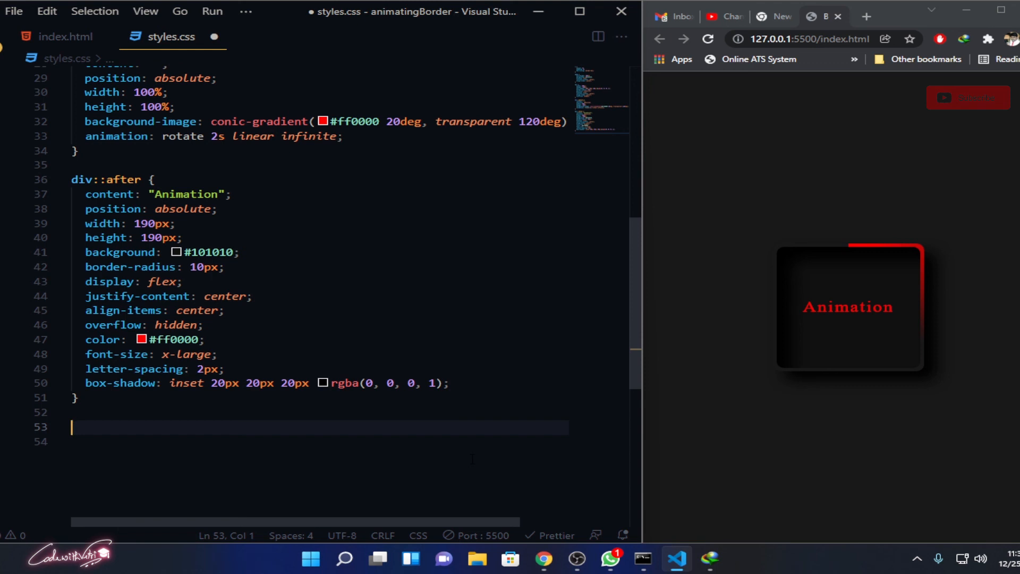
text(@key)
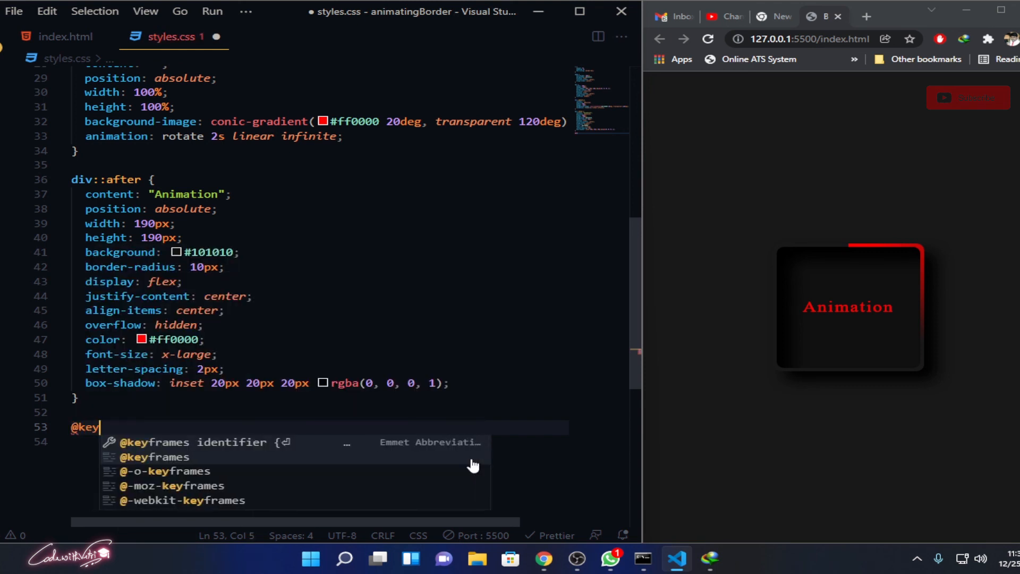
text(f)
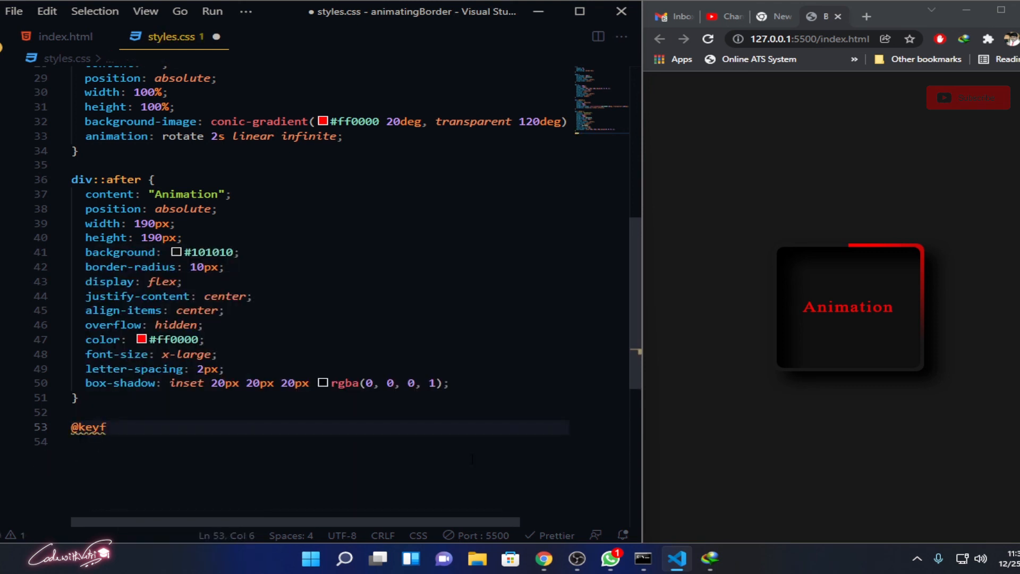
text(rames)
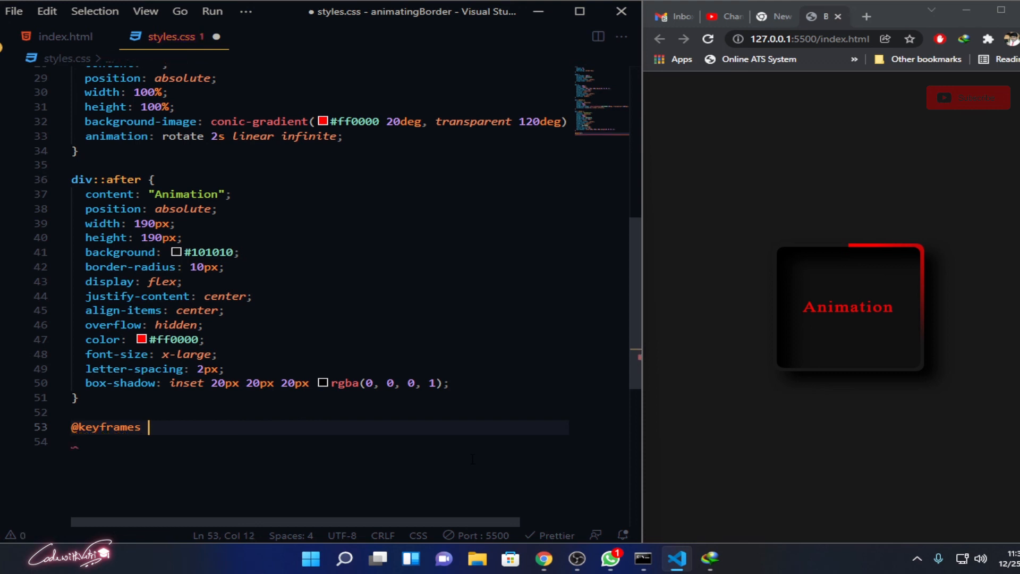
double_click(182, 136)
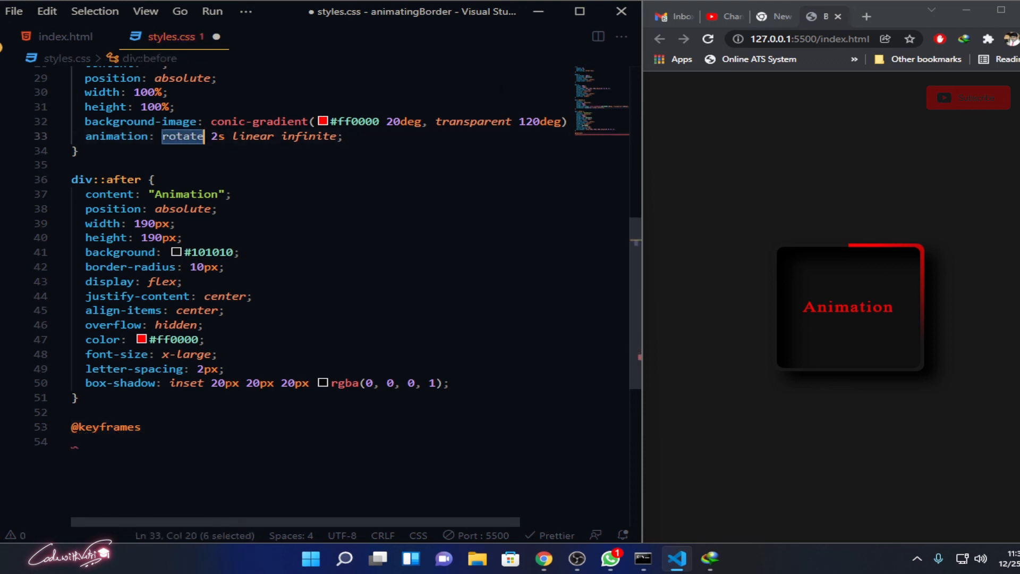
text(rotate{)
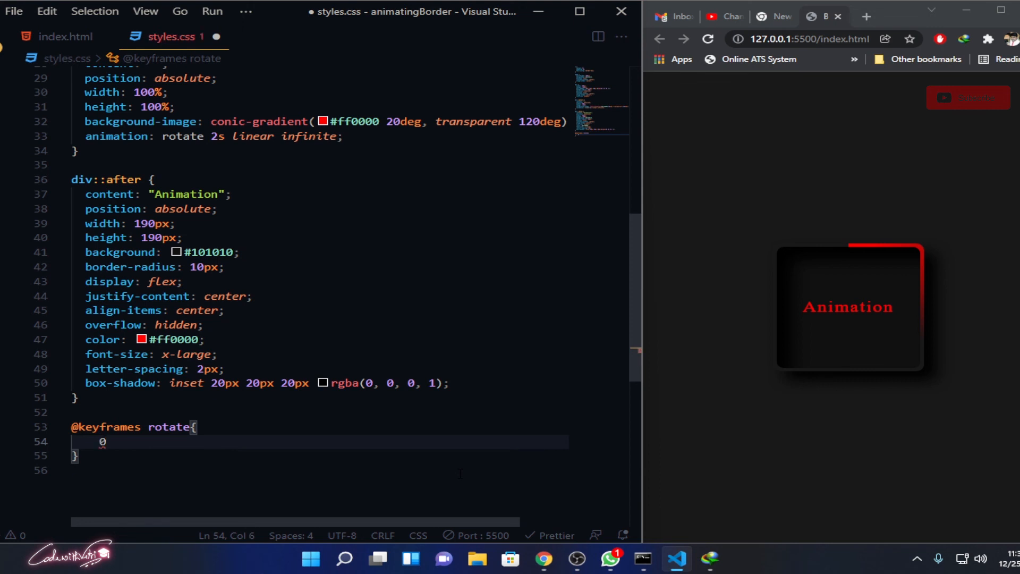
text(%)
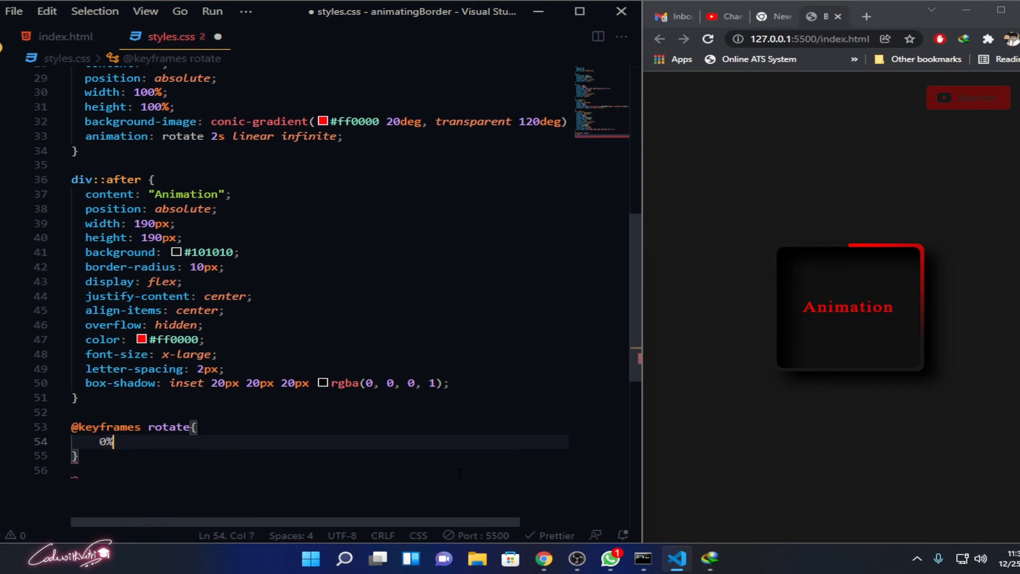
text({)
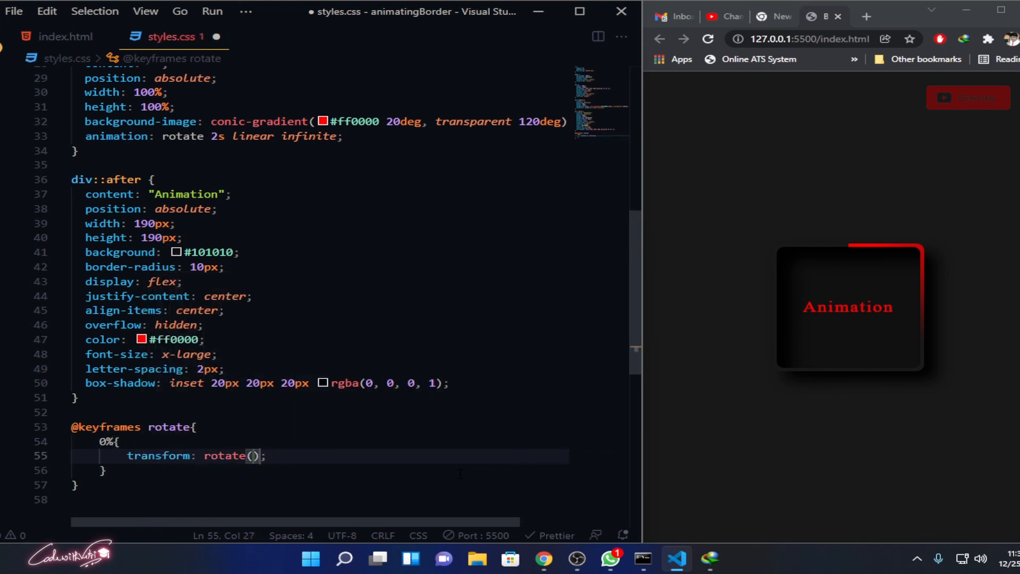
text(0deg)
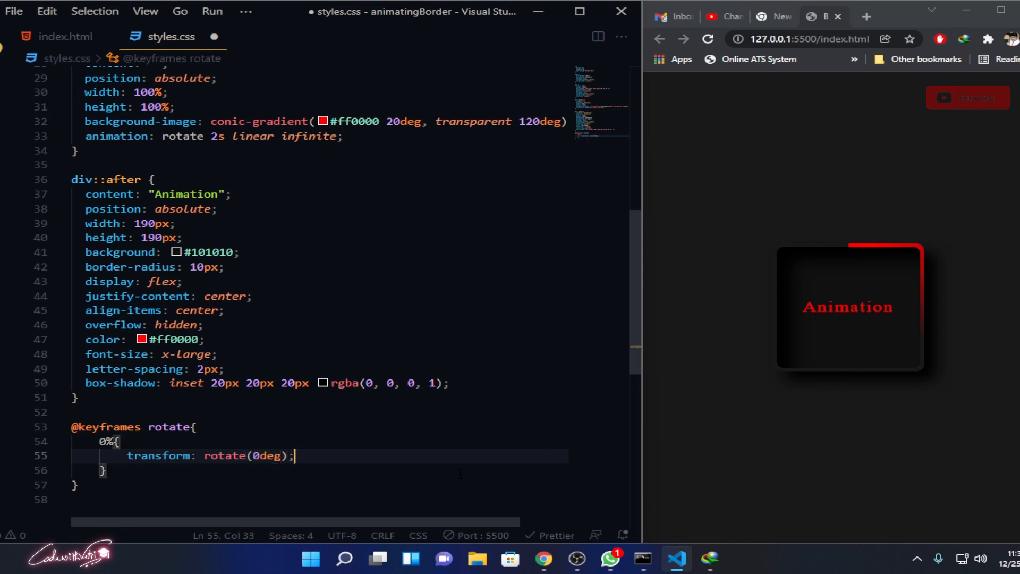
text(100%{)
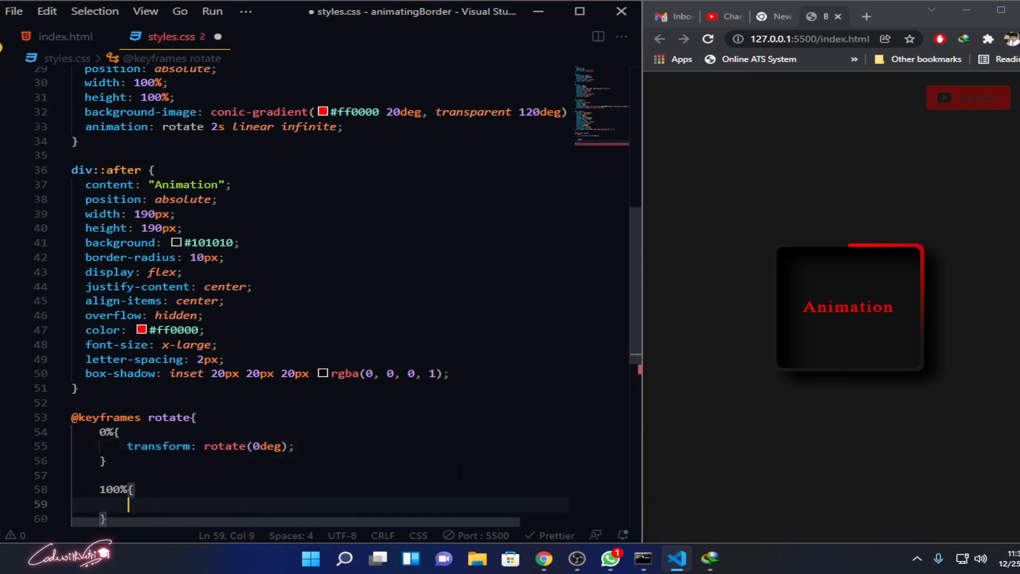
text(transform: rotate();)
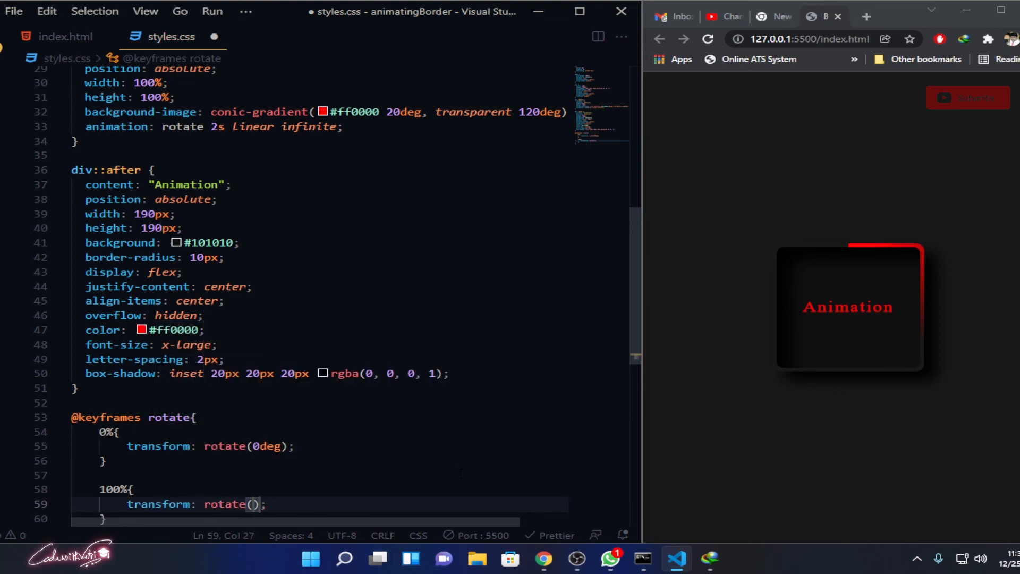
text(360deg)
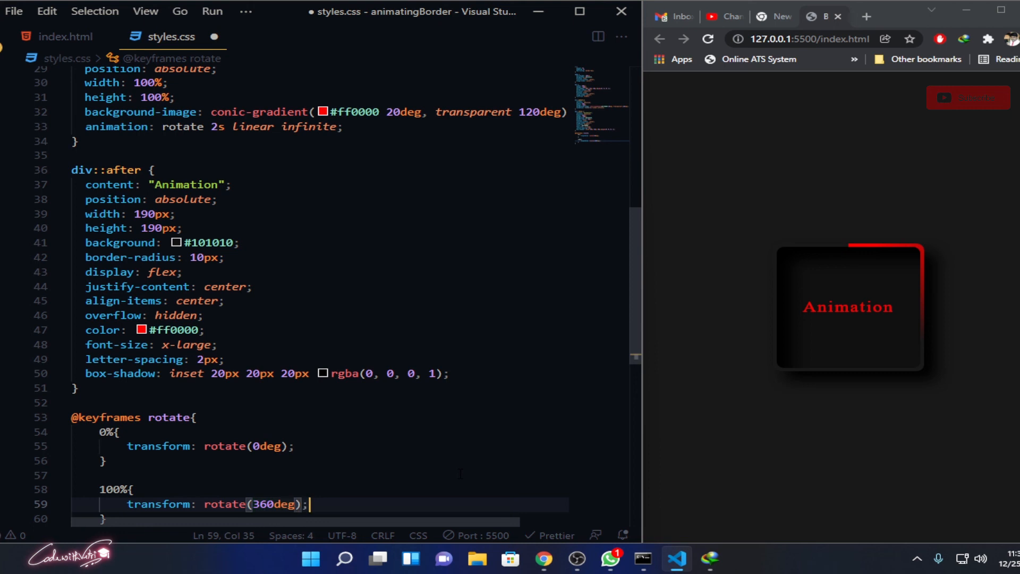
key(Ctrl+s)
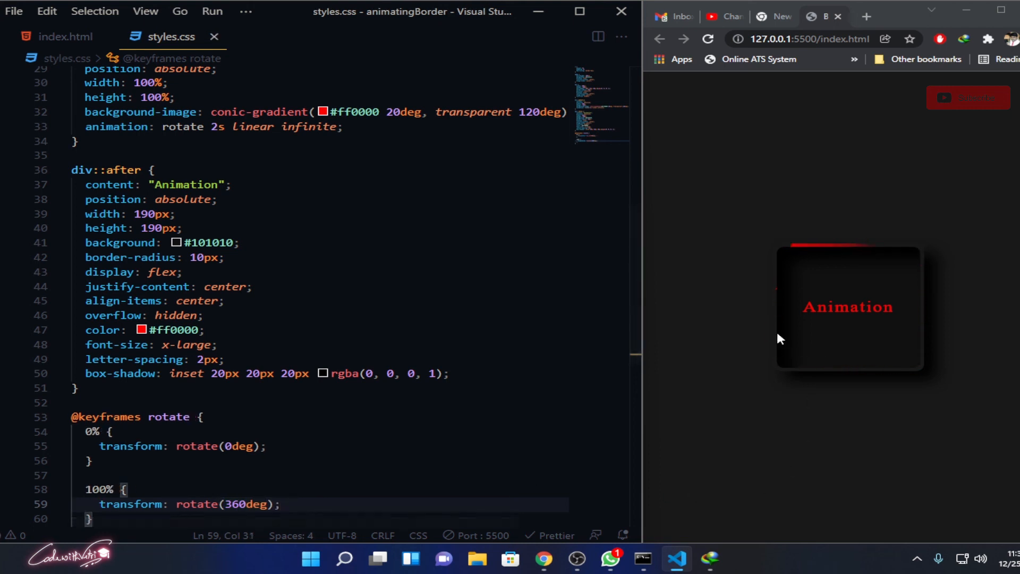
mouse_move(832, 251)
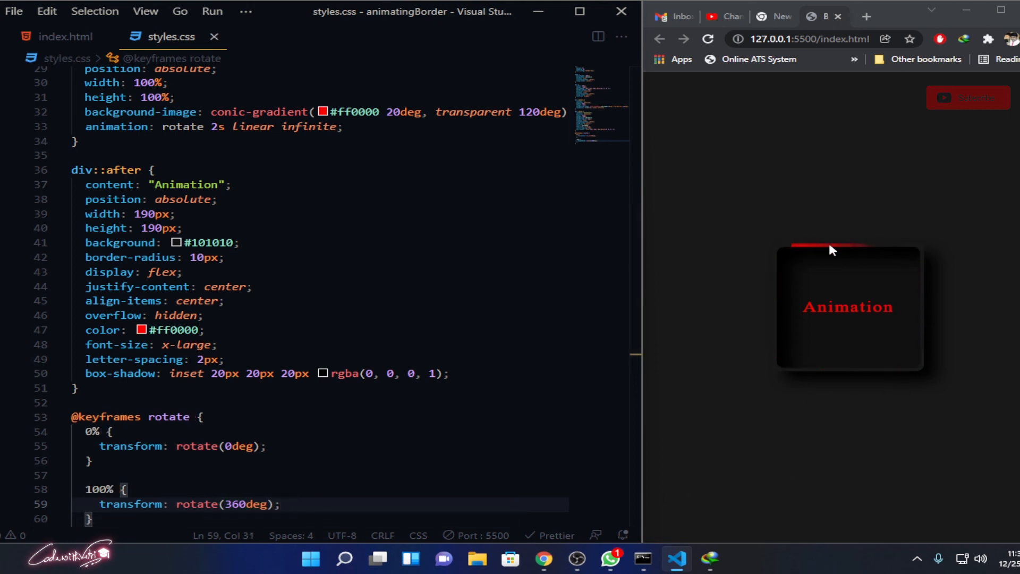
mouse_move(943, 377)
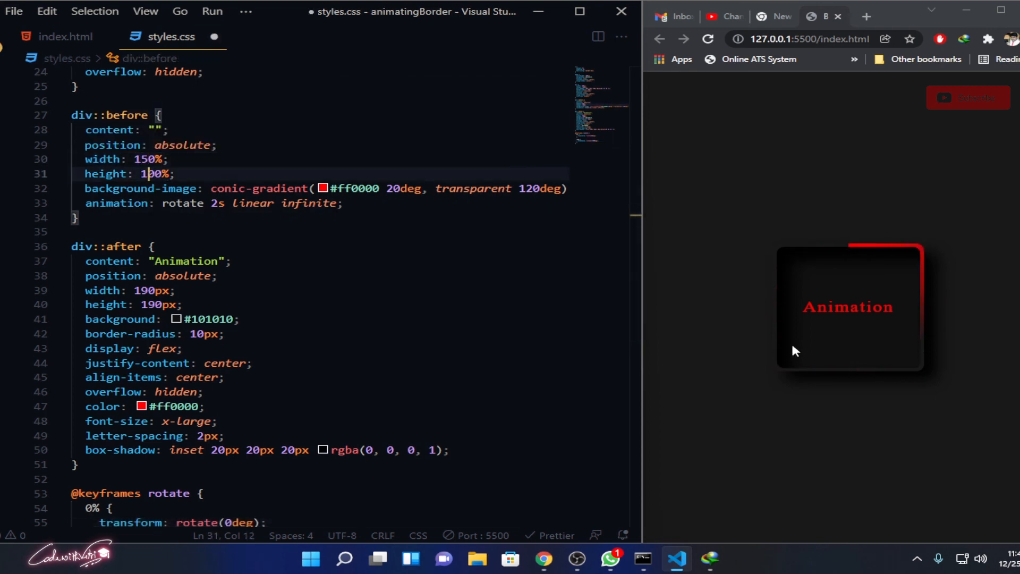
- Change the div::before width and height from 100% to 150%
text(5)
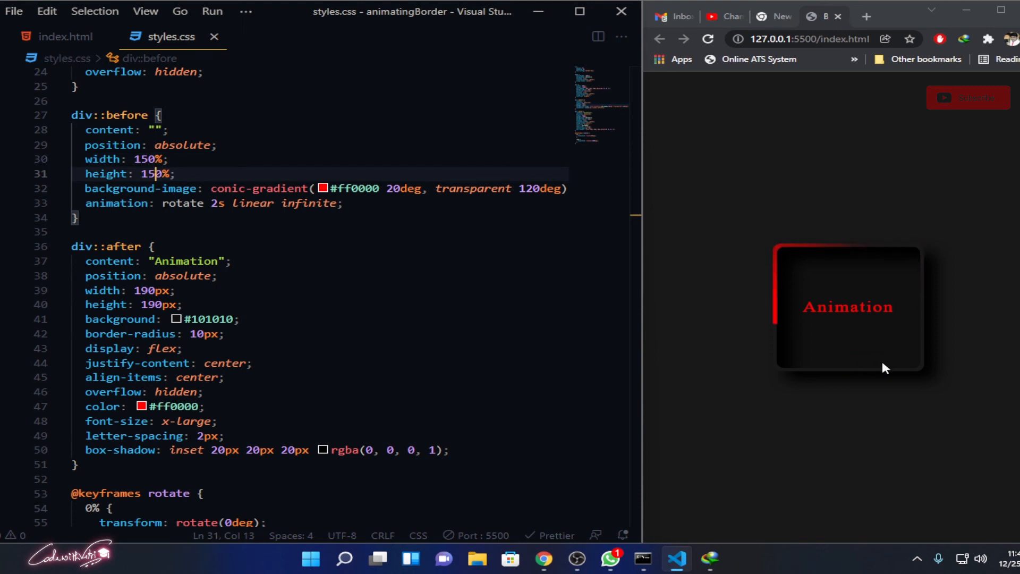
mouse_move(784, 271)
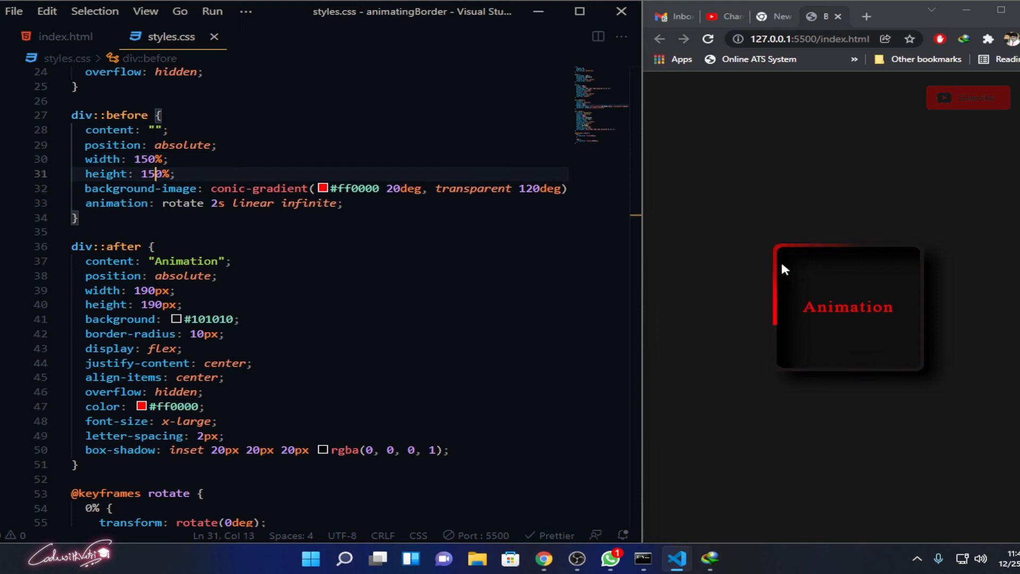
mouse_move(821, 406)
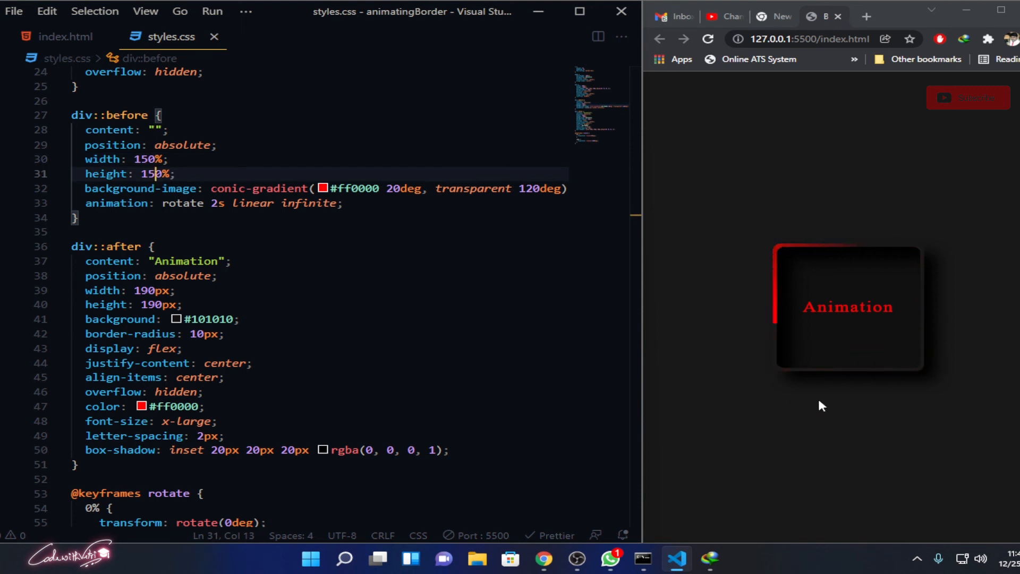
mouse_move(892, 400)
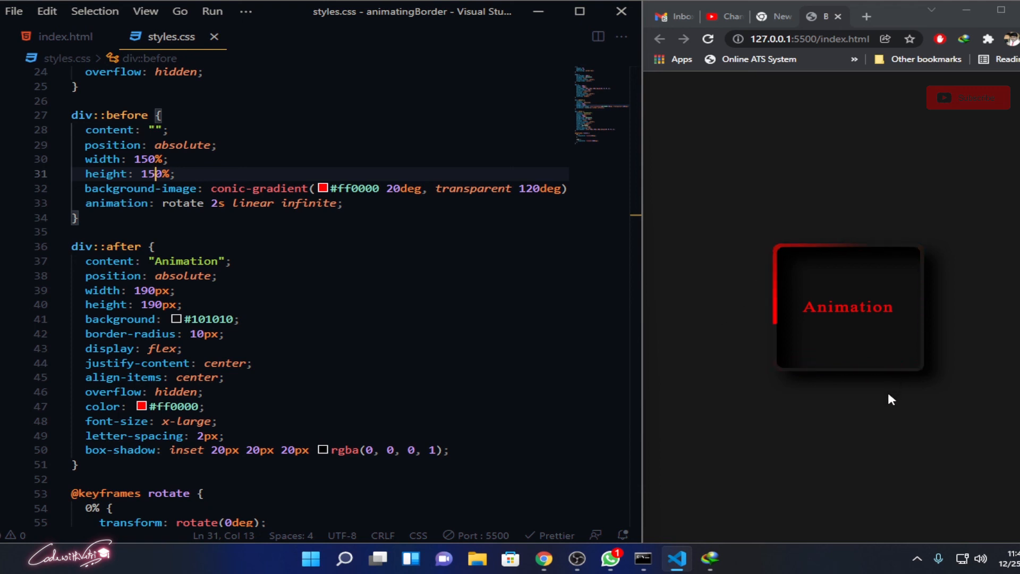